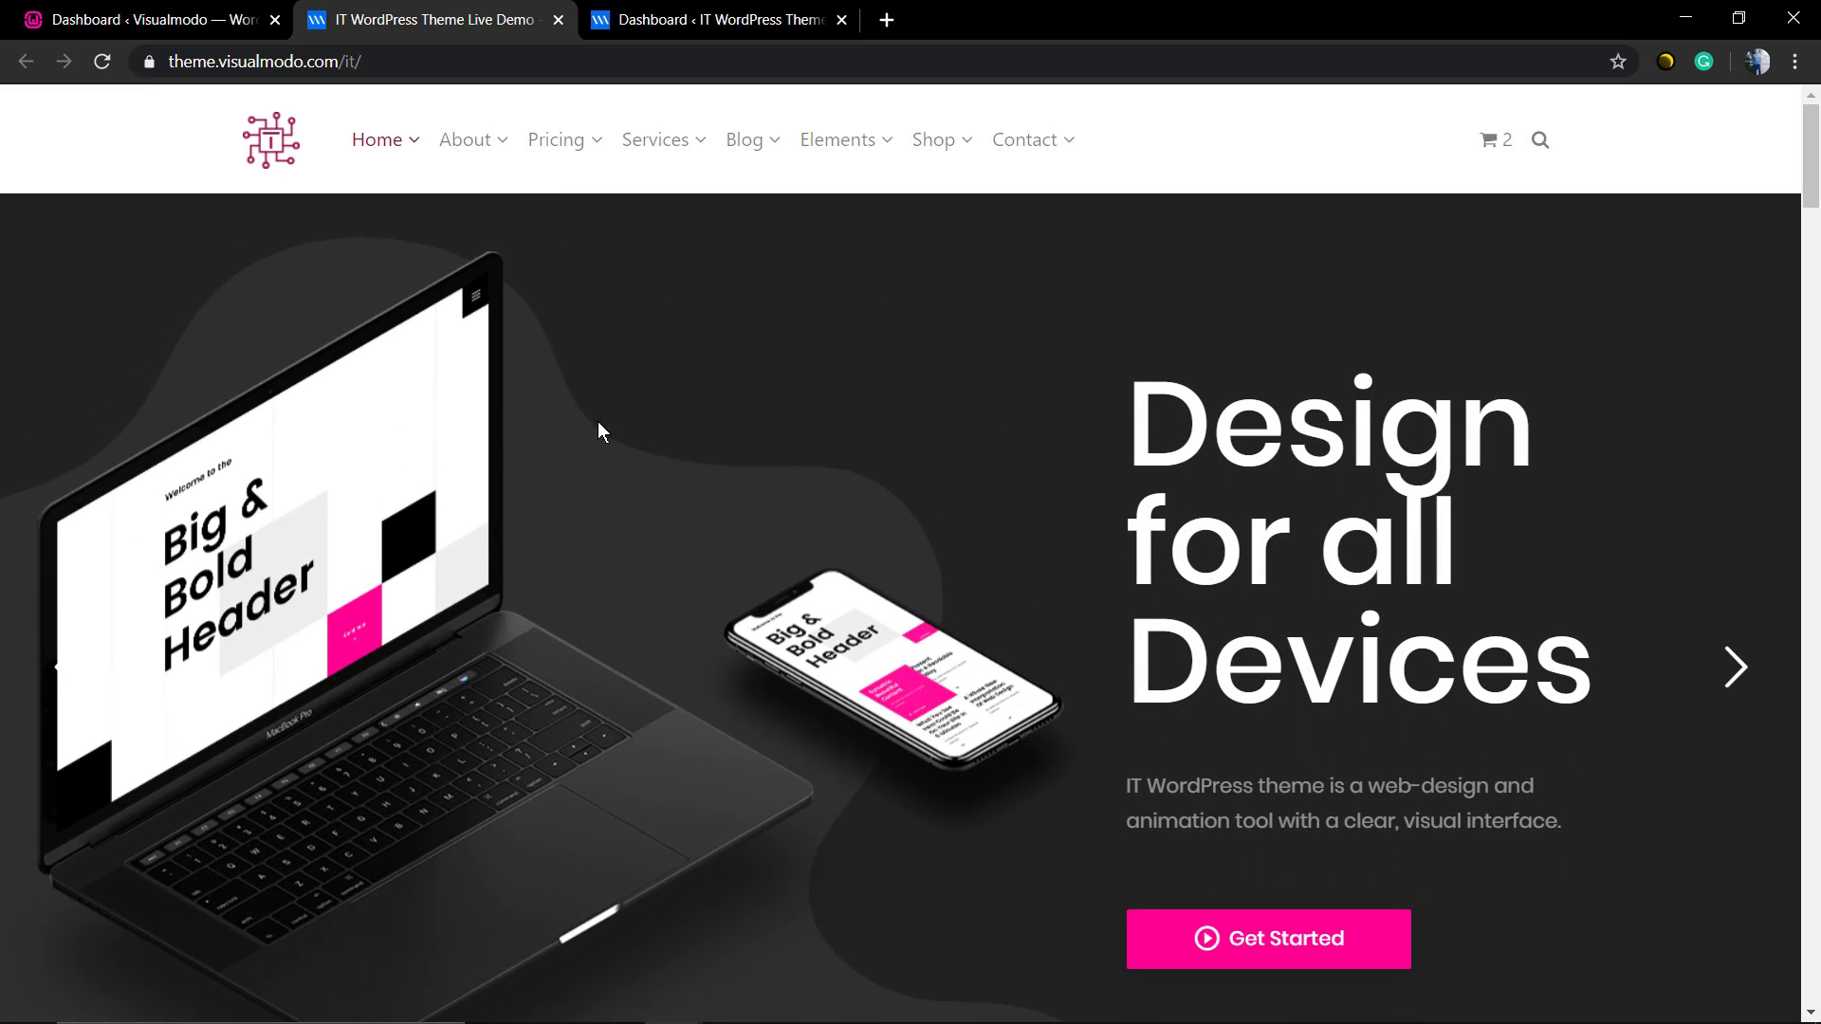
pyautogui.moveTo(1764, 675)
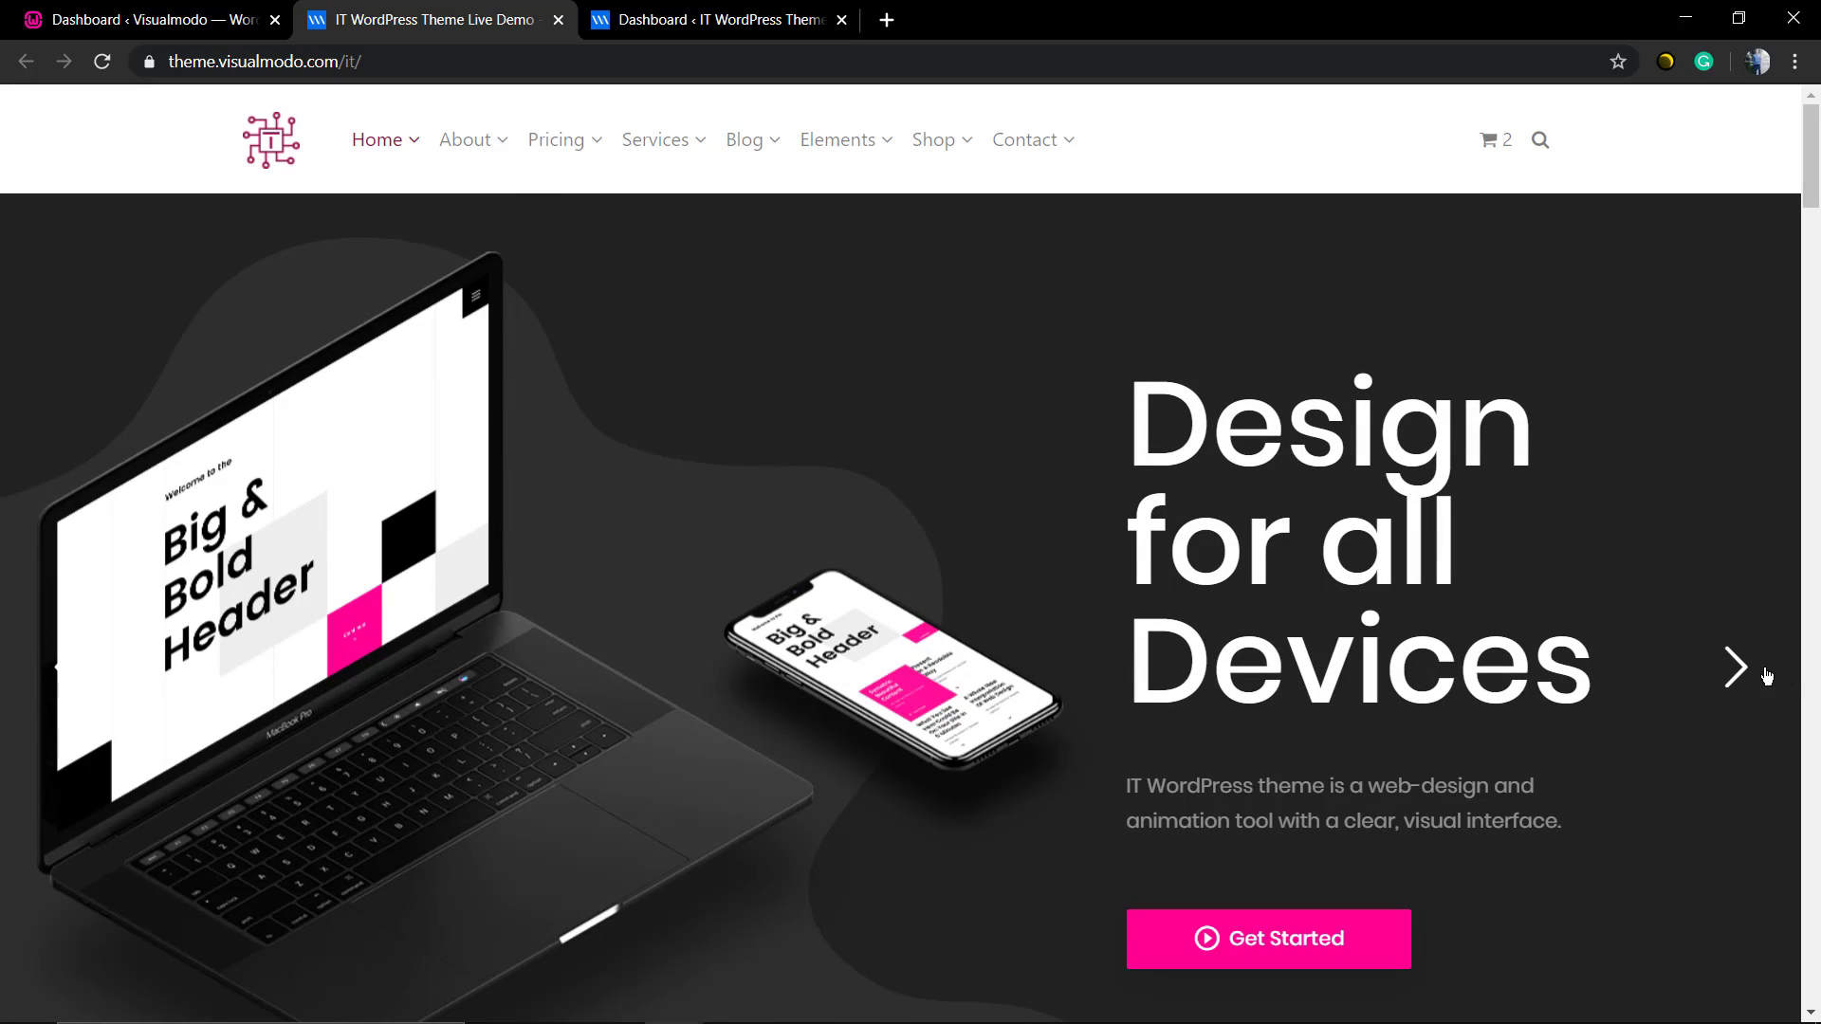
# - Step through the demo site's header slider slides to see how Tech Slider1 looks live
pyautogui.click(1736, 668)
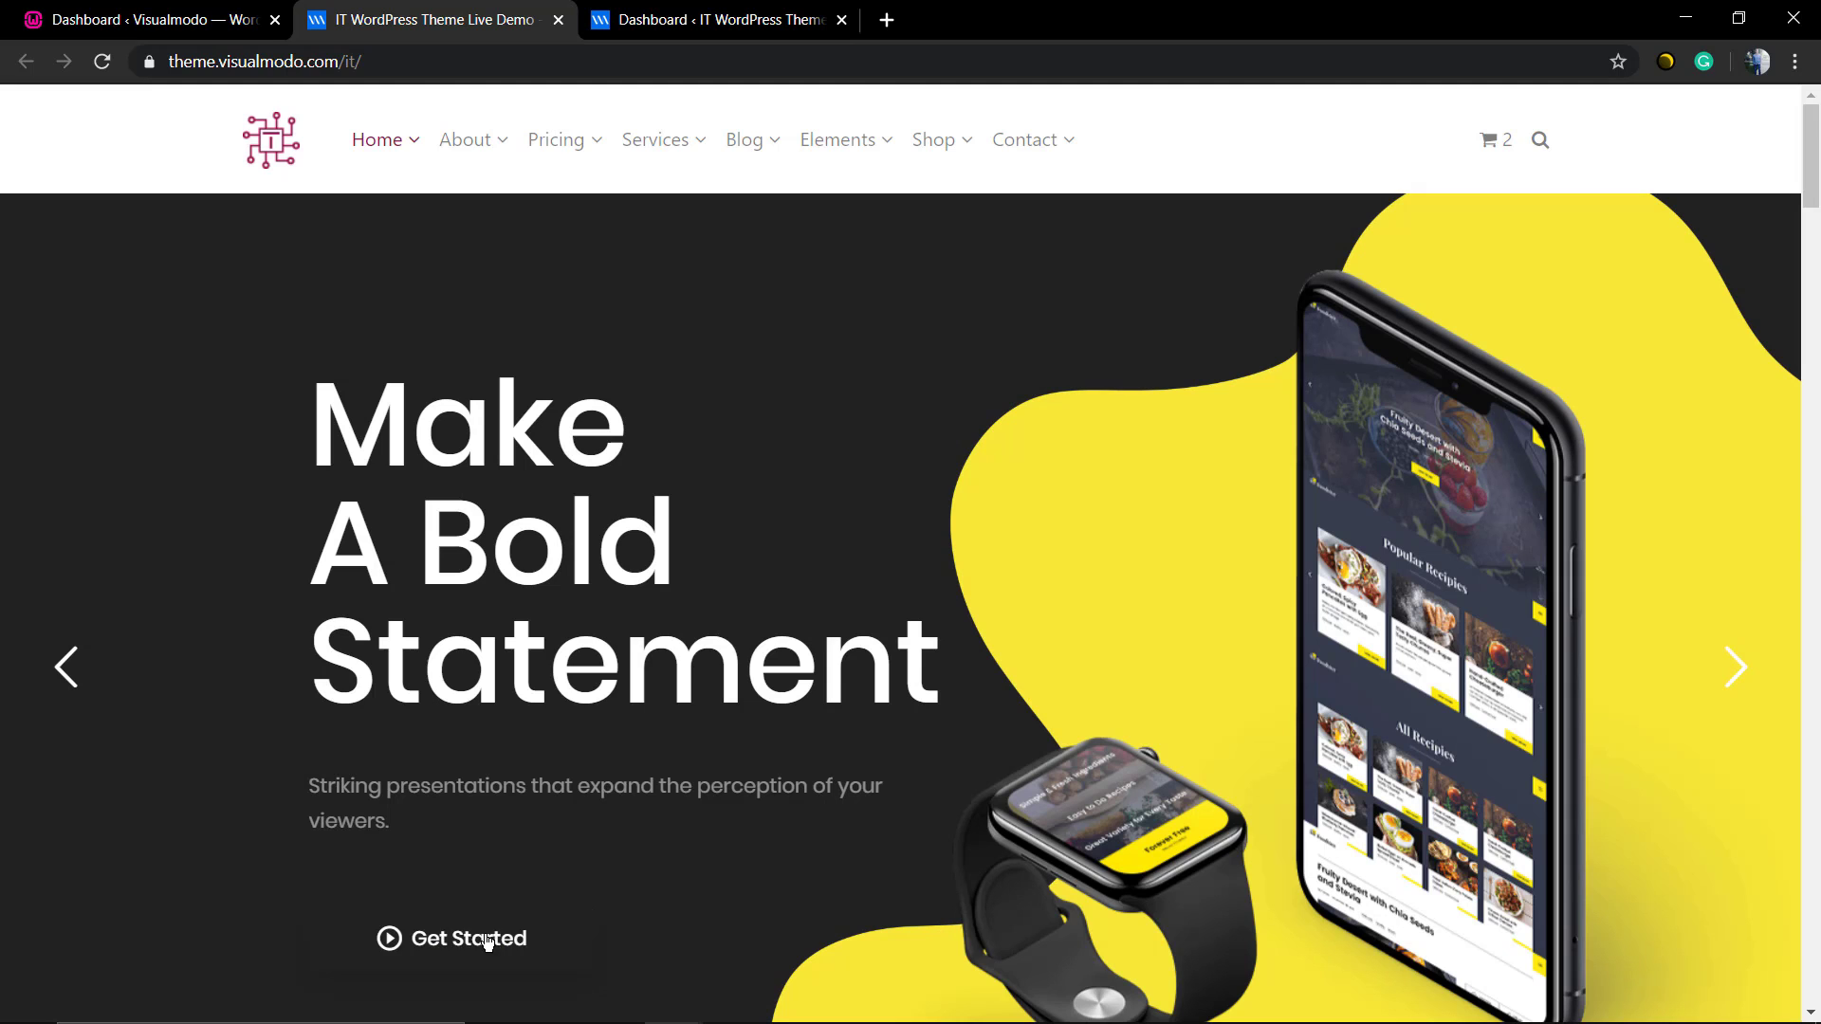
pyautogui.click(1736, 666)
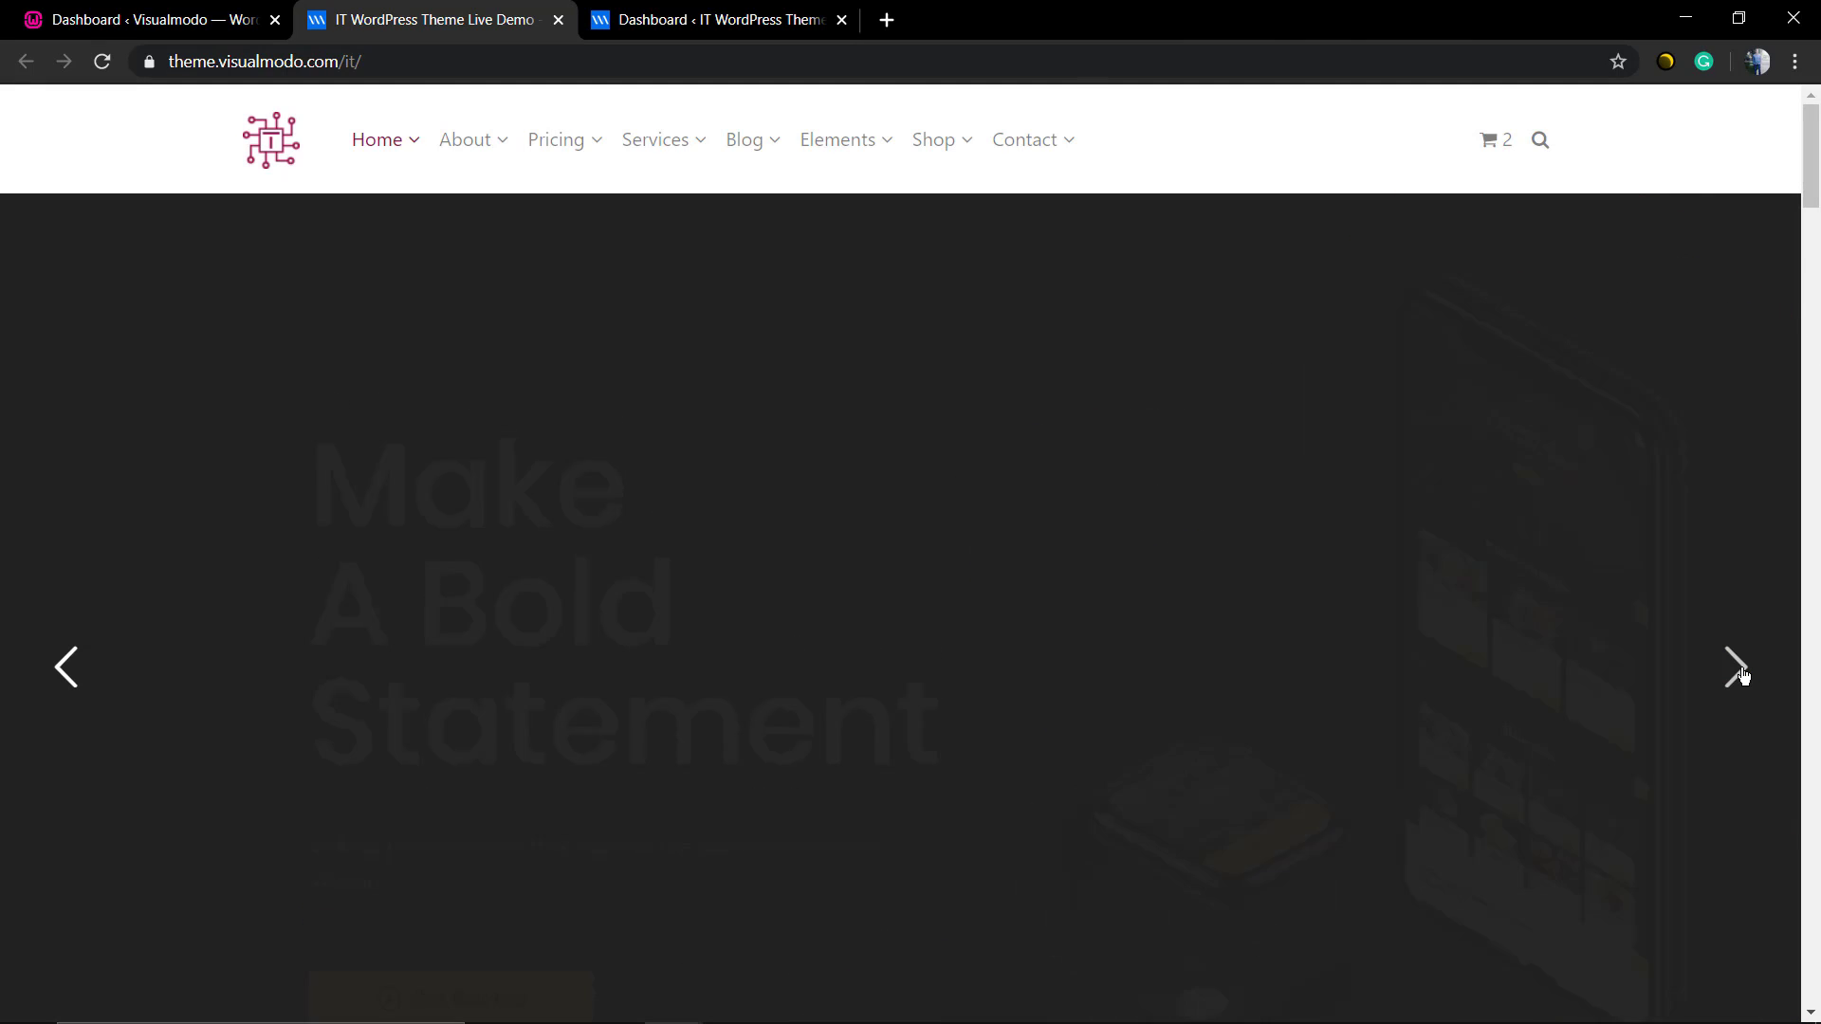
pyautogui.click(1736, 668)
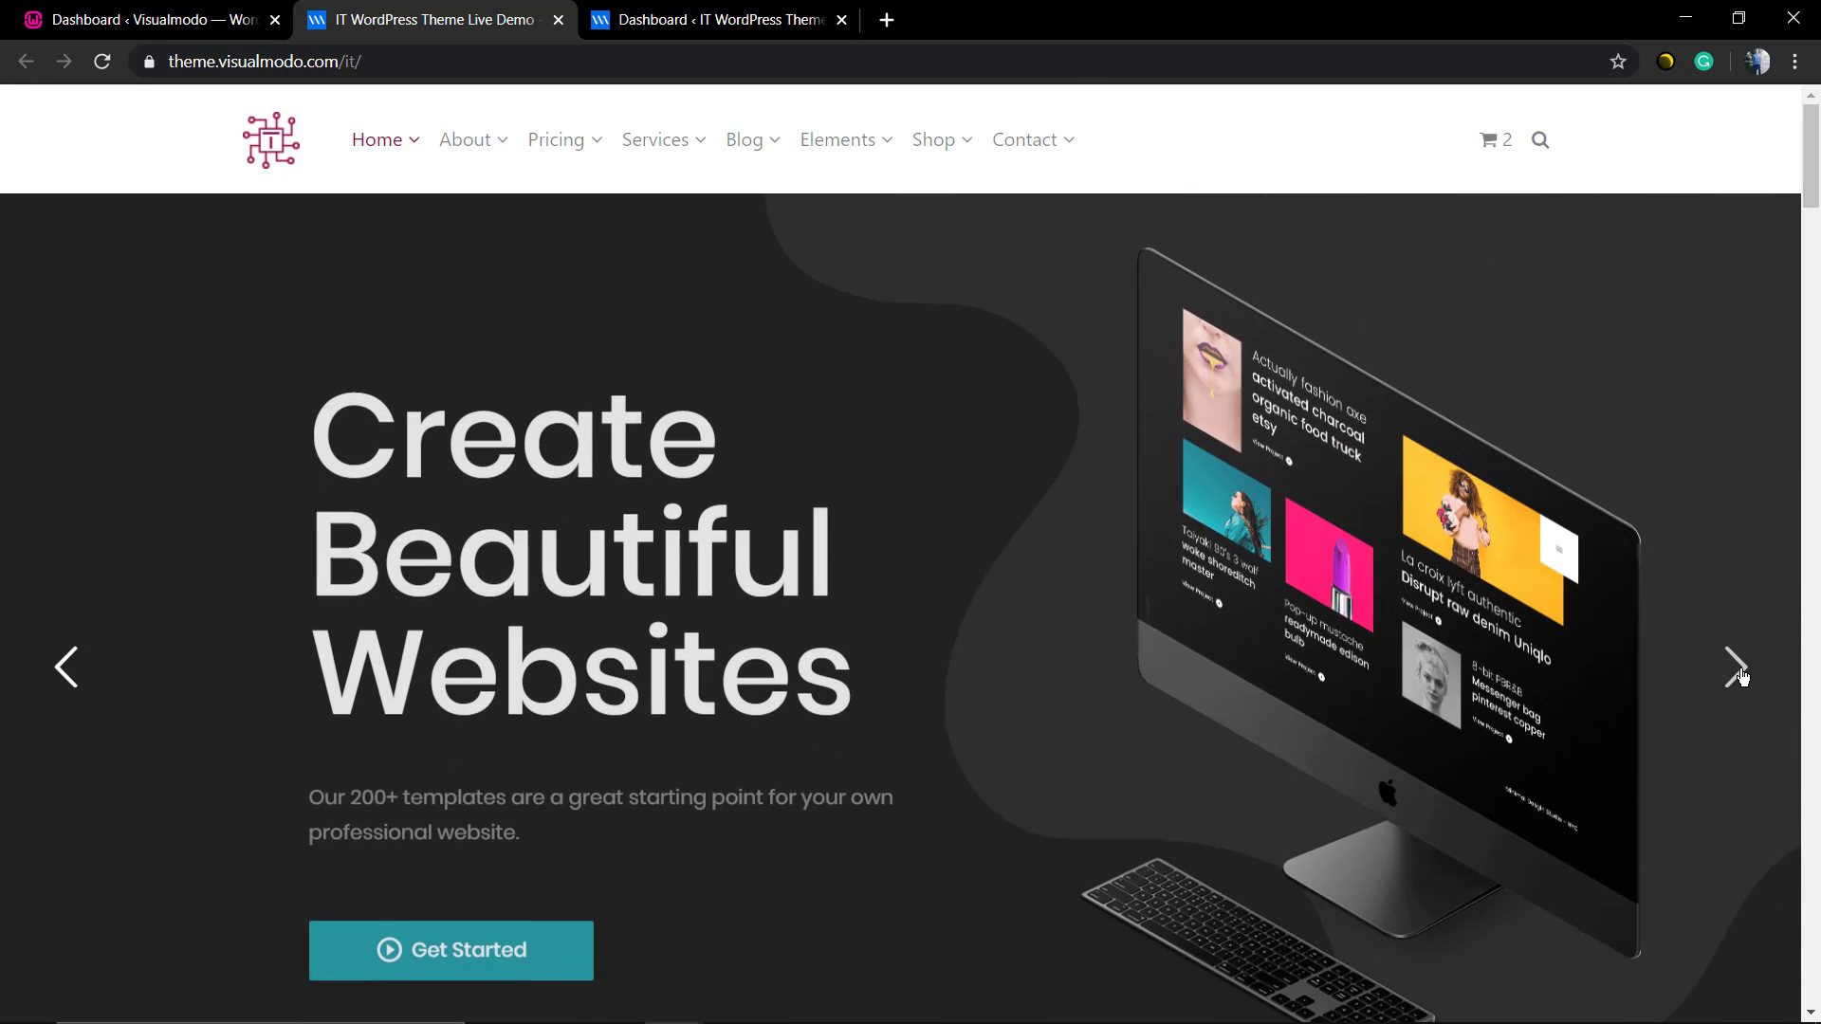
pyautogui.click(1735, 668)
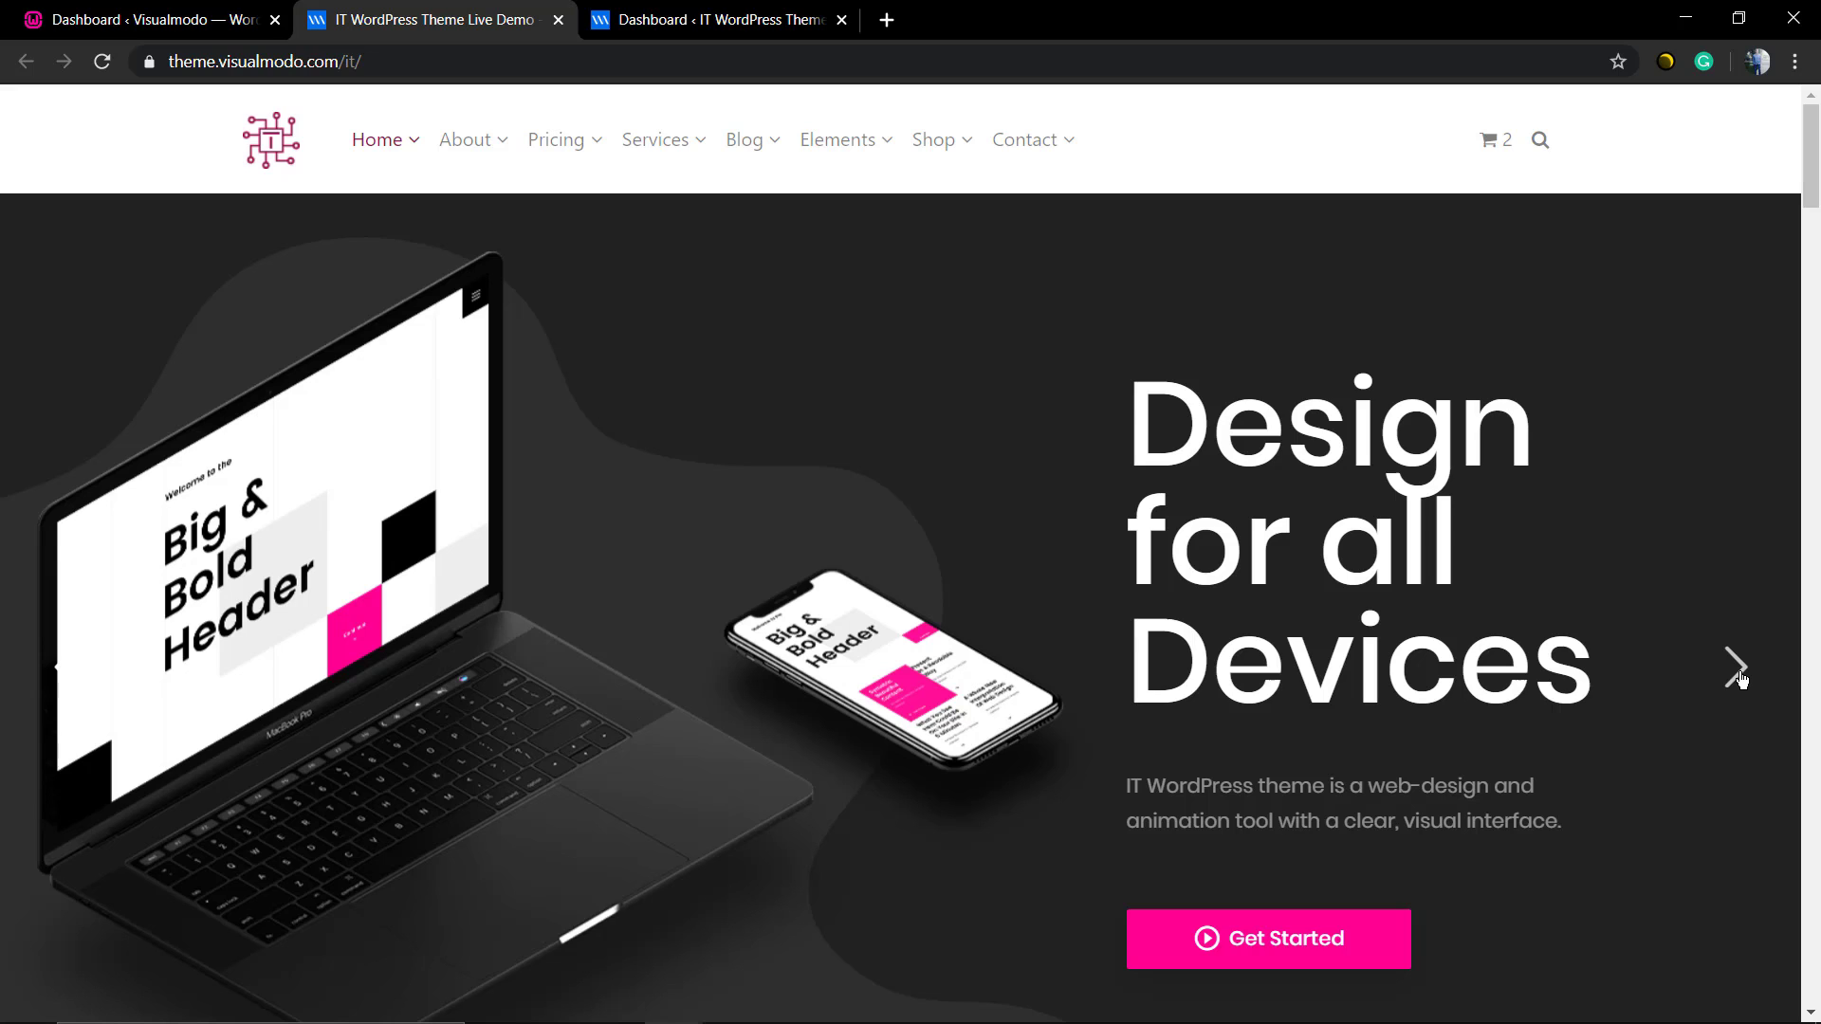
pyautogui.moveTo(1059, 406)
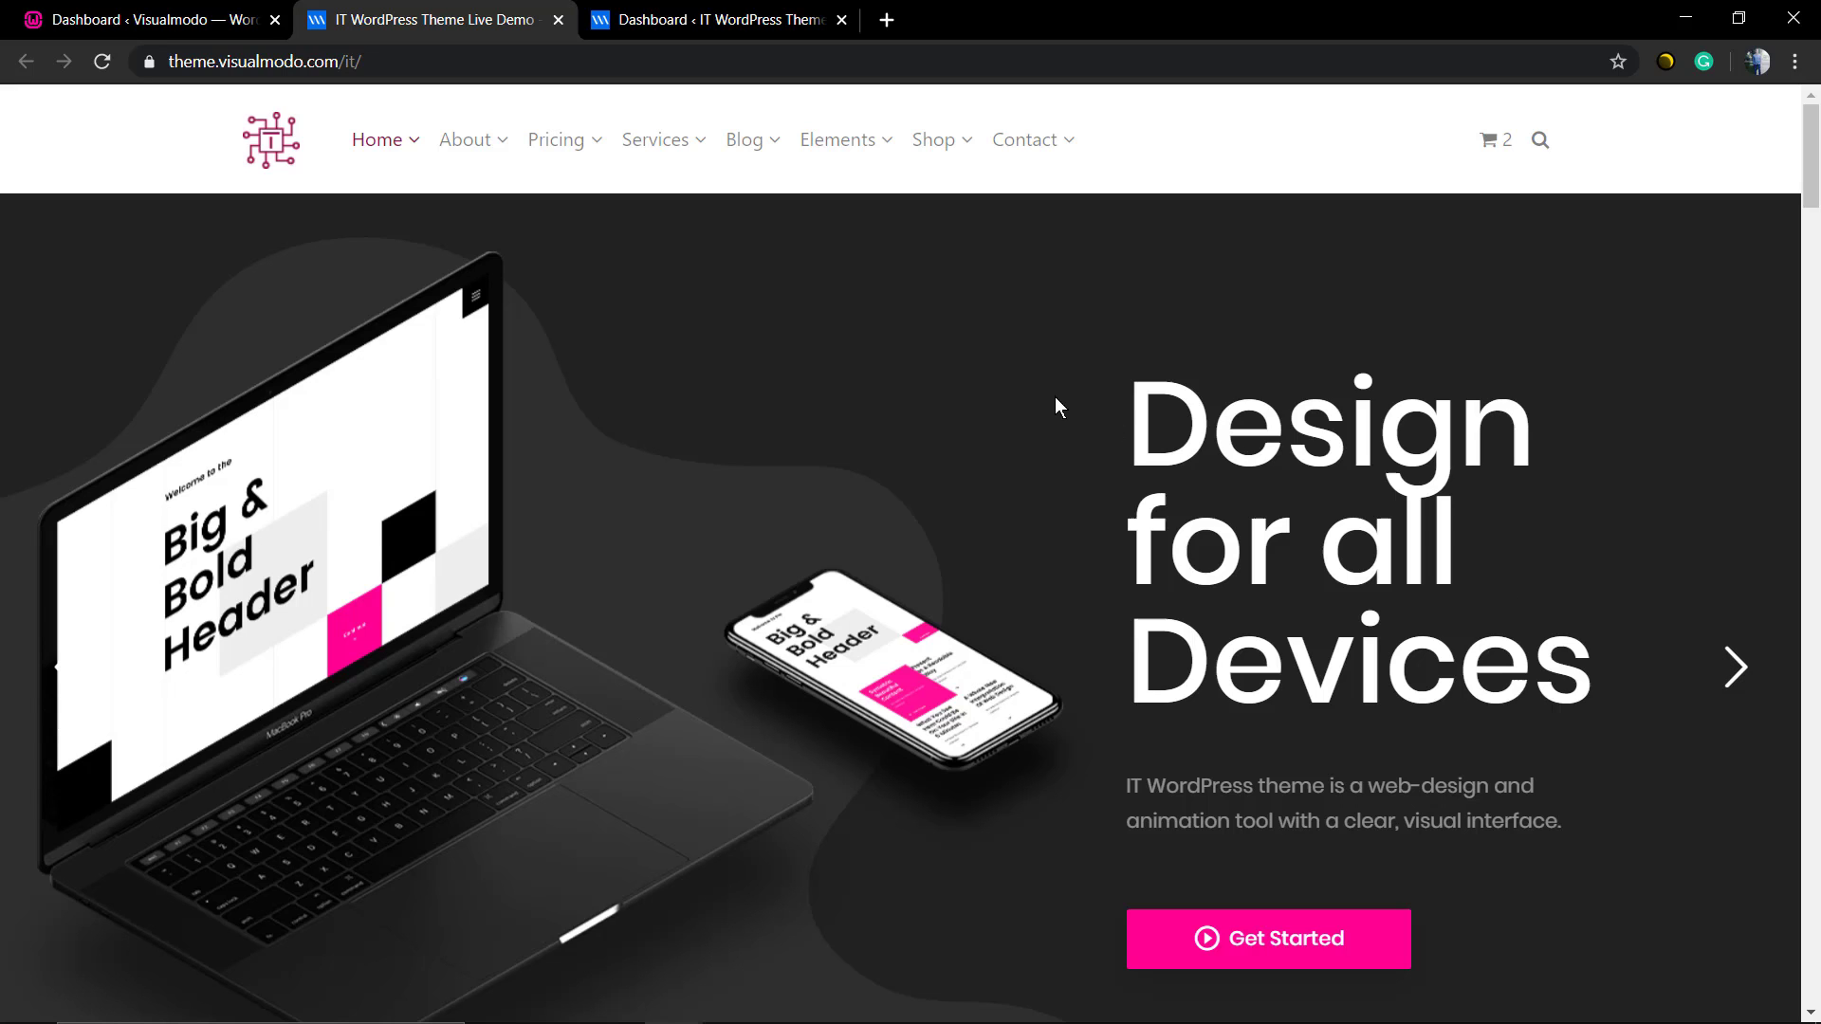
# - Bring up the IT demo site's admin dashboard and scroll its sidebar toward Slider Revolution
pyautogui.click(138, 19)
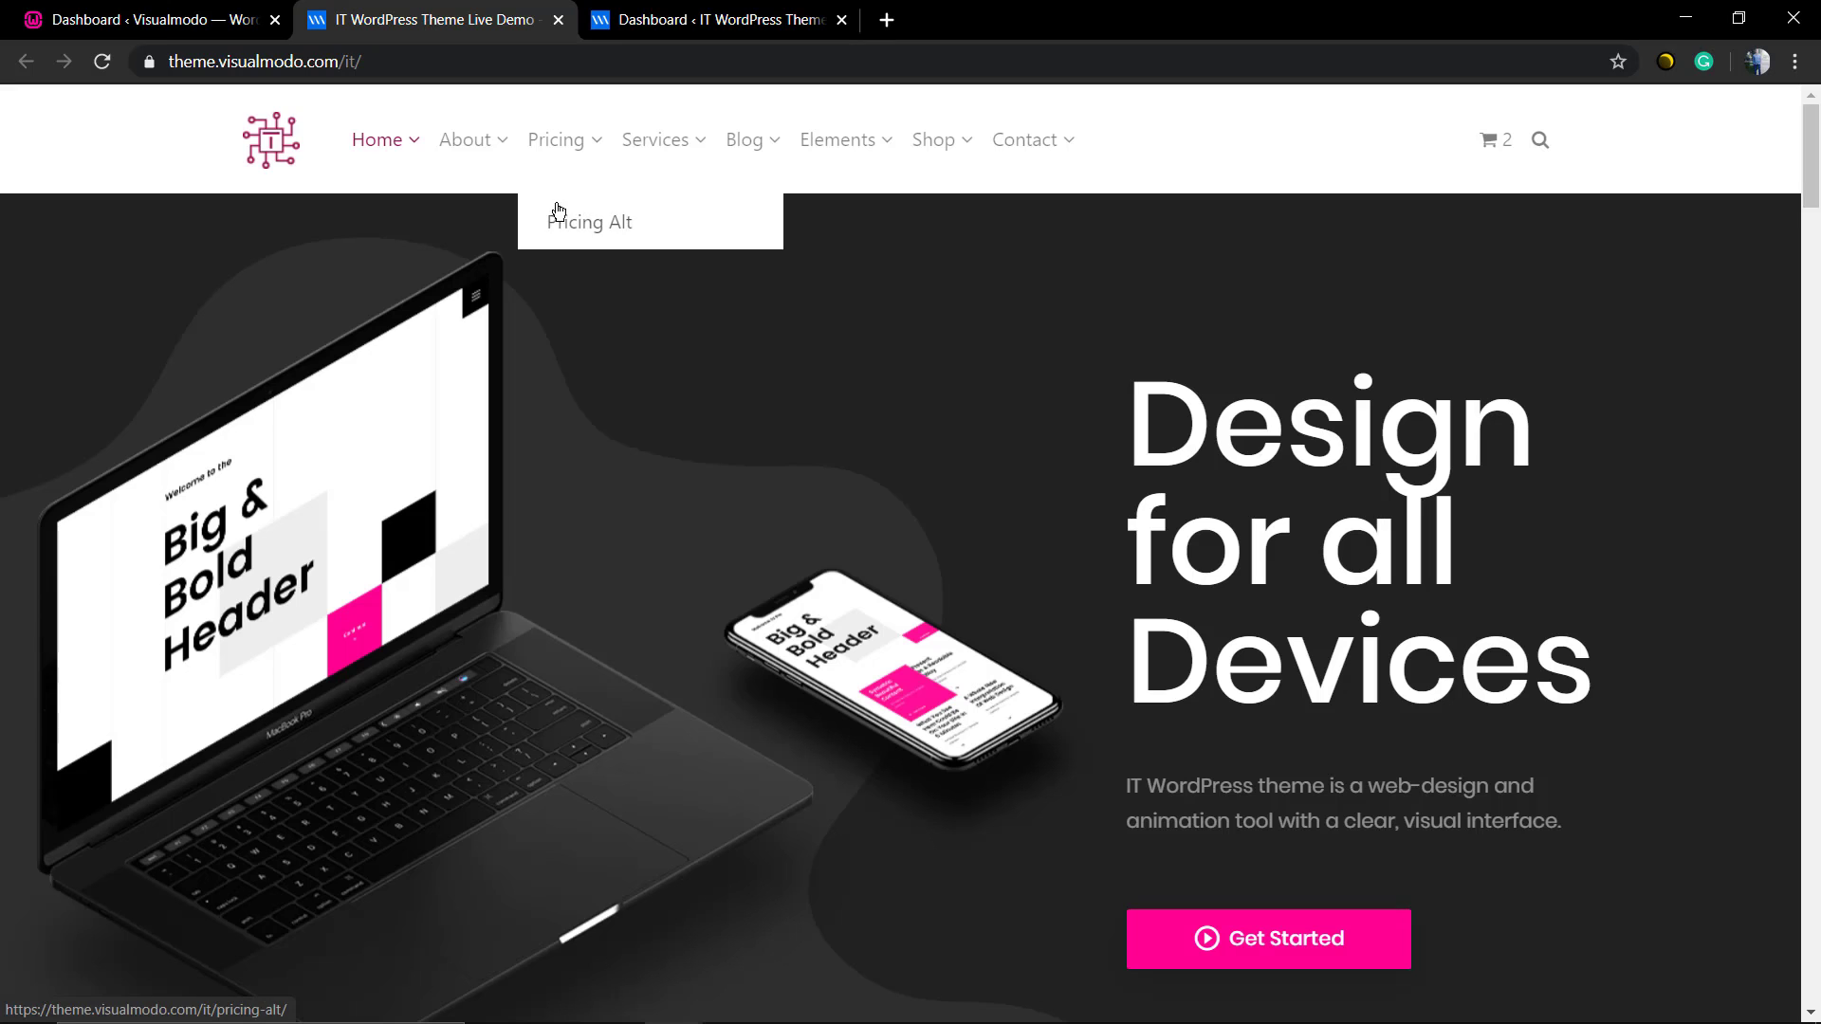
pyautogui.moveTo(580, 376)
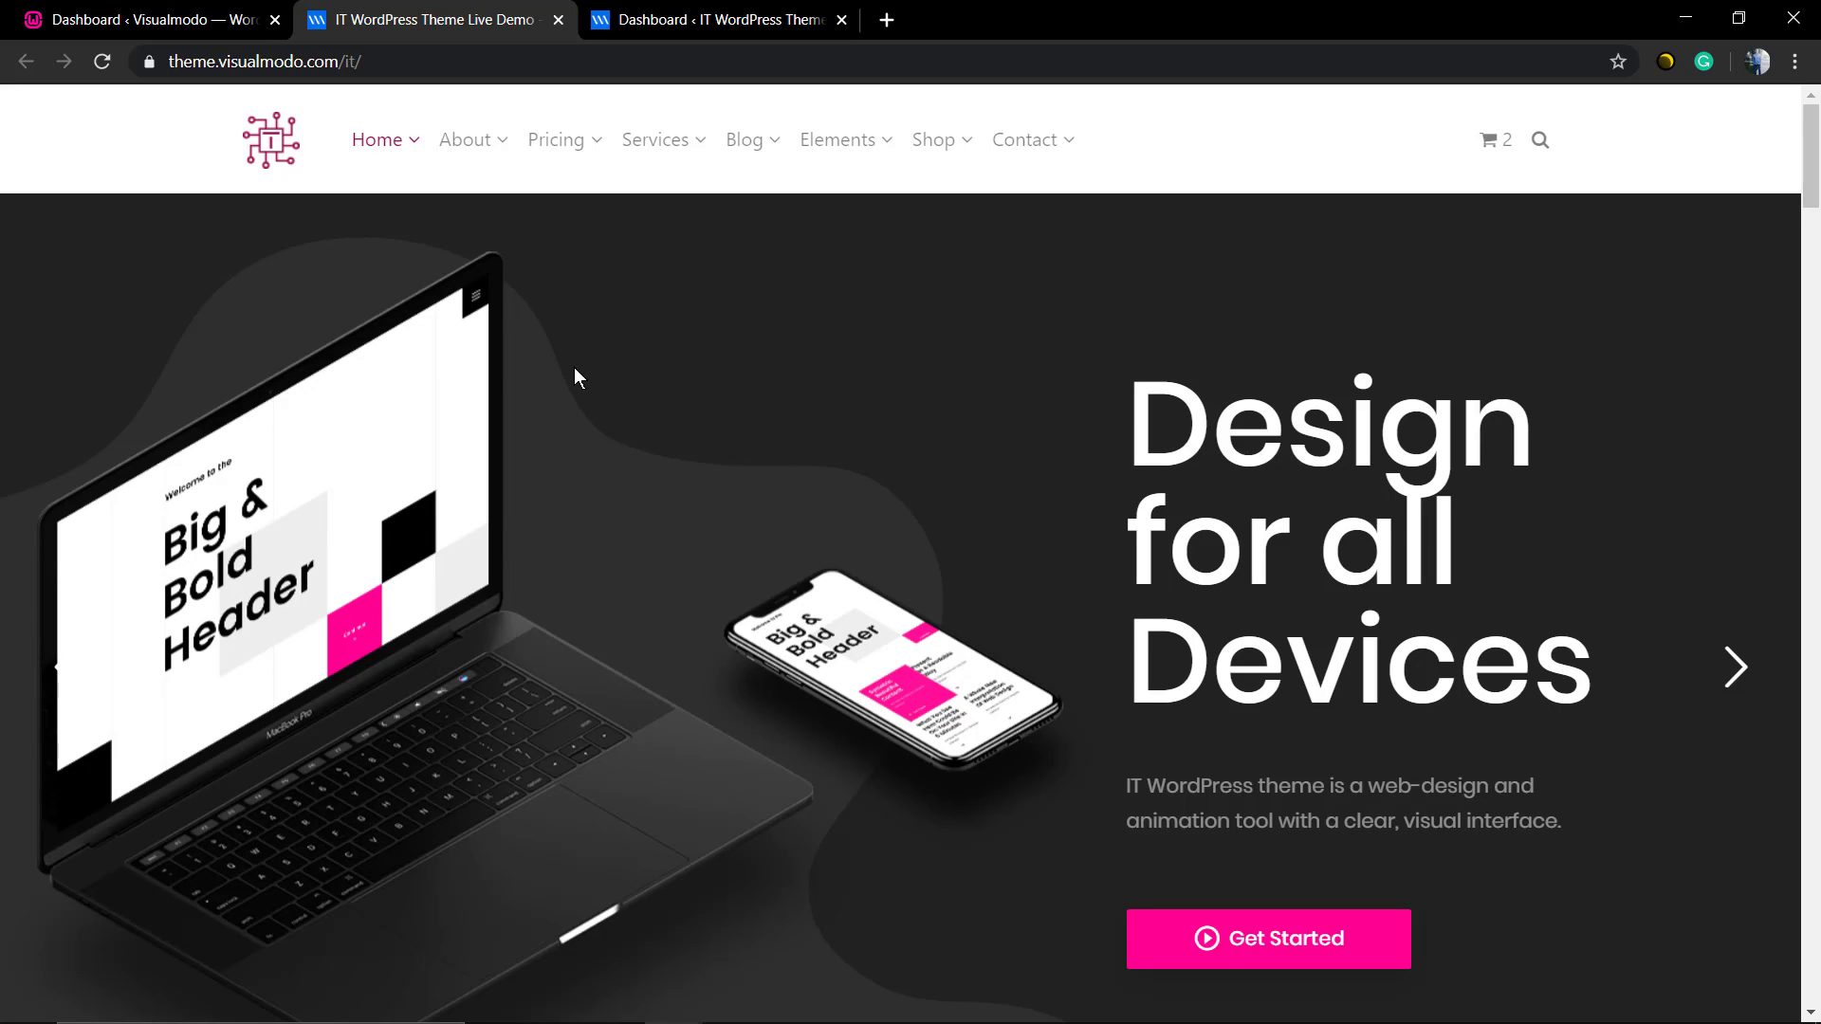
pyautogui.click(717, 19)
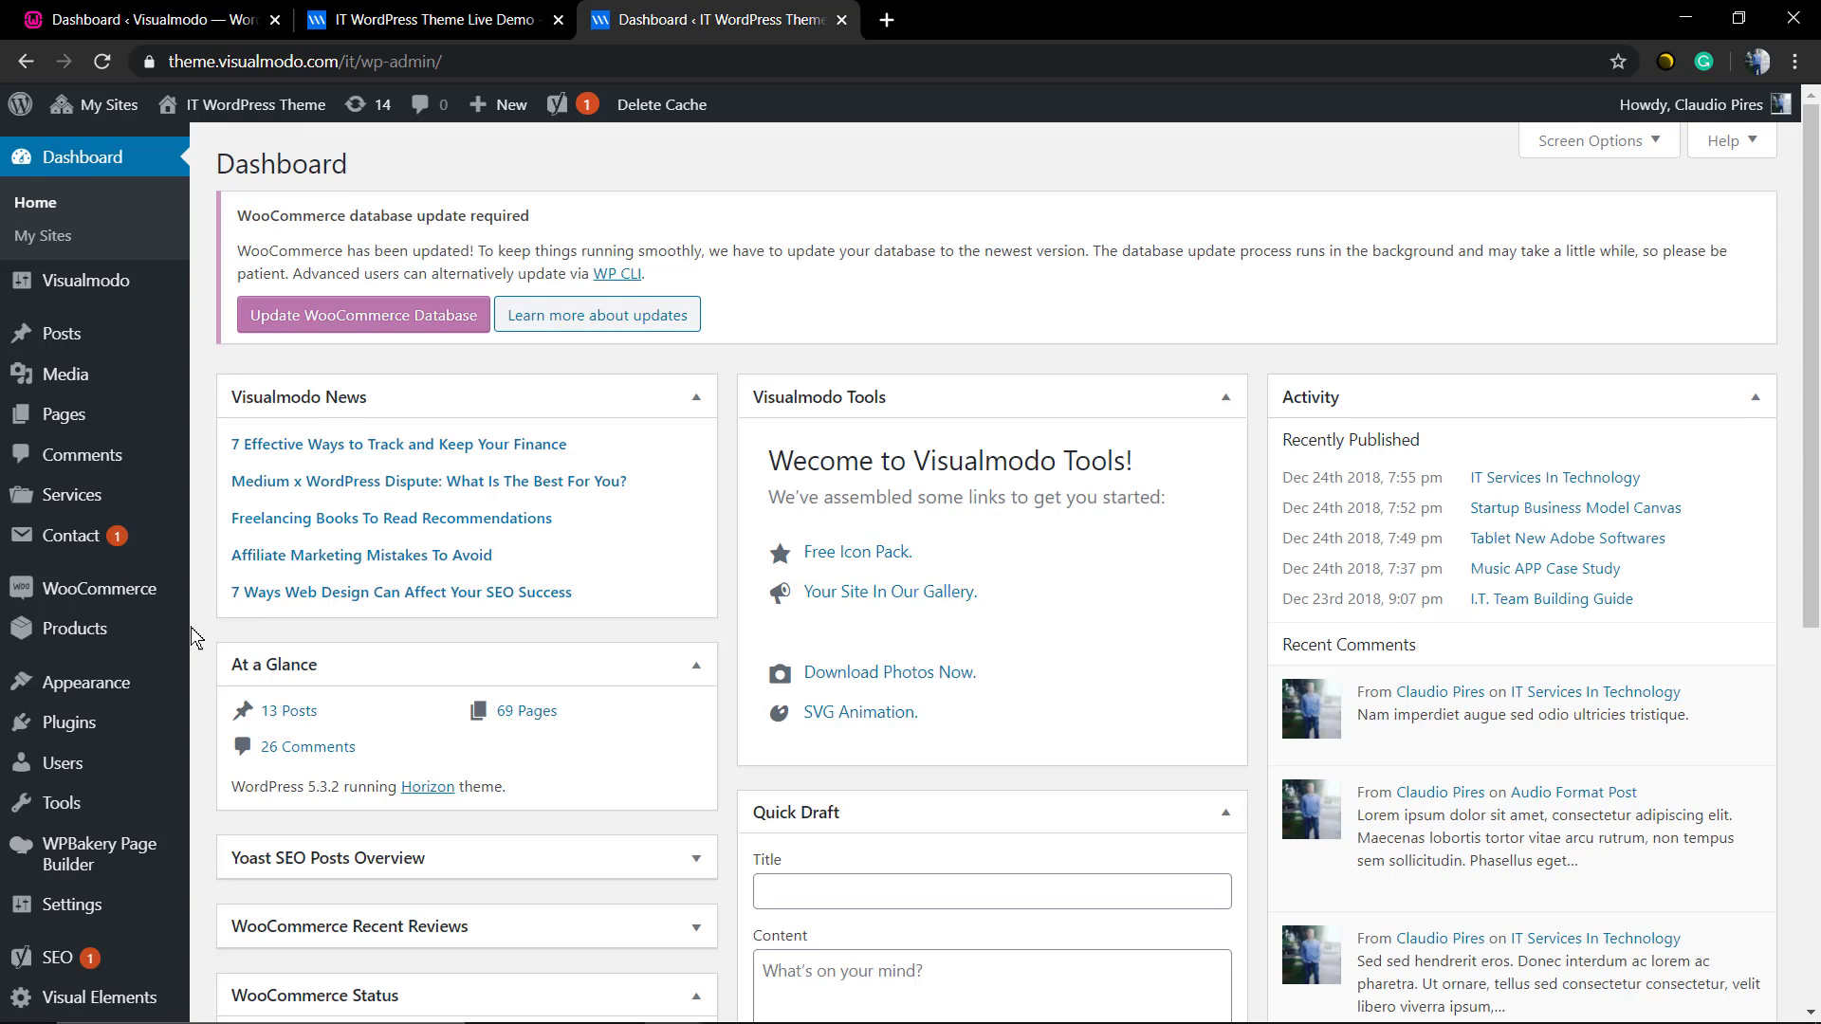
pyautogui.scroll(-3)
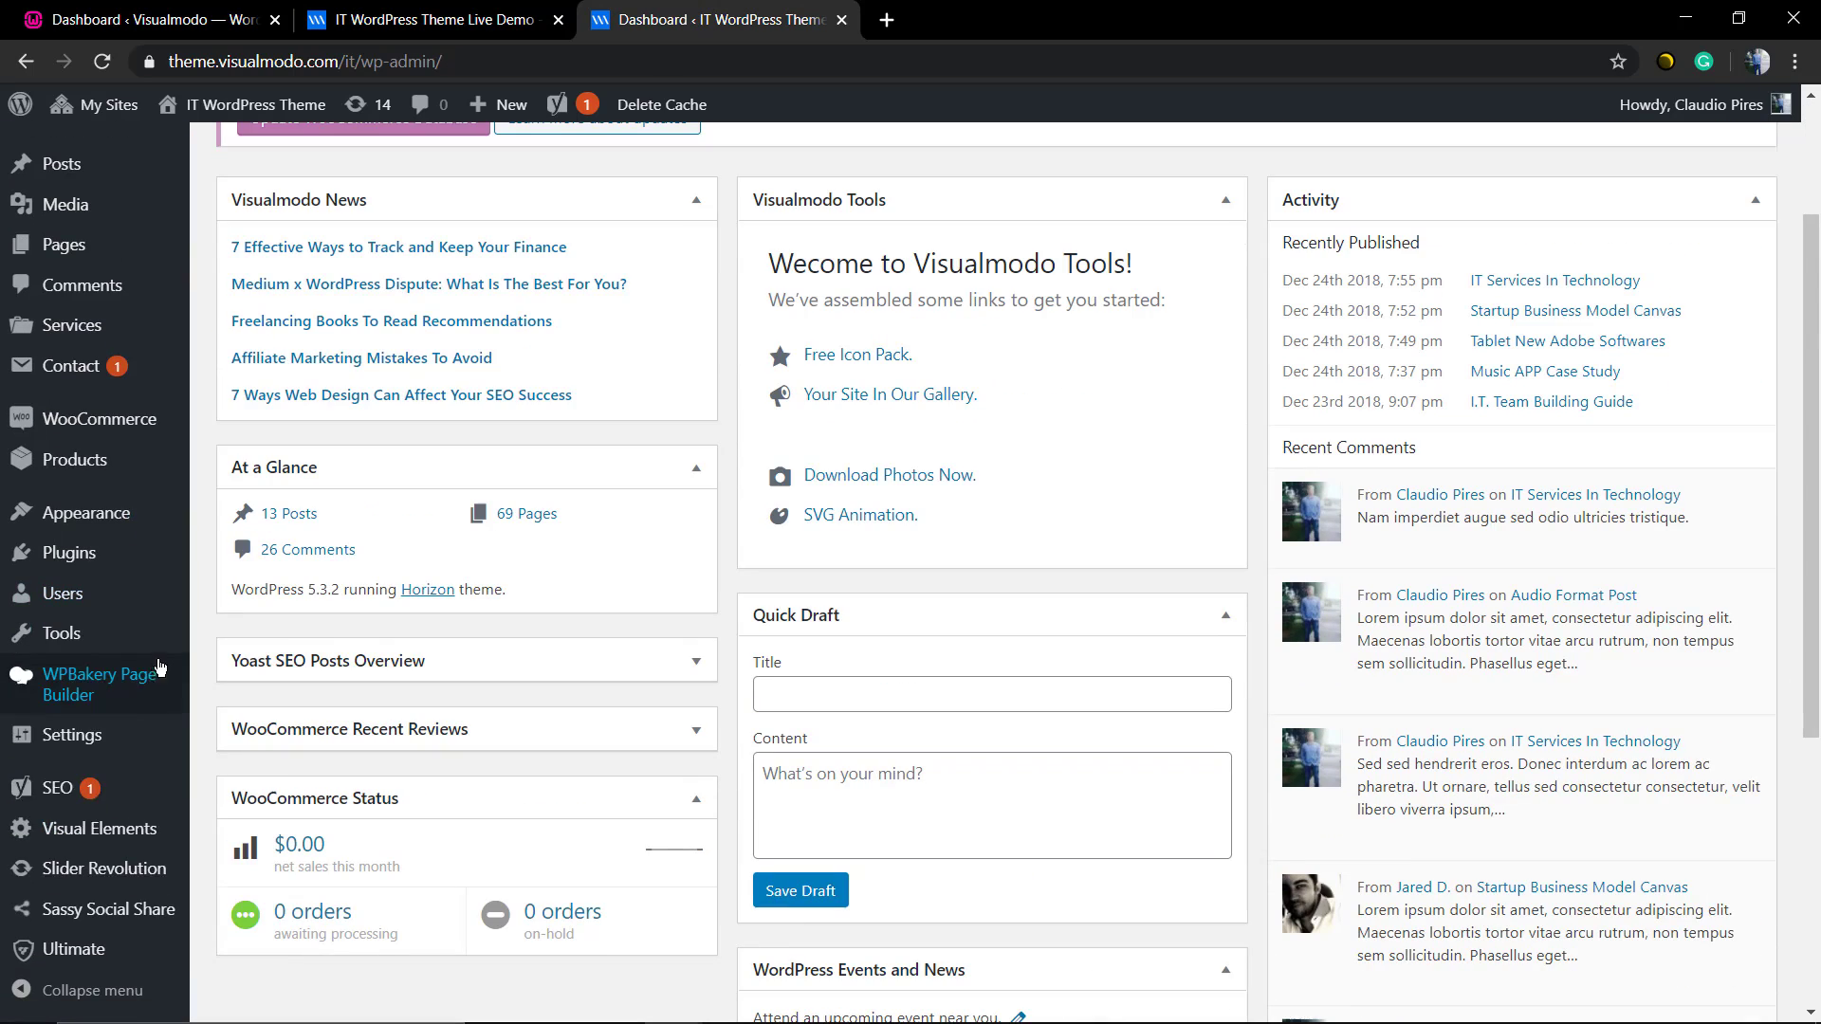
pyautogui.moveTo(103, 869)
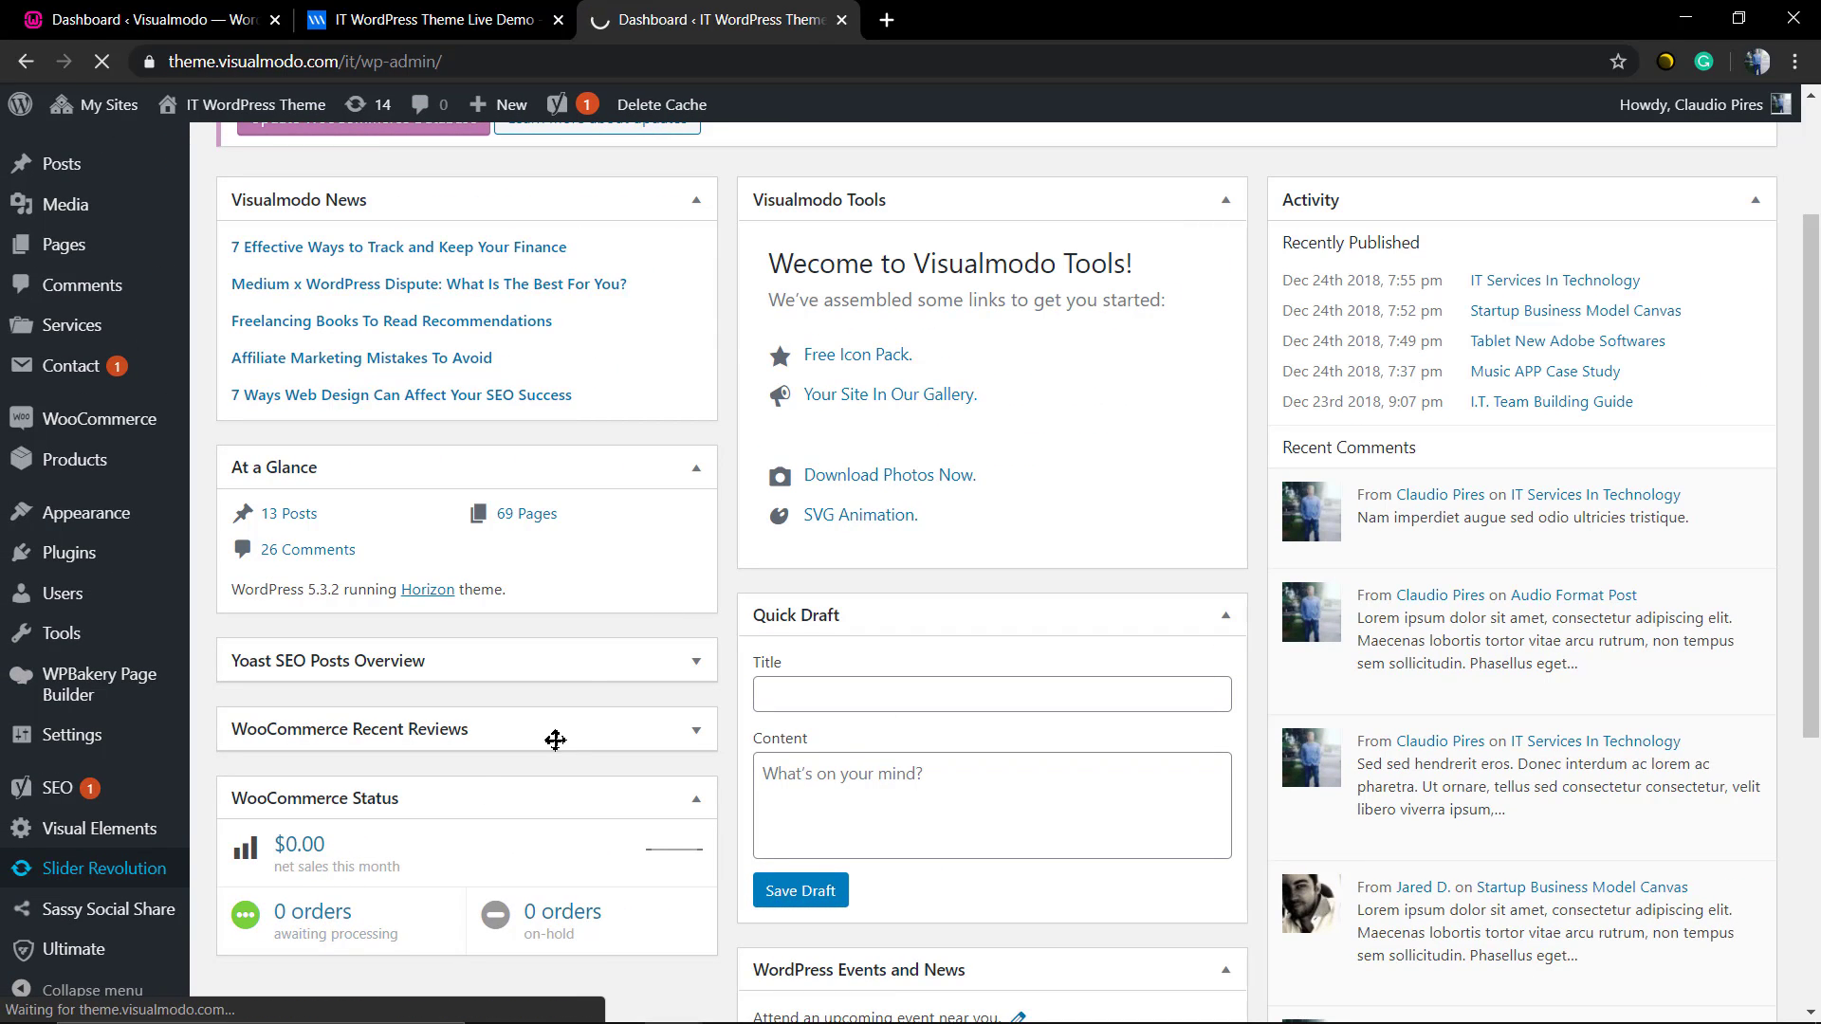
# - In Slider Revolution's modules list, choose Export from the Tech Slider1 module's options
pyautogui.click(104, 867)
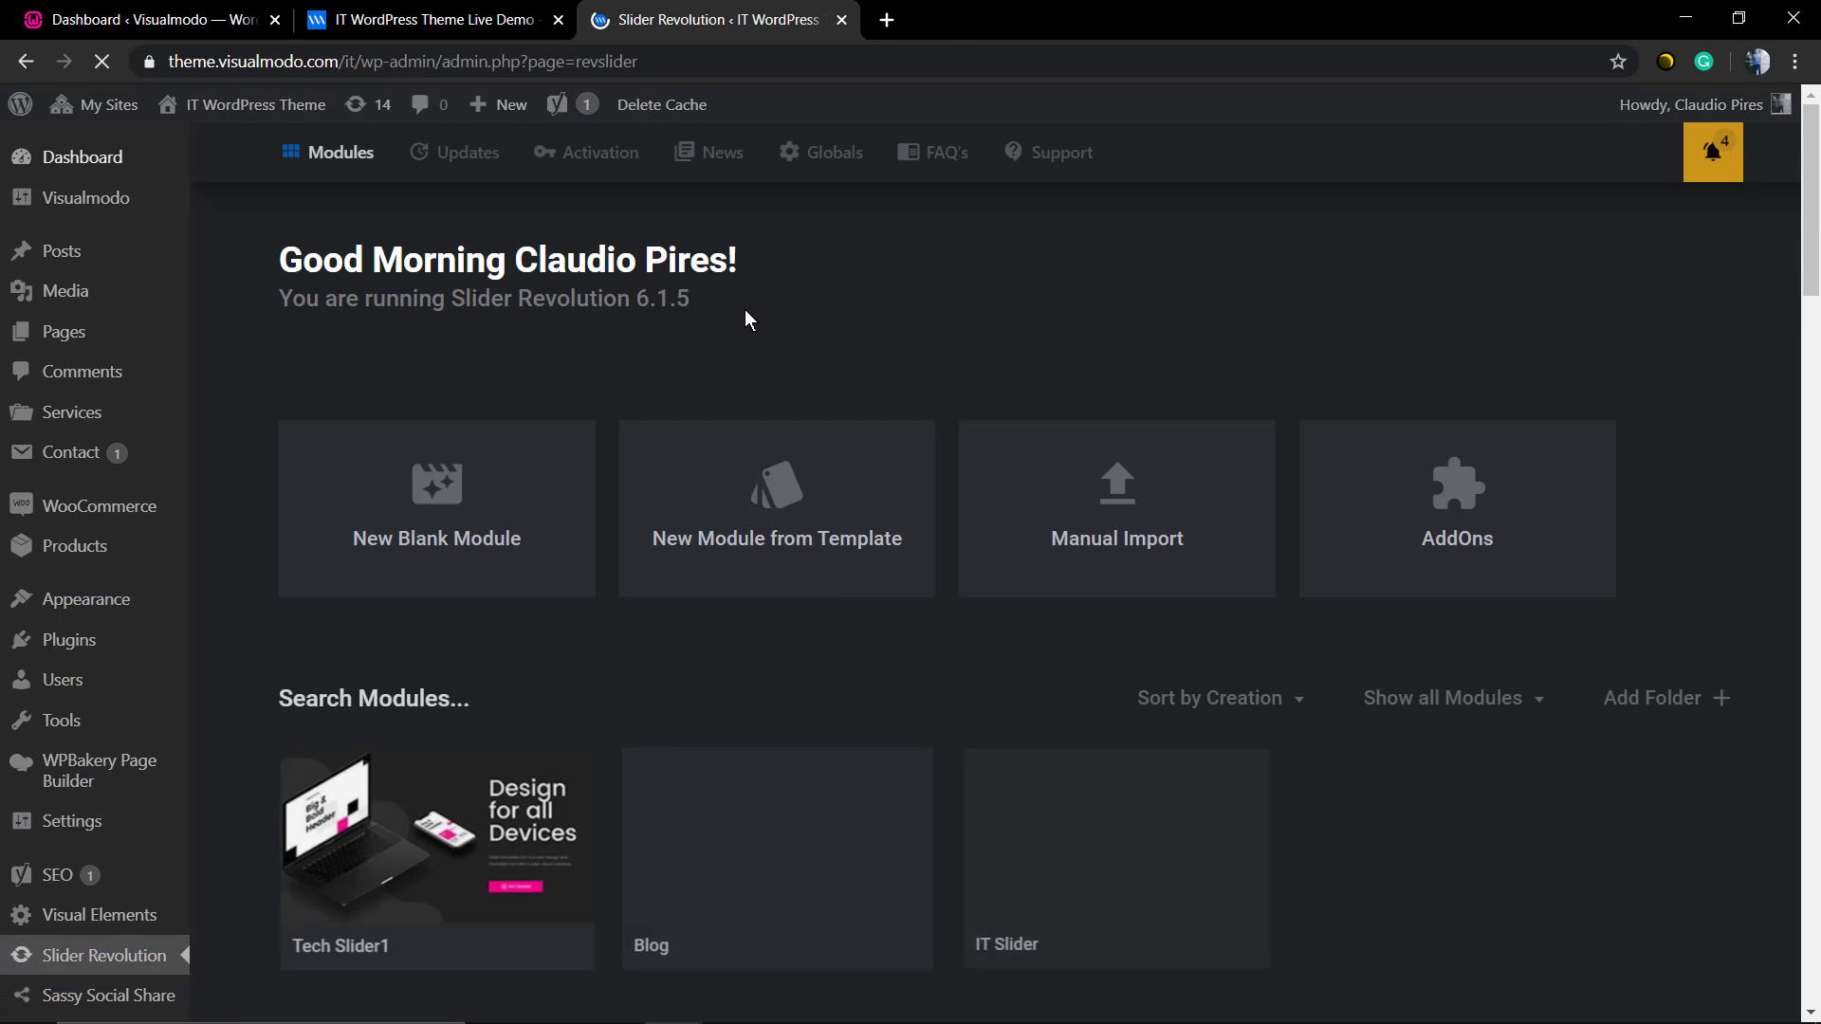
pyautogui.scroll(-3)
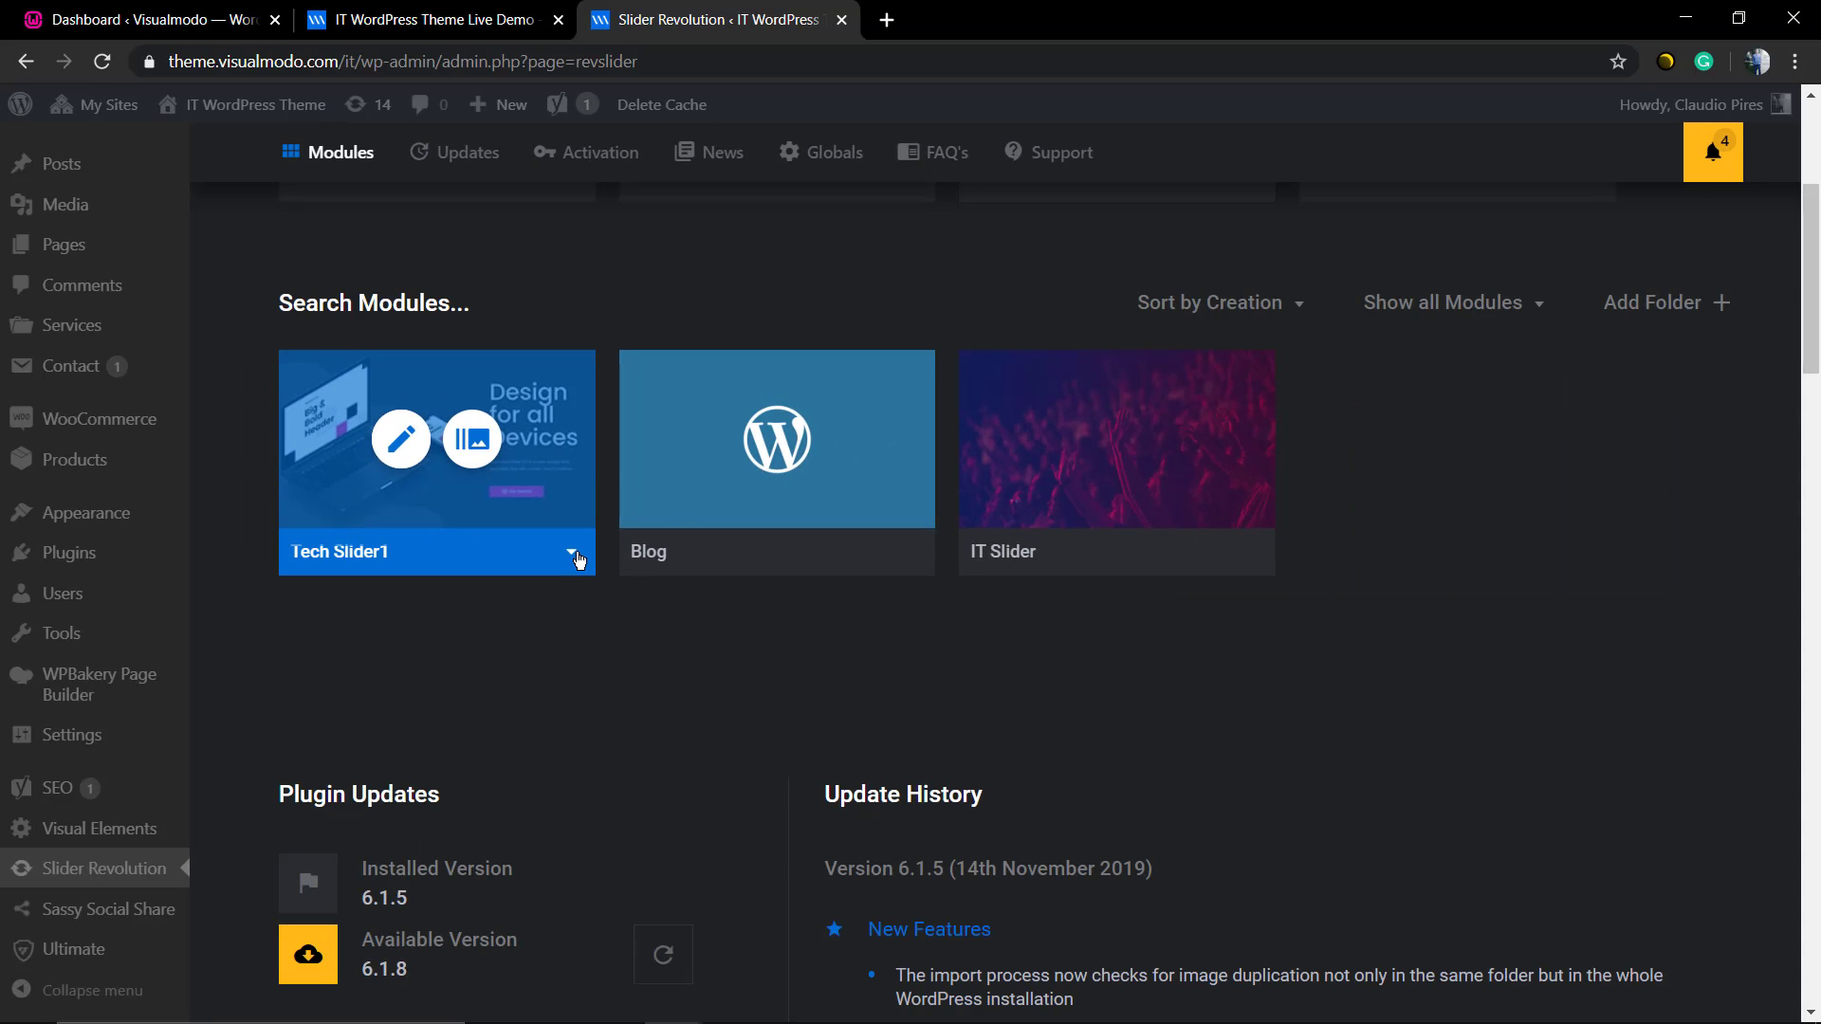
pyautogui.click(573, 554)
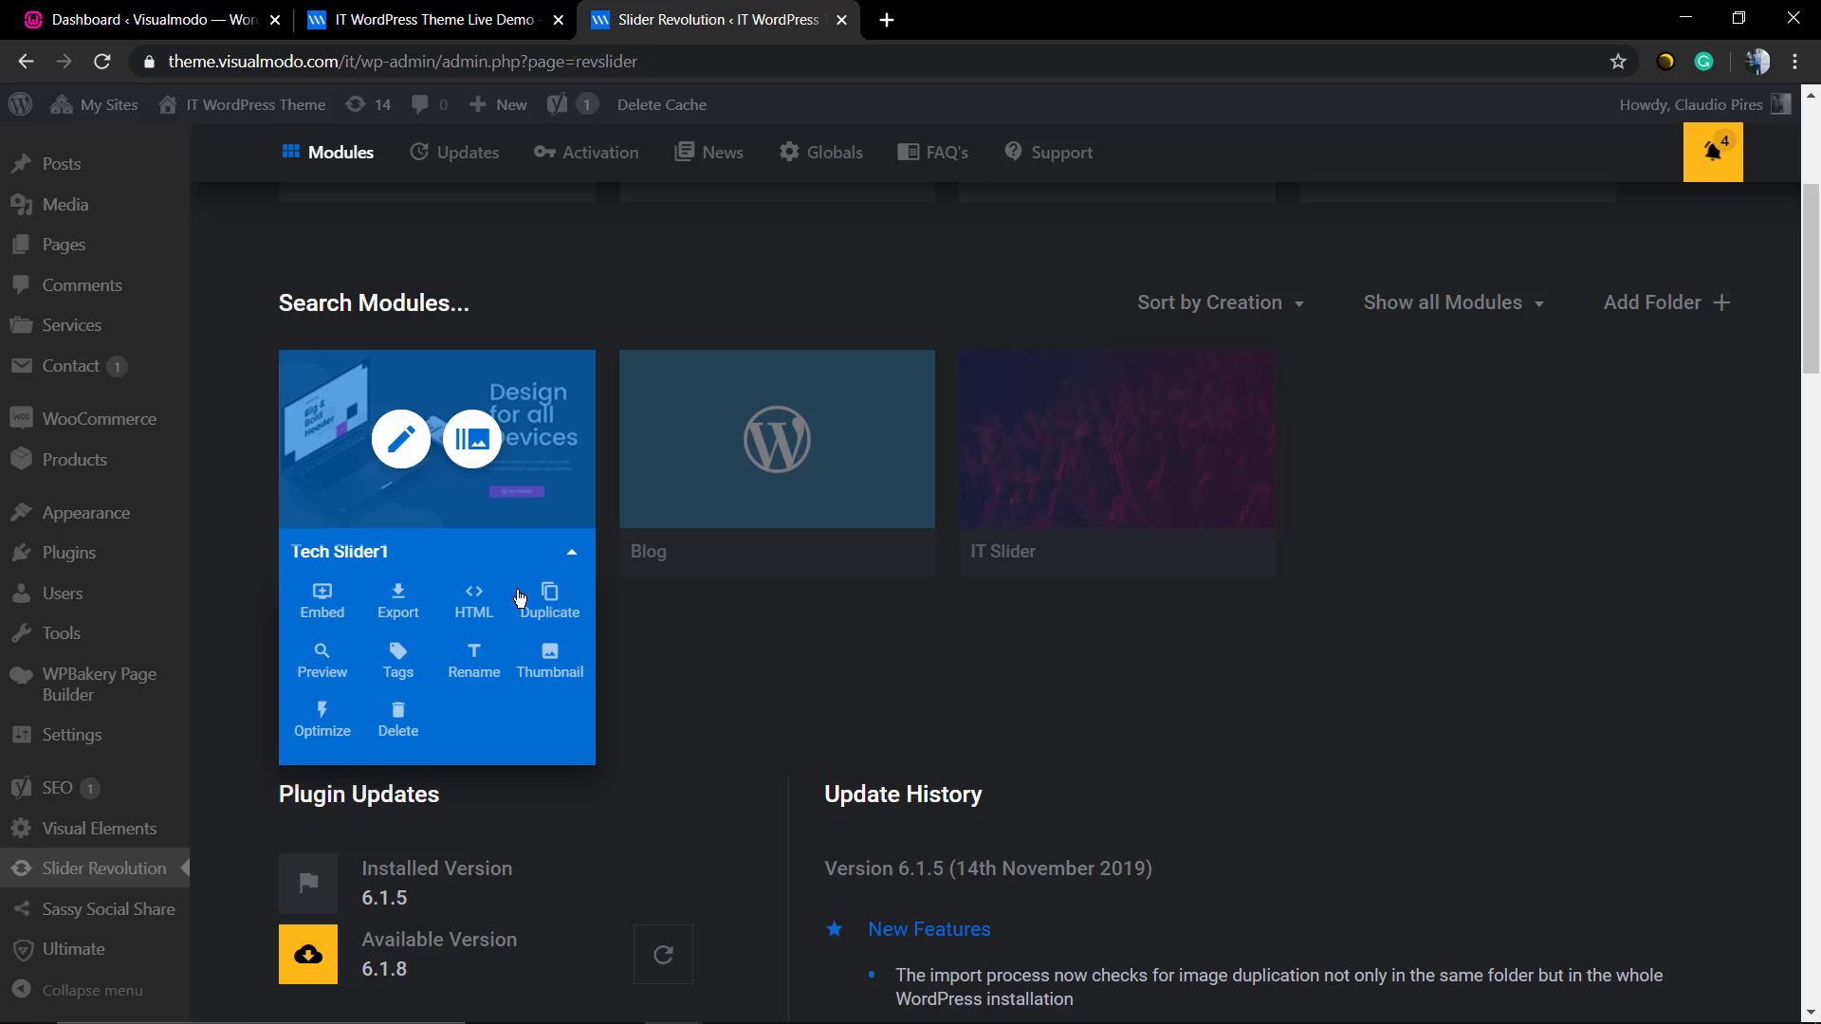
pyautogui.moveTo(397, 602)
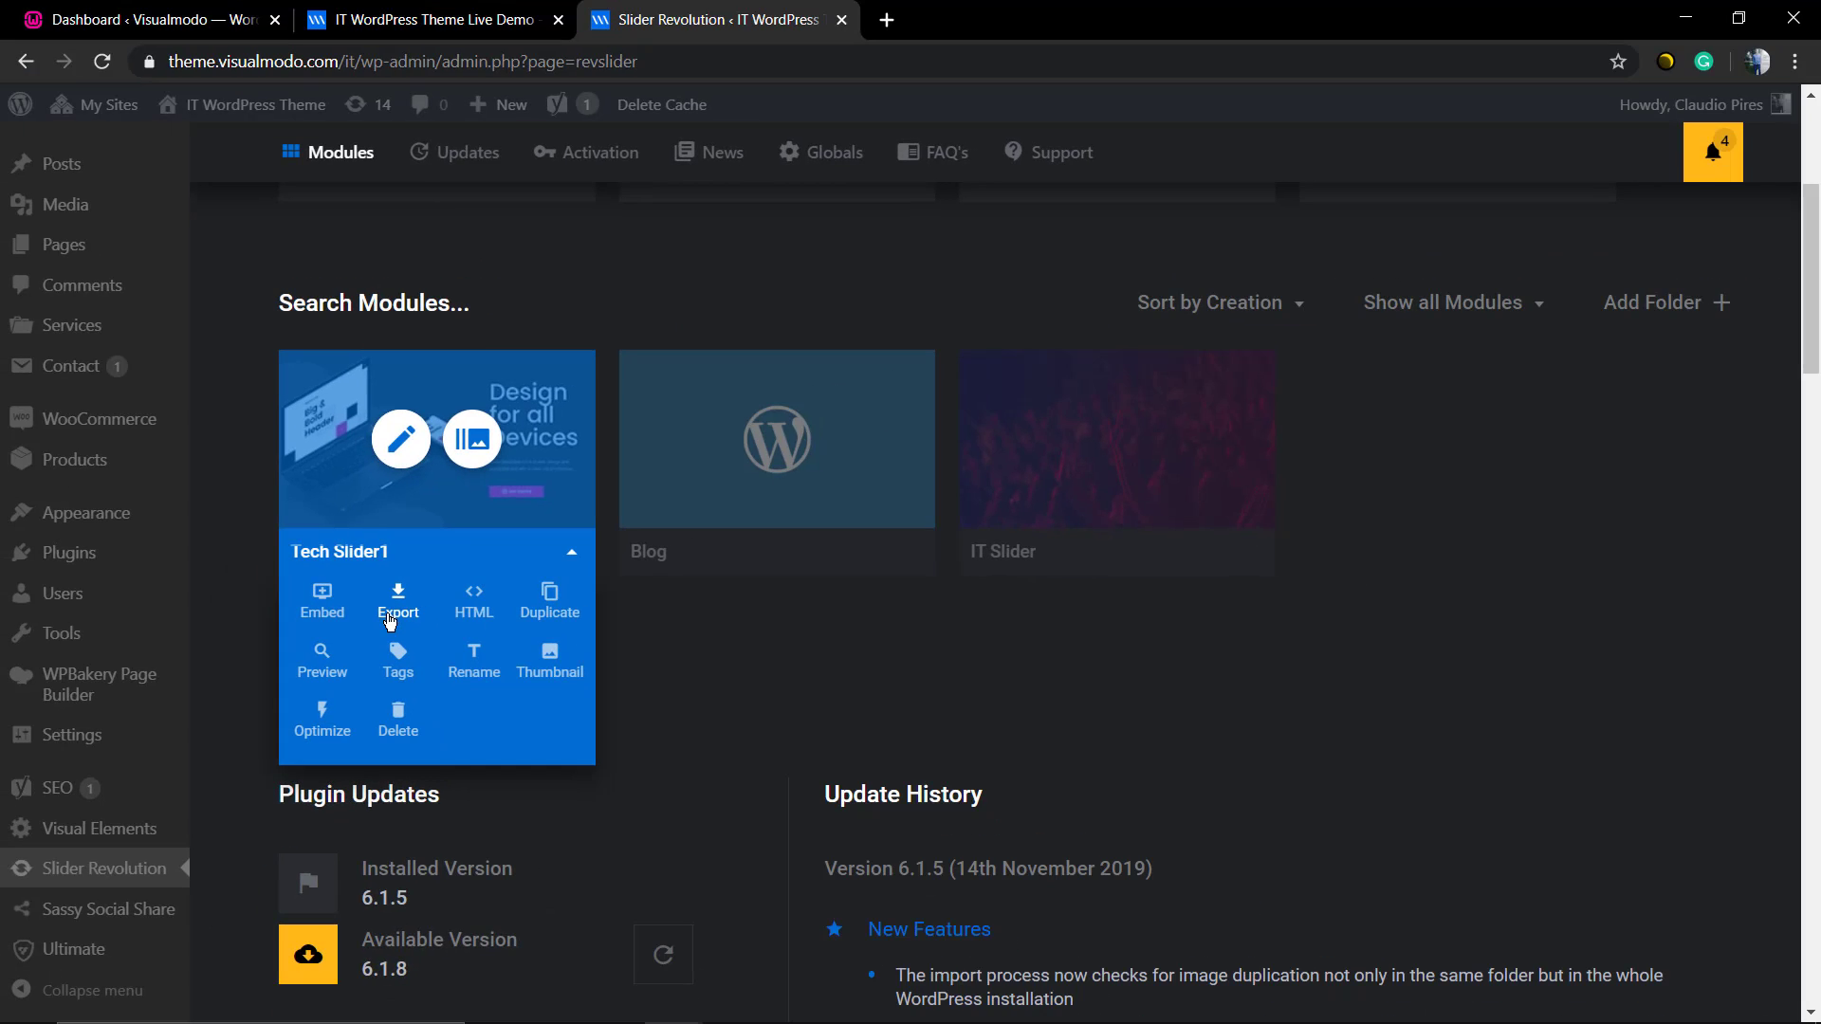
pyautogui.click(396, 601)
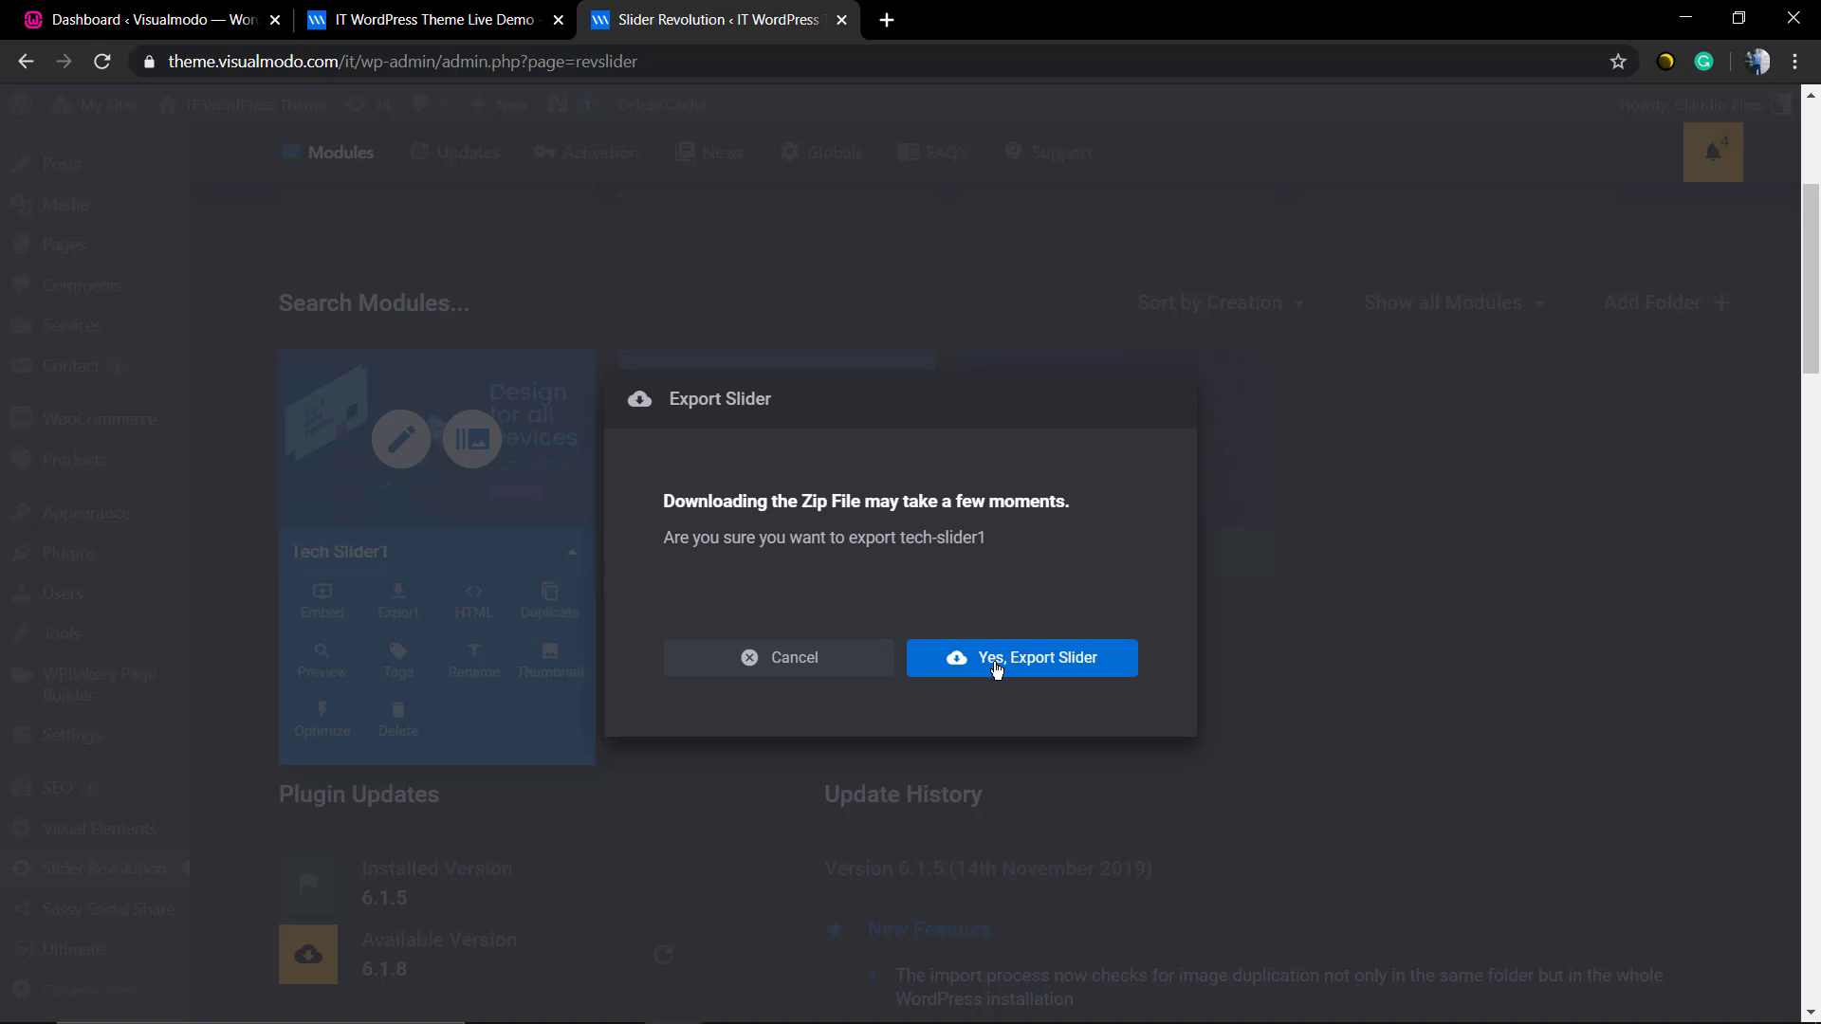
# - Confirm 'Yes, Export Slider' so Tech Slider1 downloads as tech-slider1.zip
pyautogui.click(1021, 659)
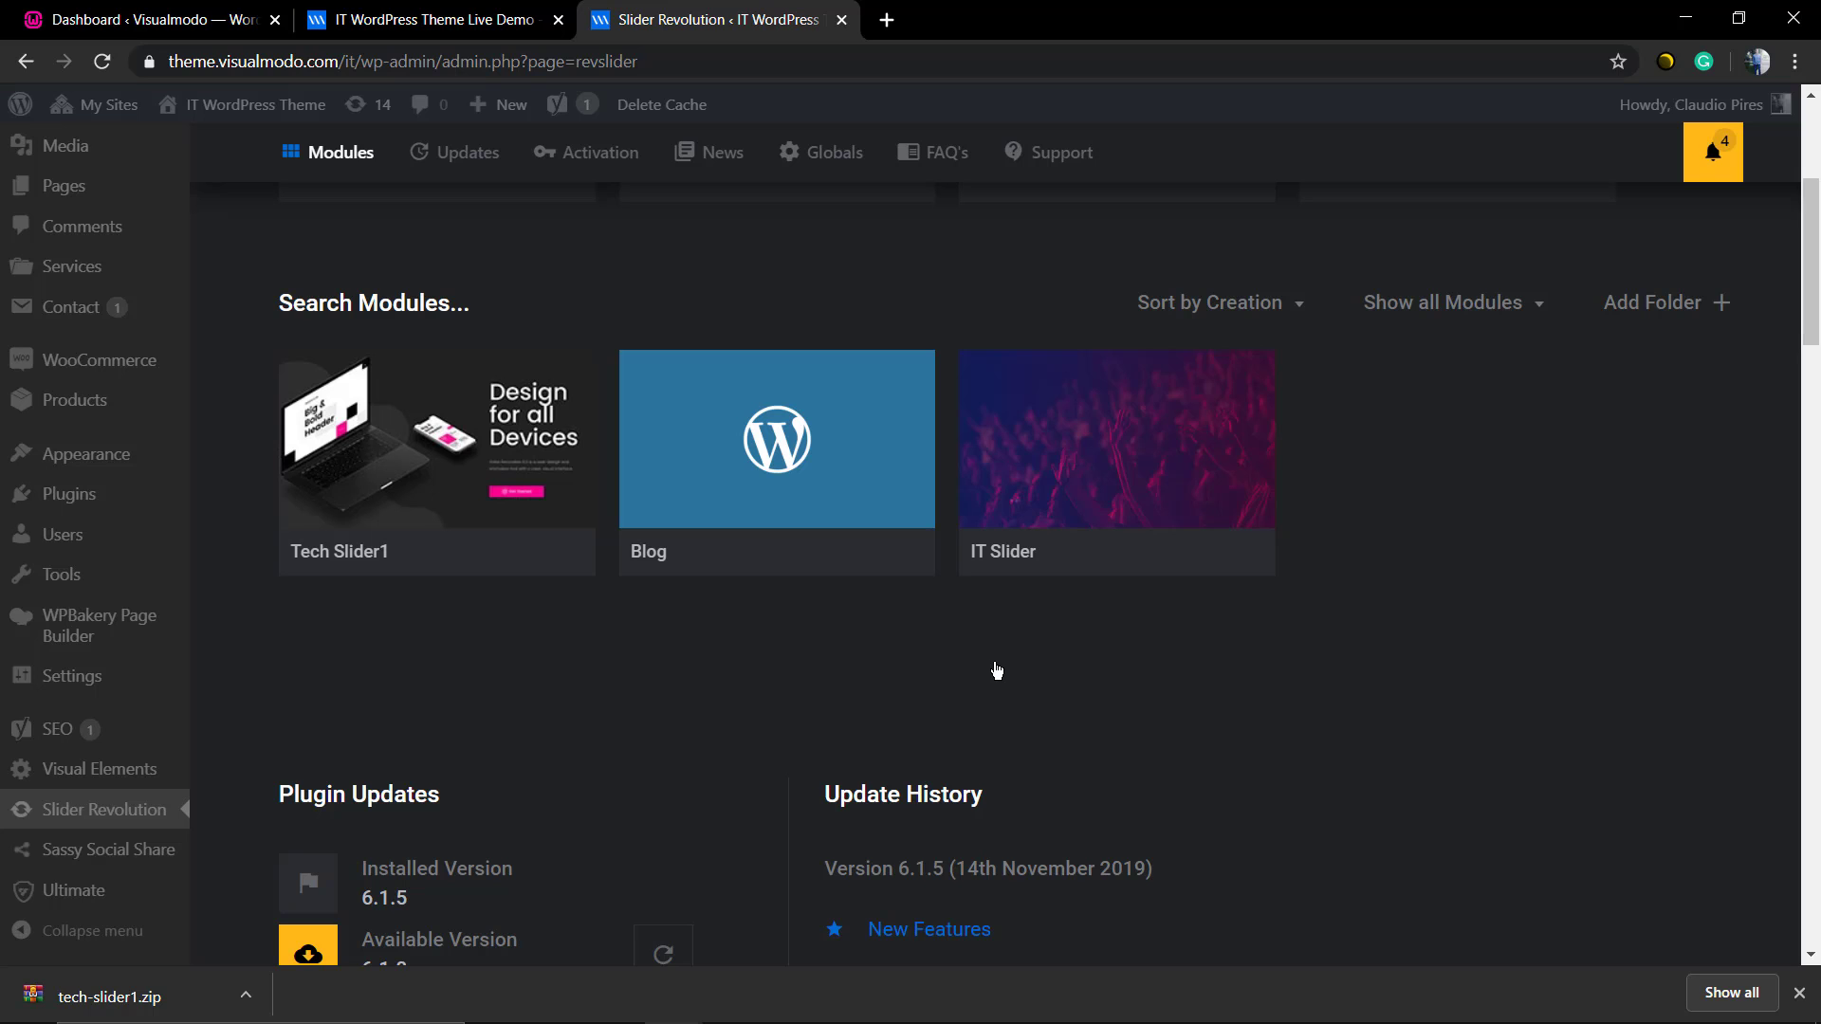
pyautogui.moveTo(733, 748)
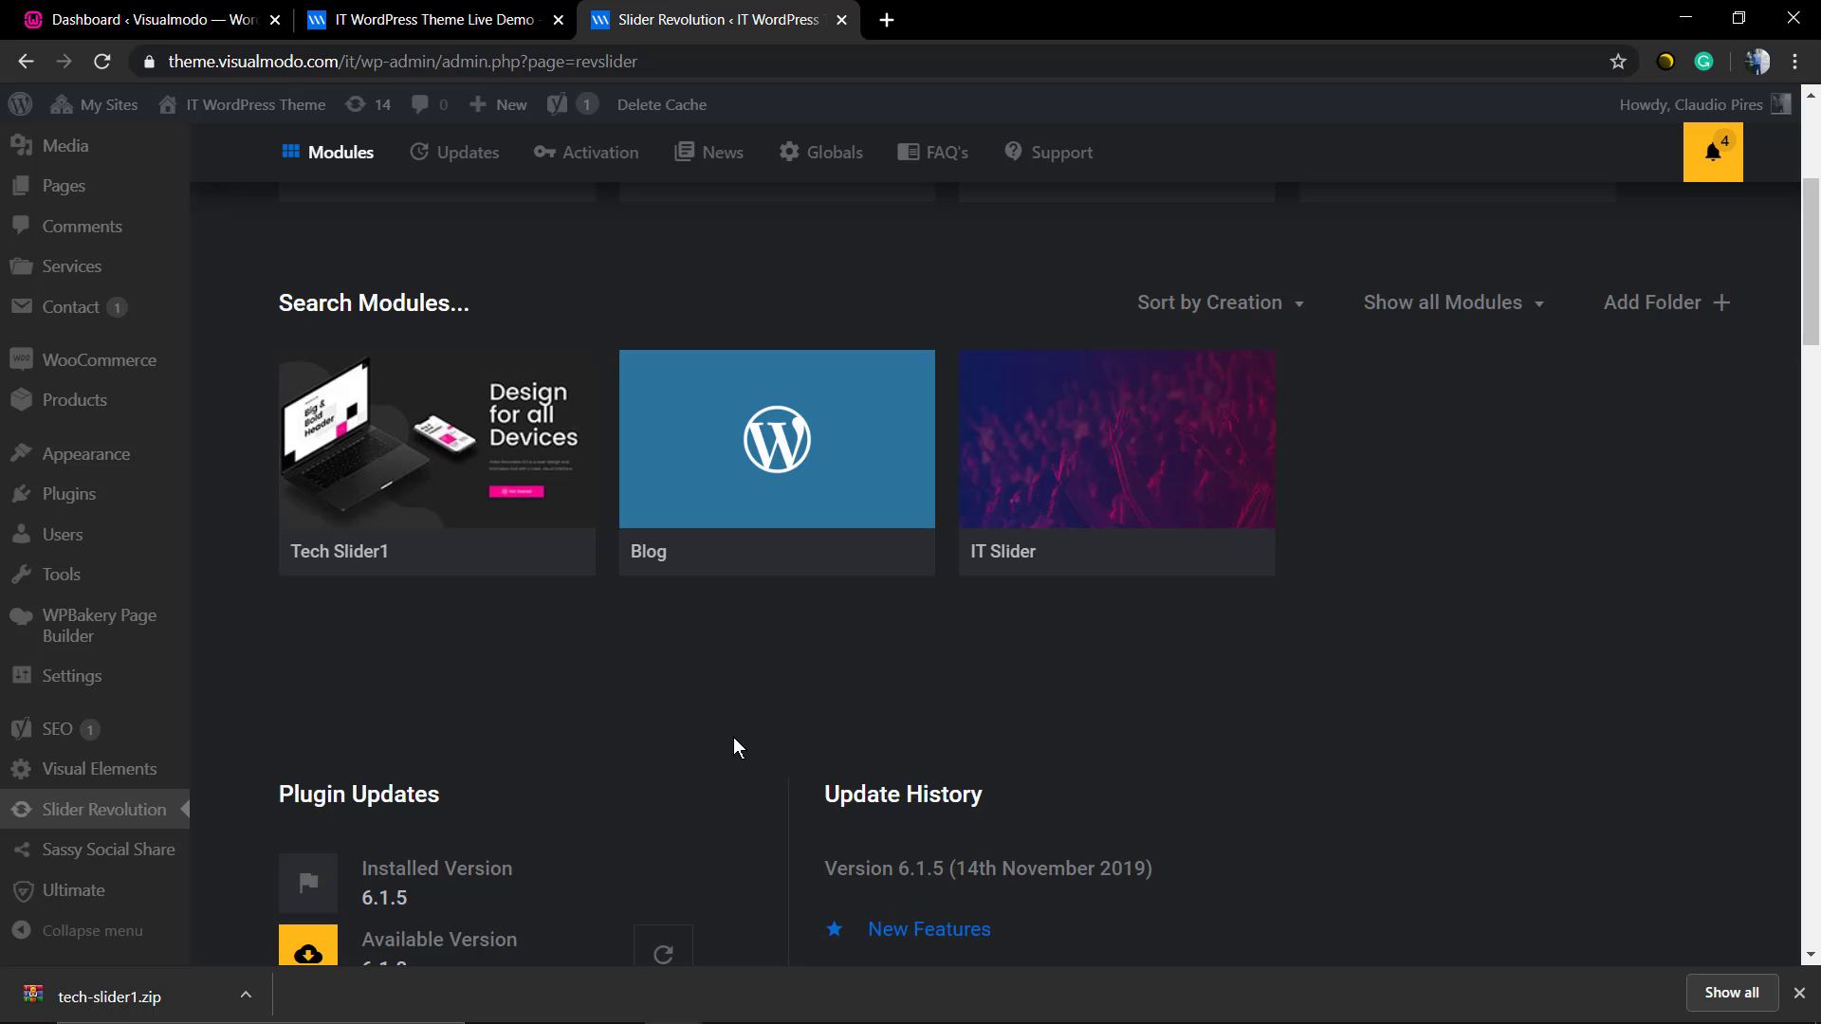
pyautogui.click(468, 152)
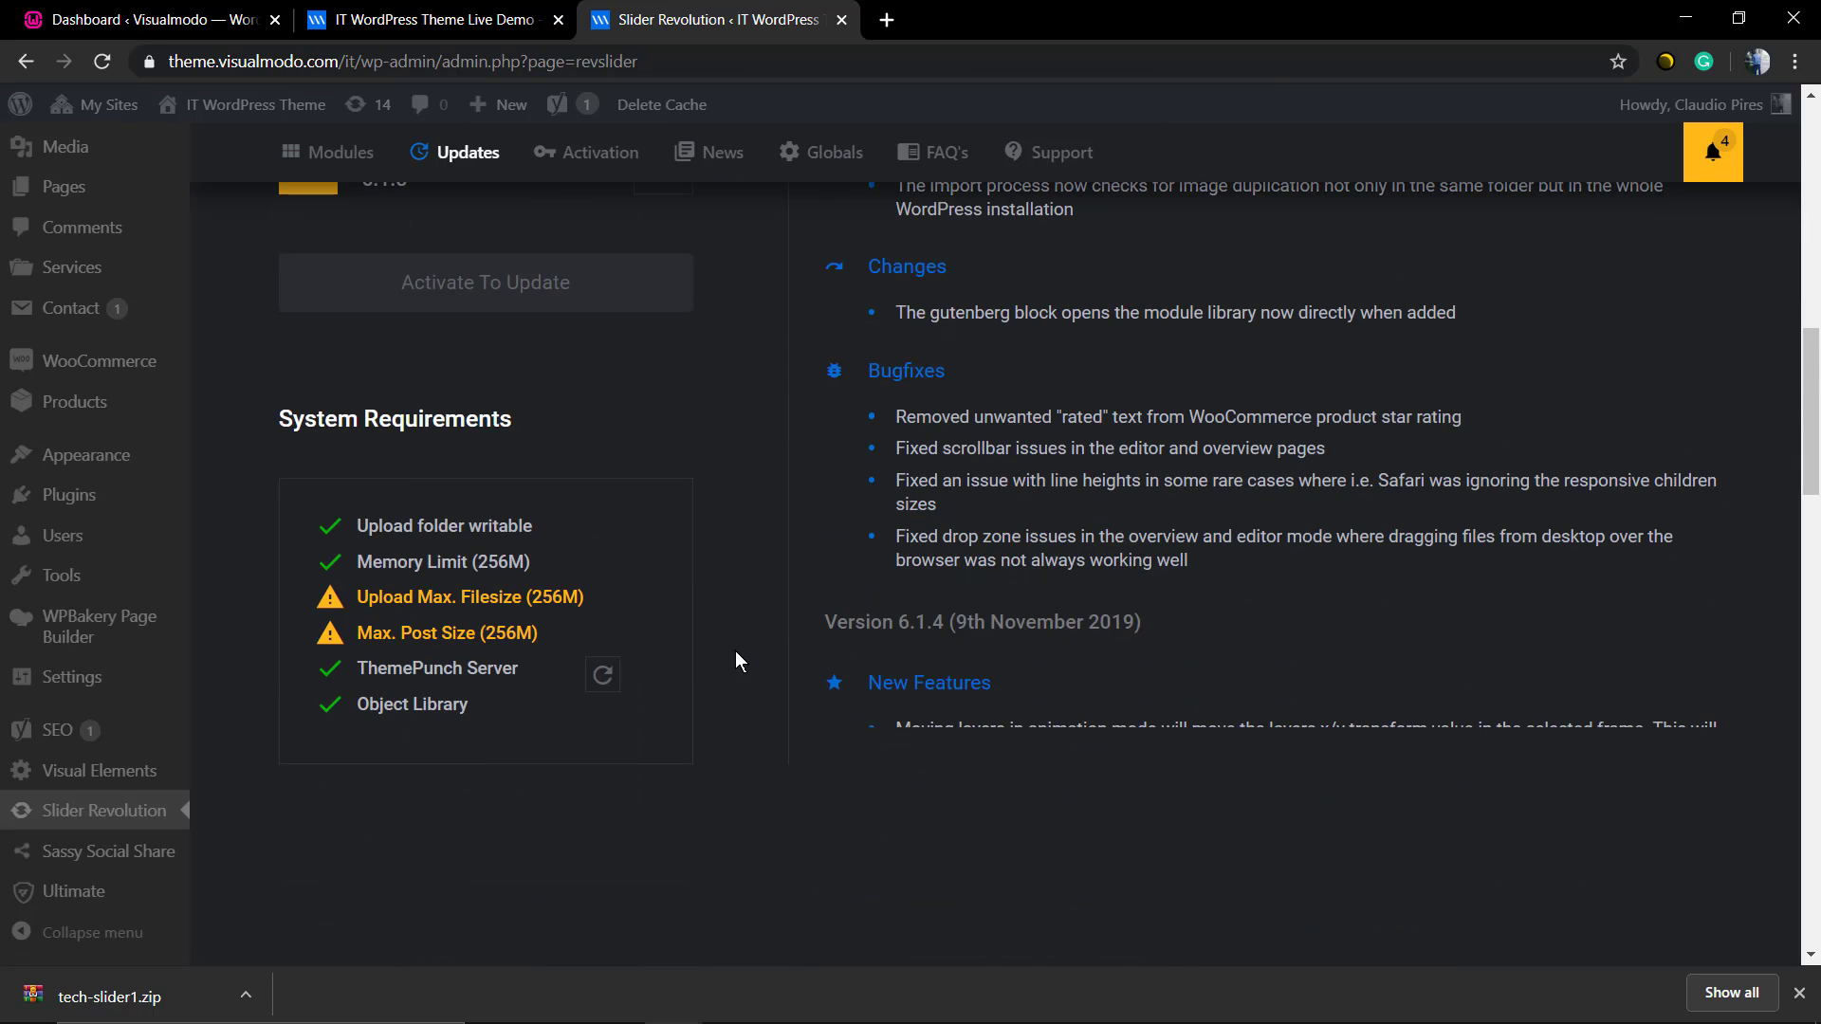
pyautogui.click(339, 151)
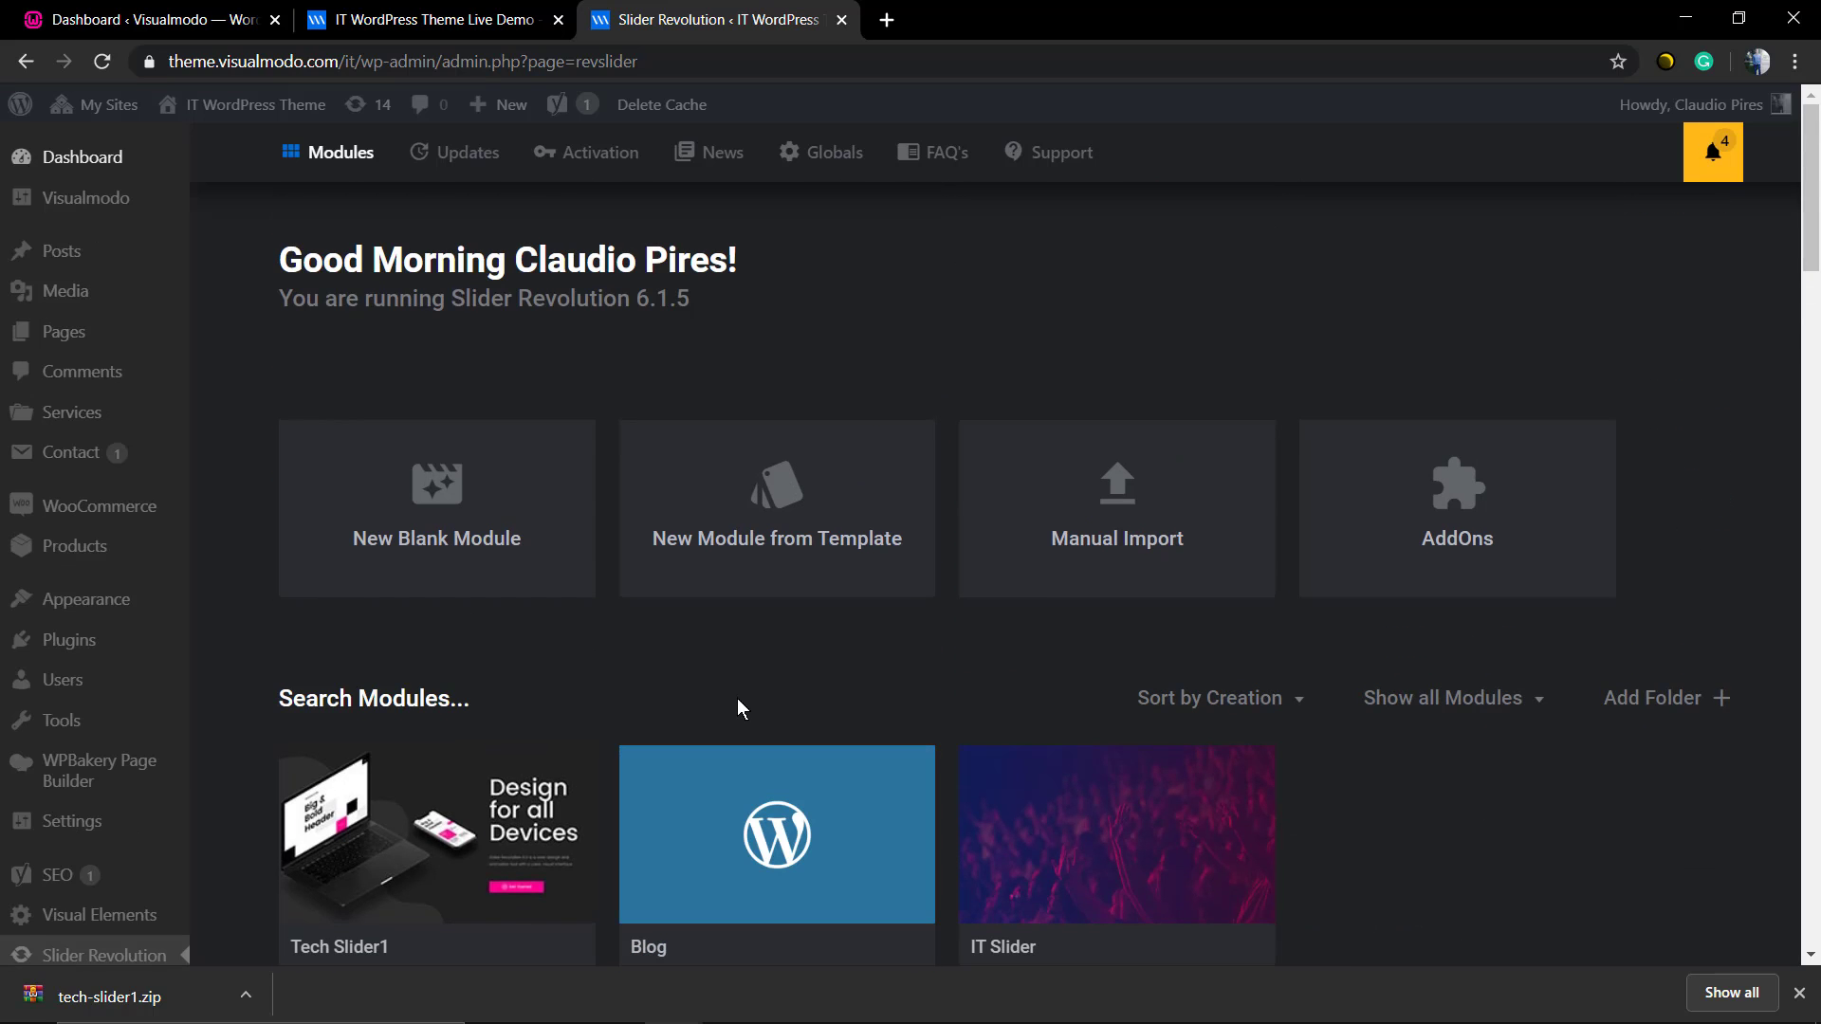
pyautogui.scroll(-3)
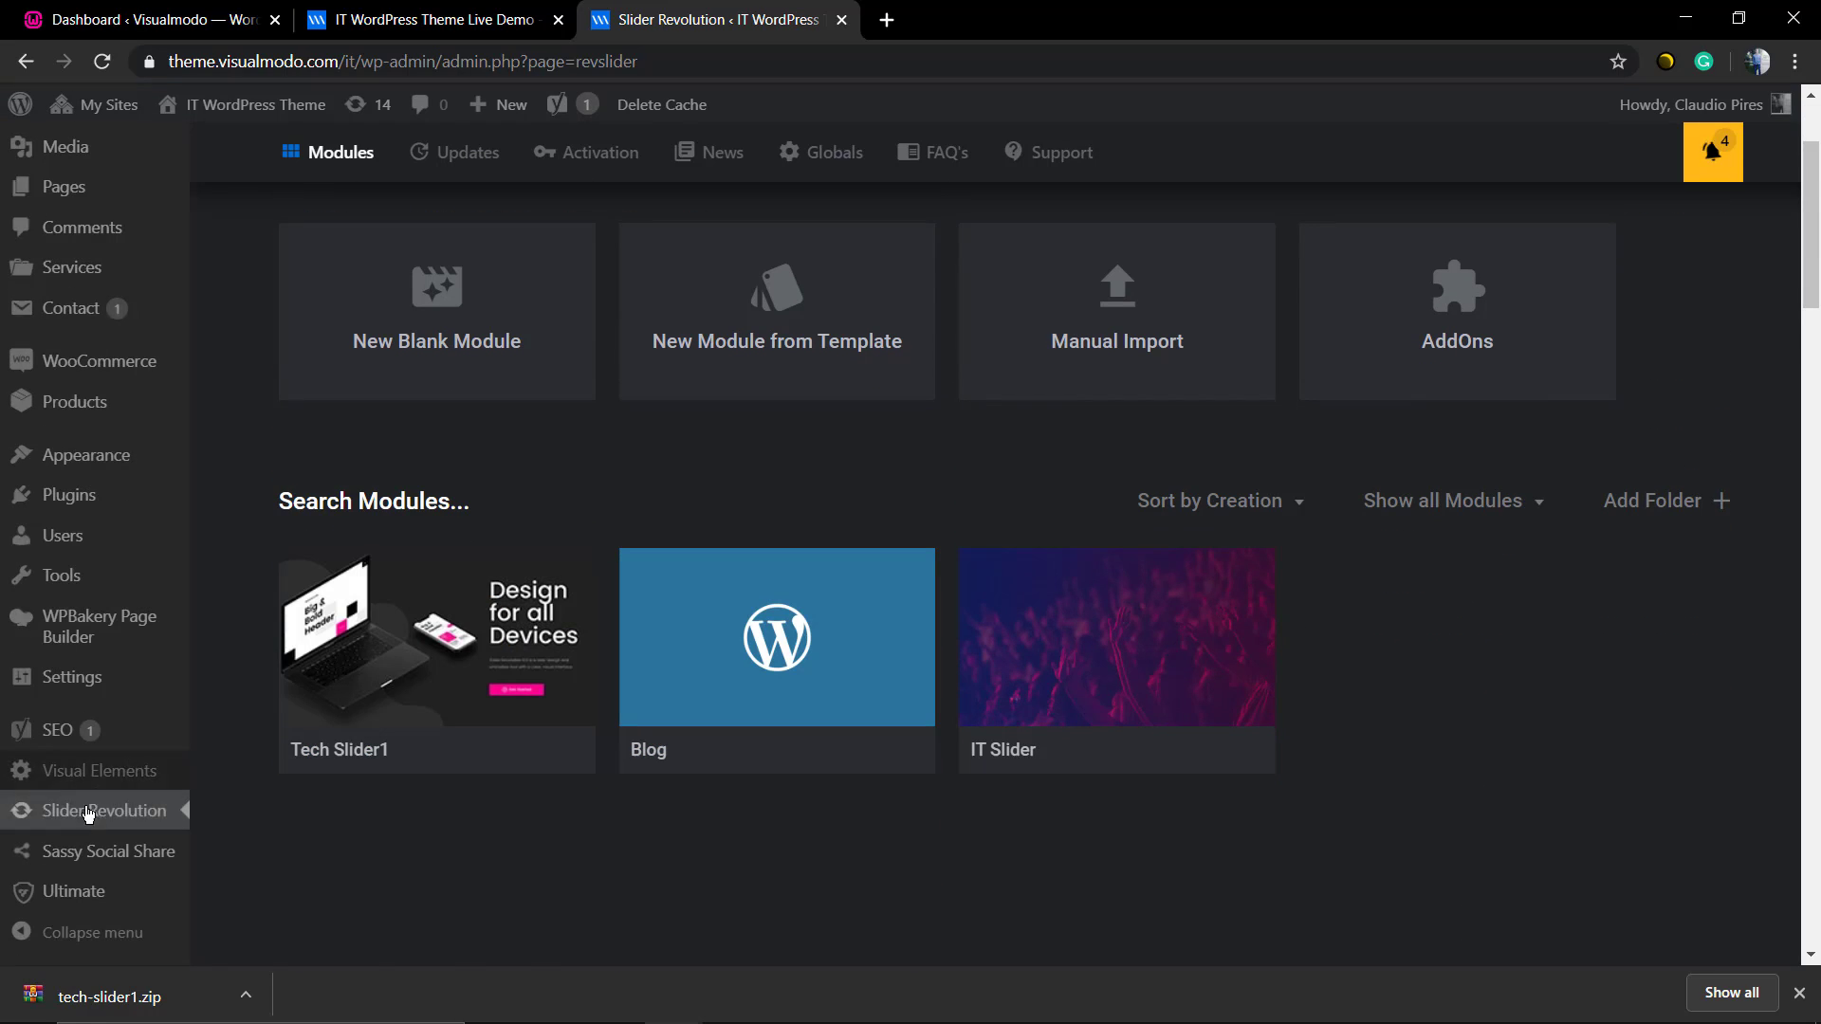
pyautogui.scroll(-3)
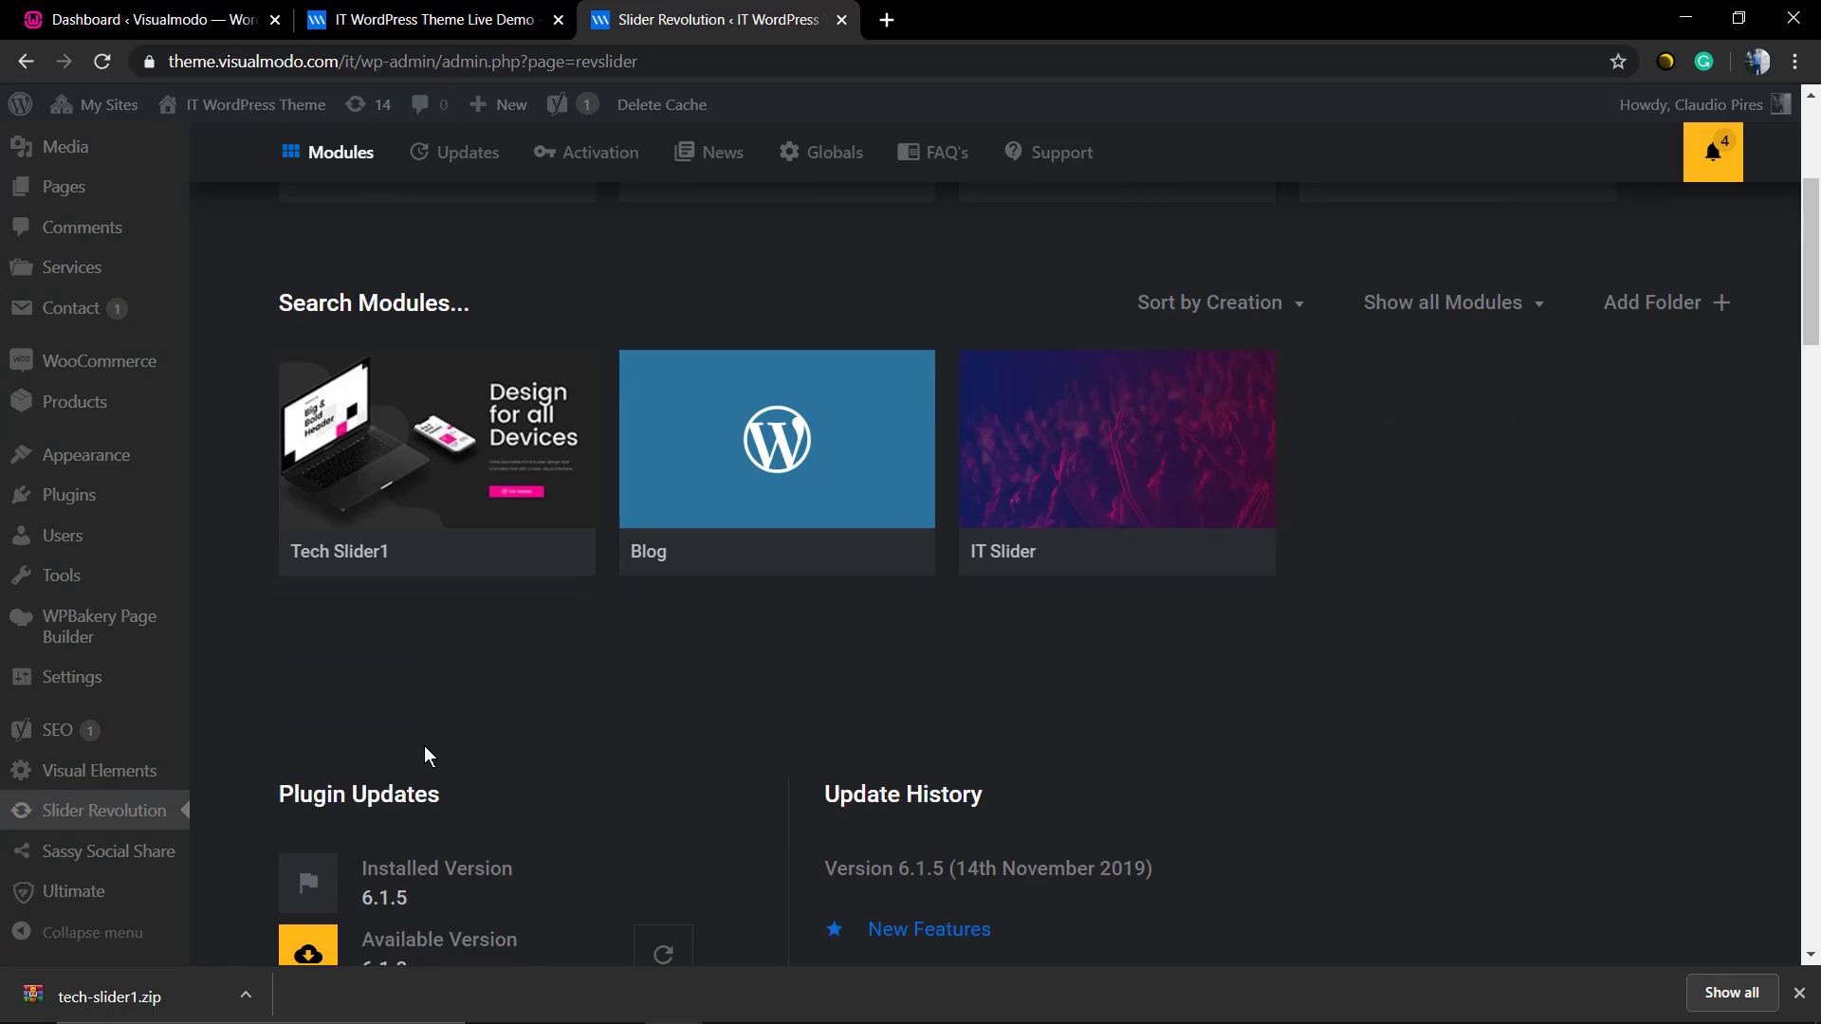
pyautogui.scroll(3)
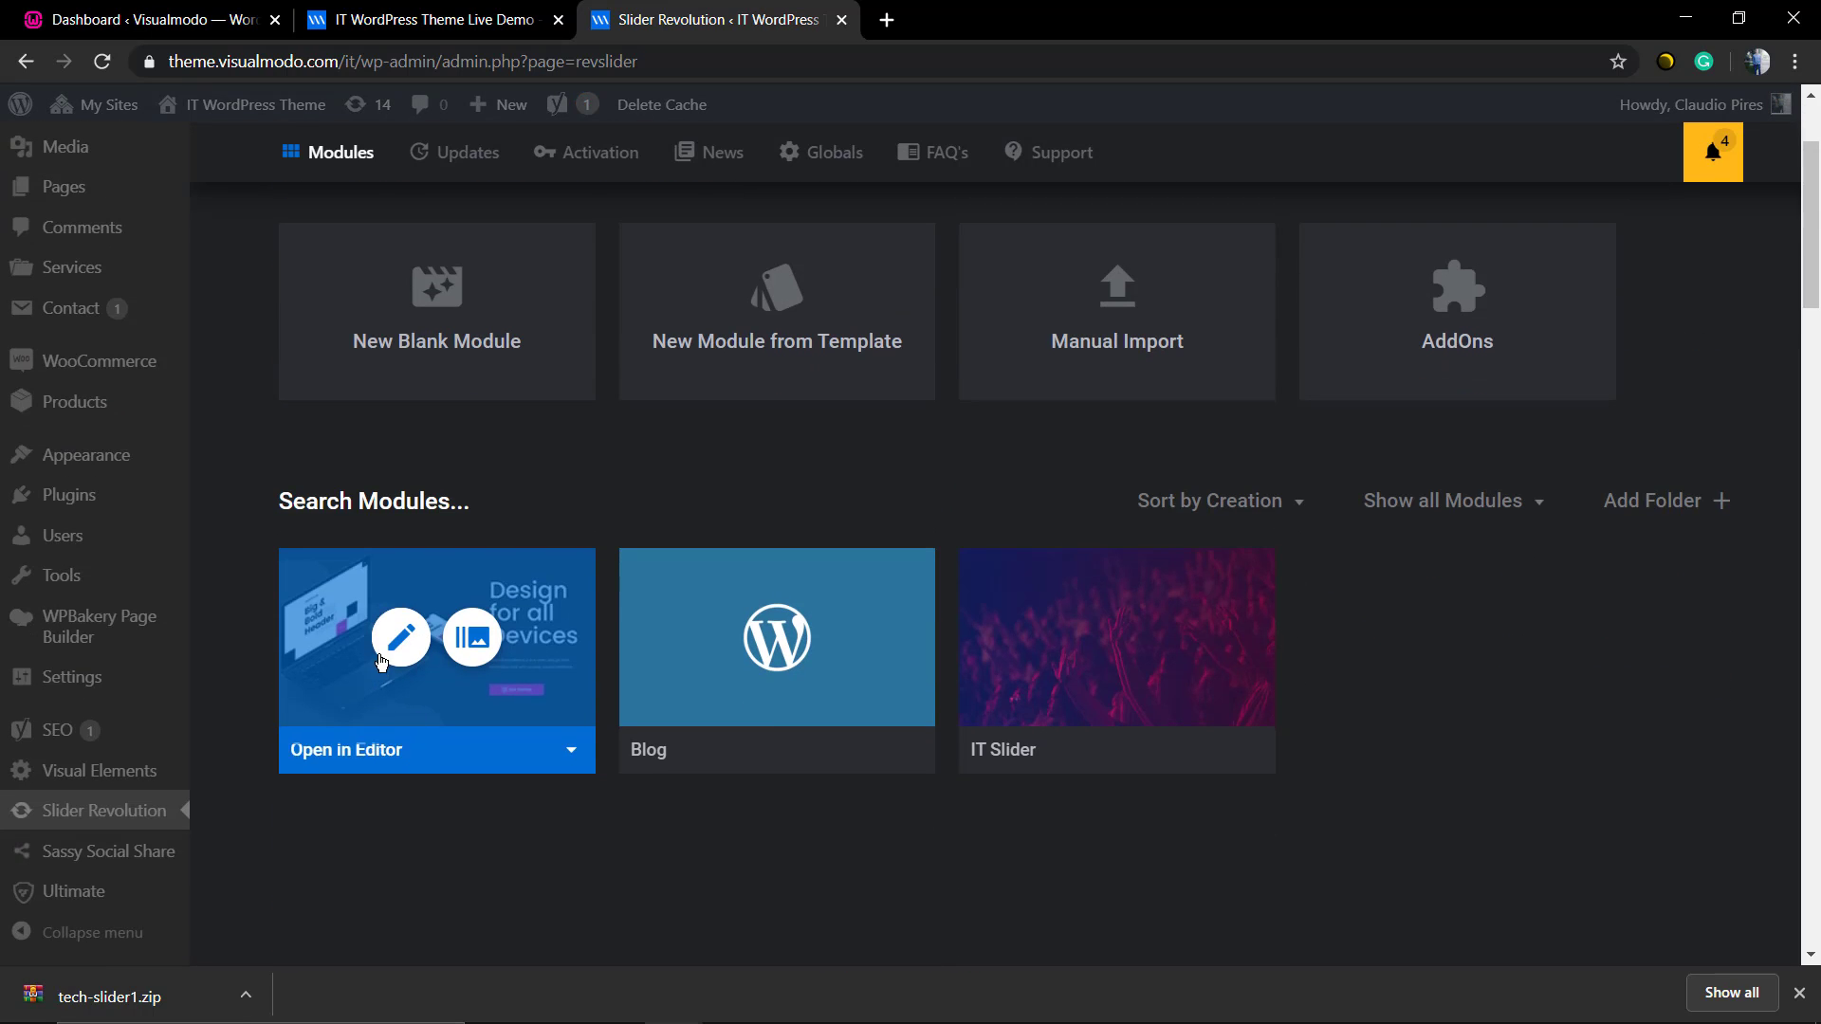
pyautogui.moveTo(418, 673)
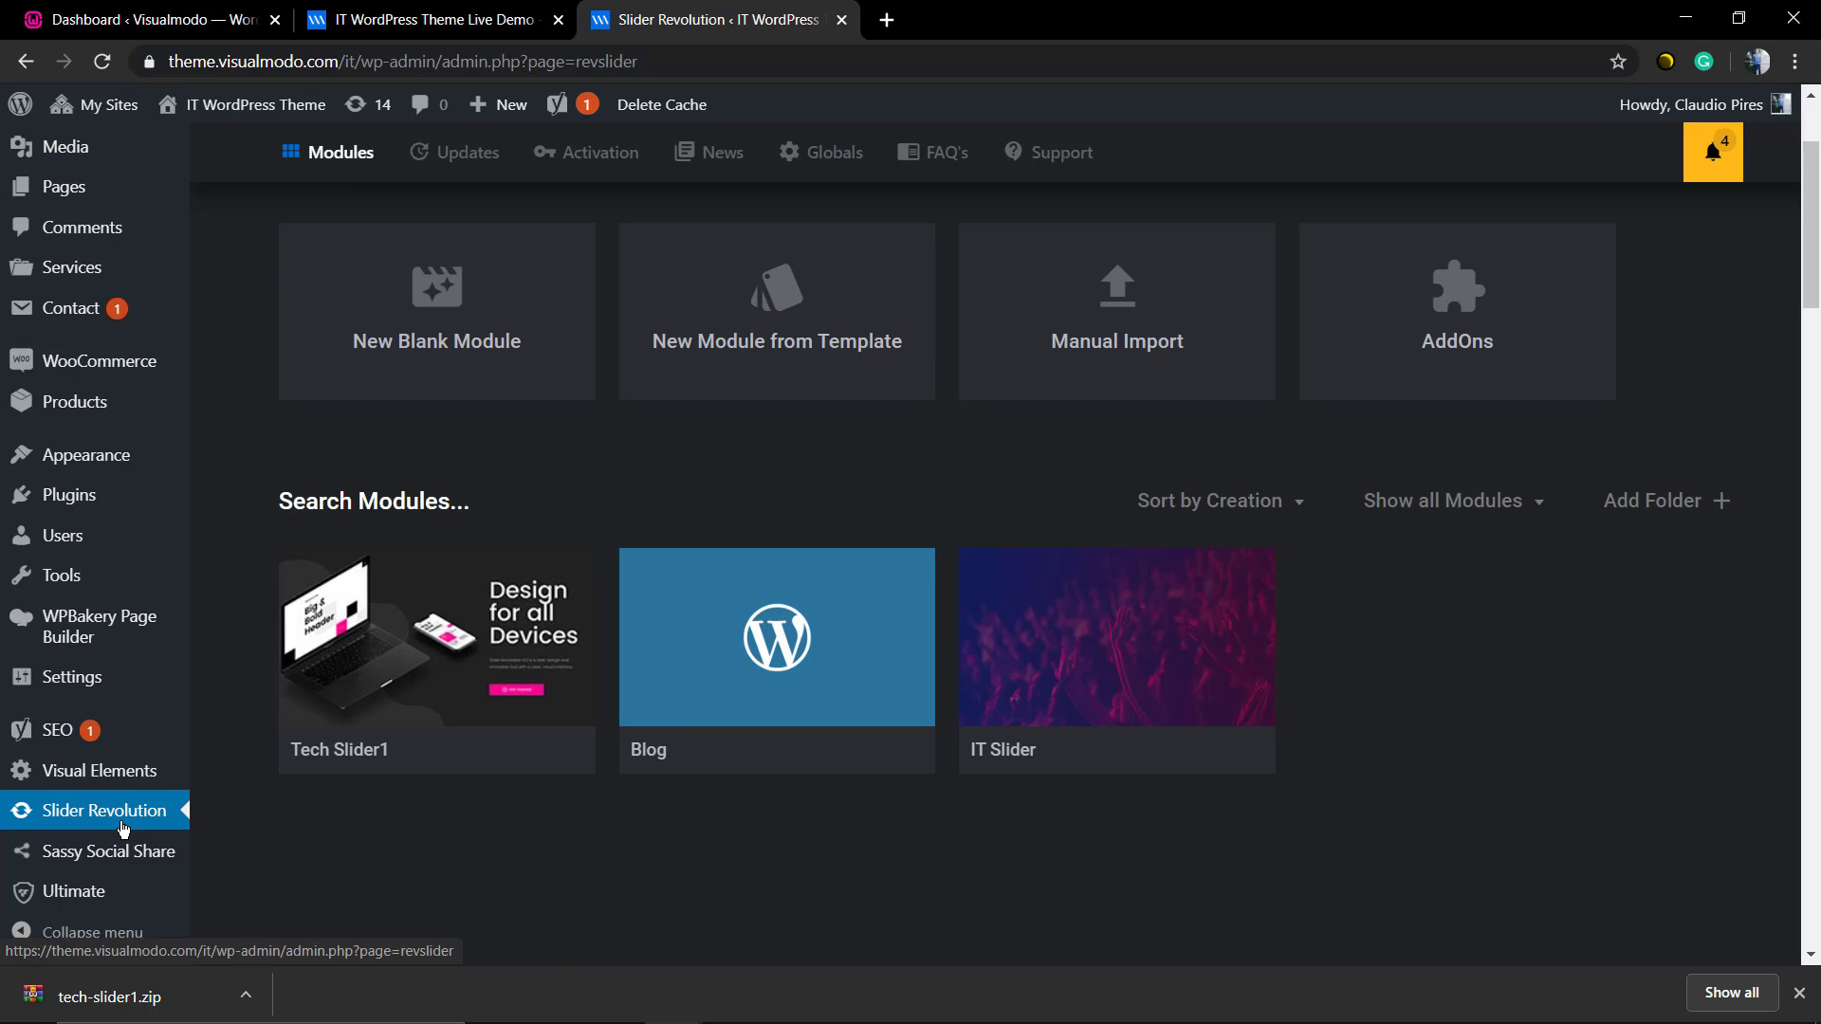
pyautogui.moveTo(244, 744)
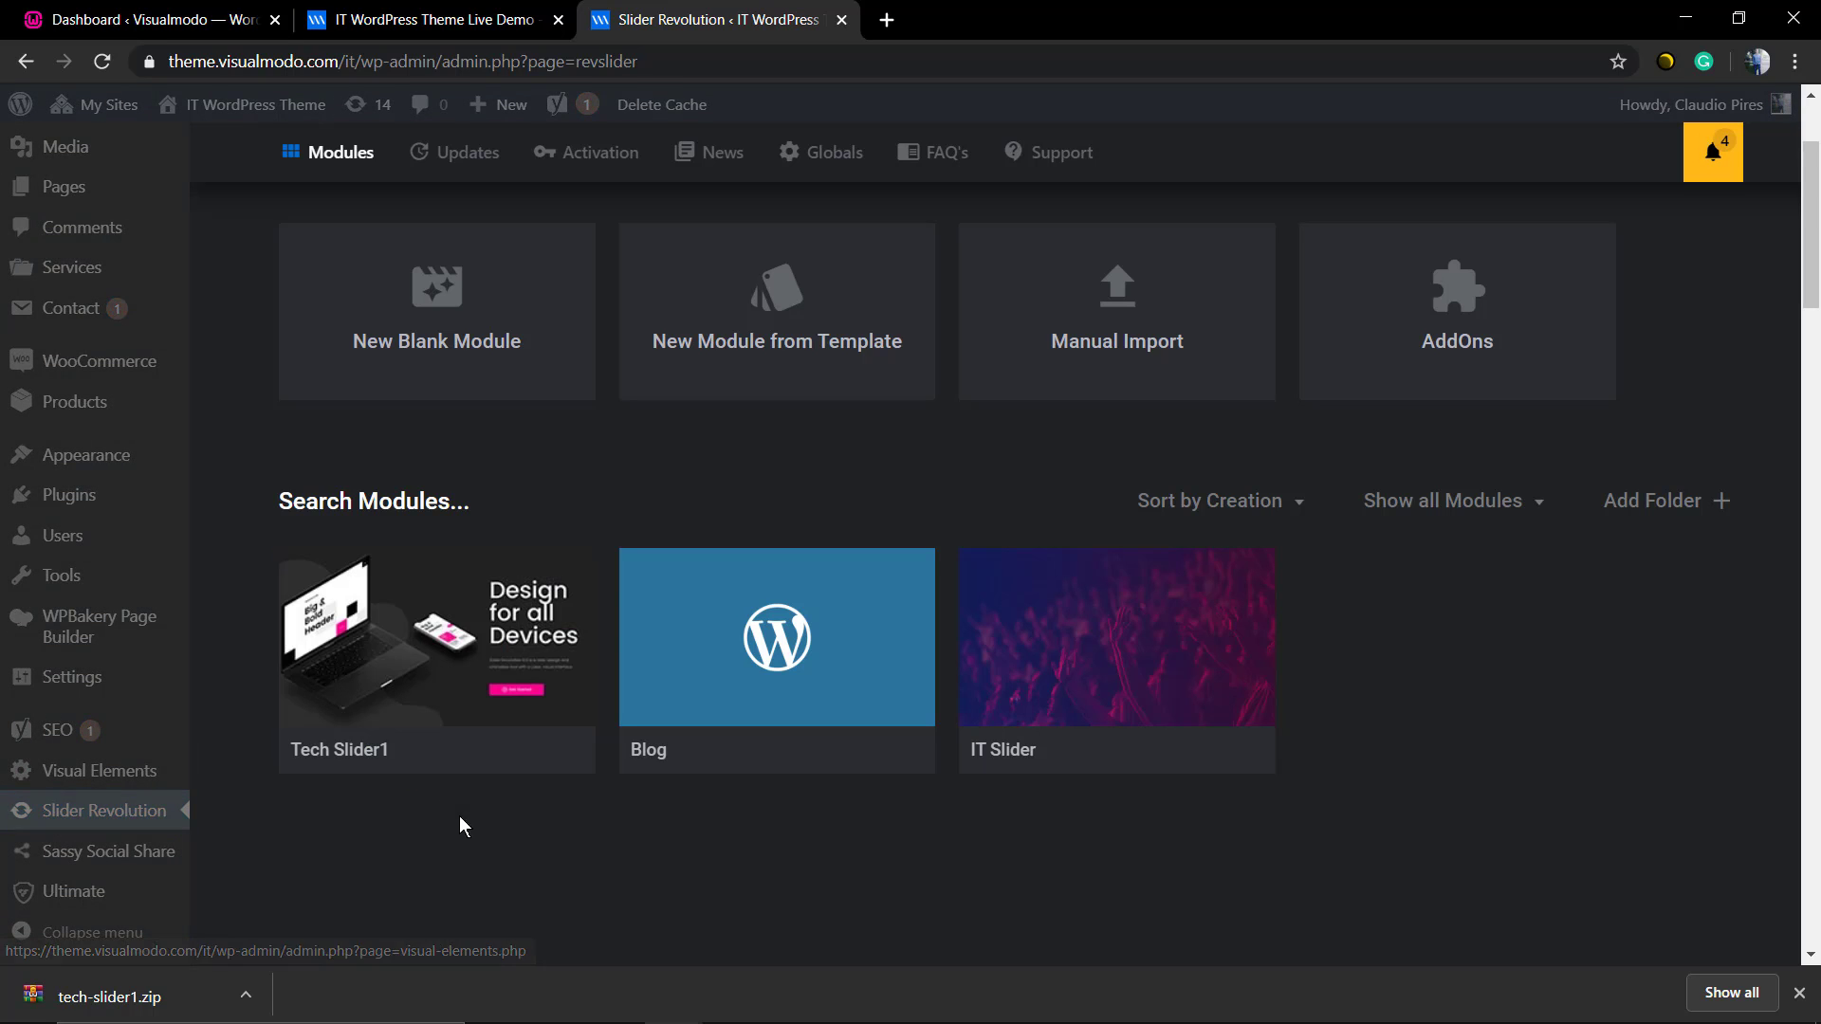
pyautogui.moveTo(747, 960)
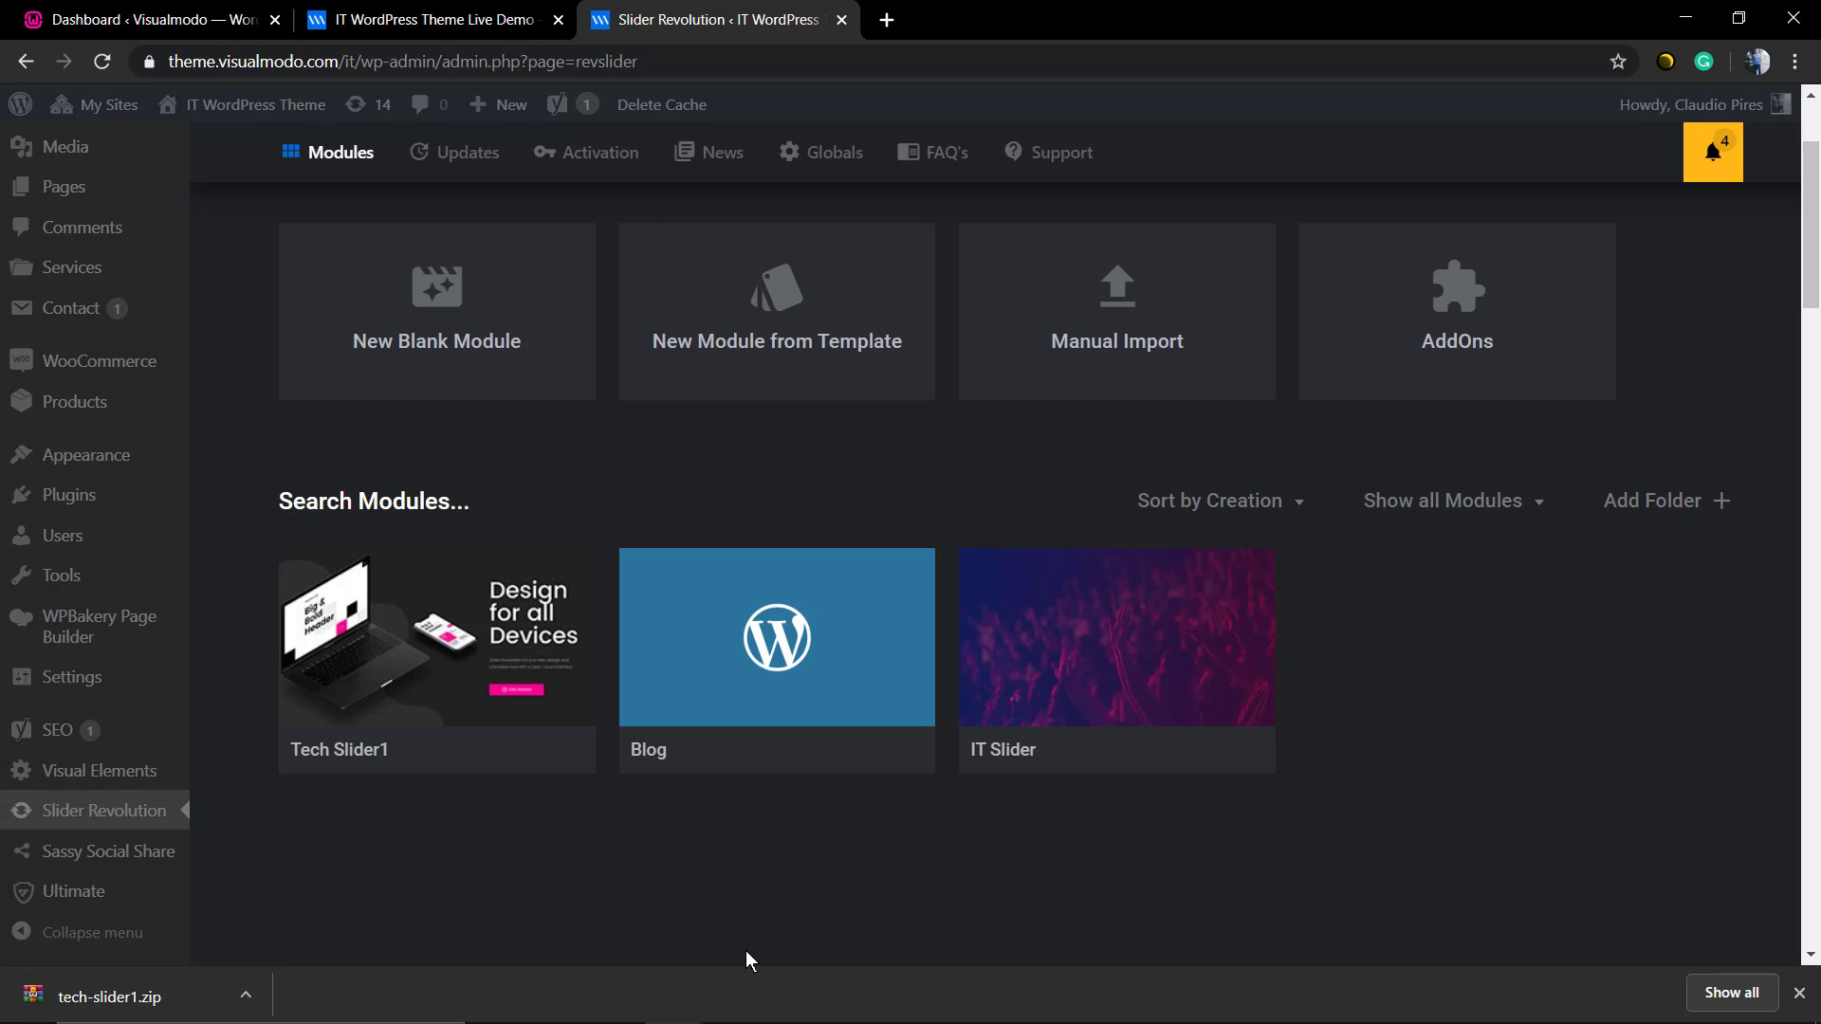
pyautogui.scroll(-3)
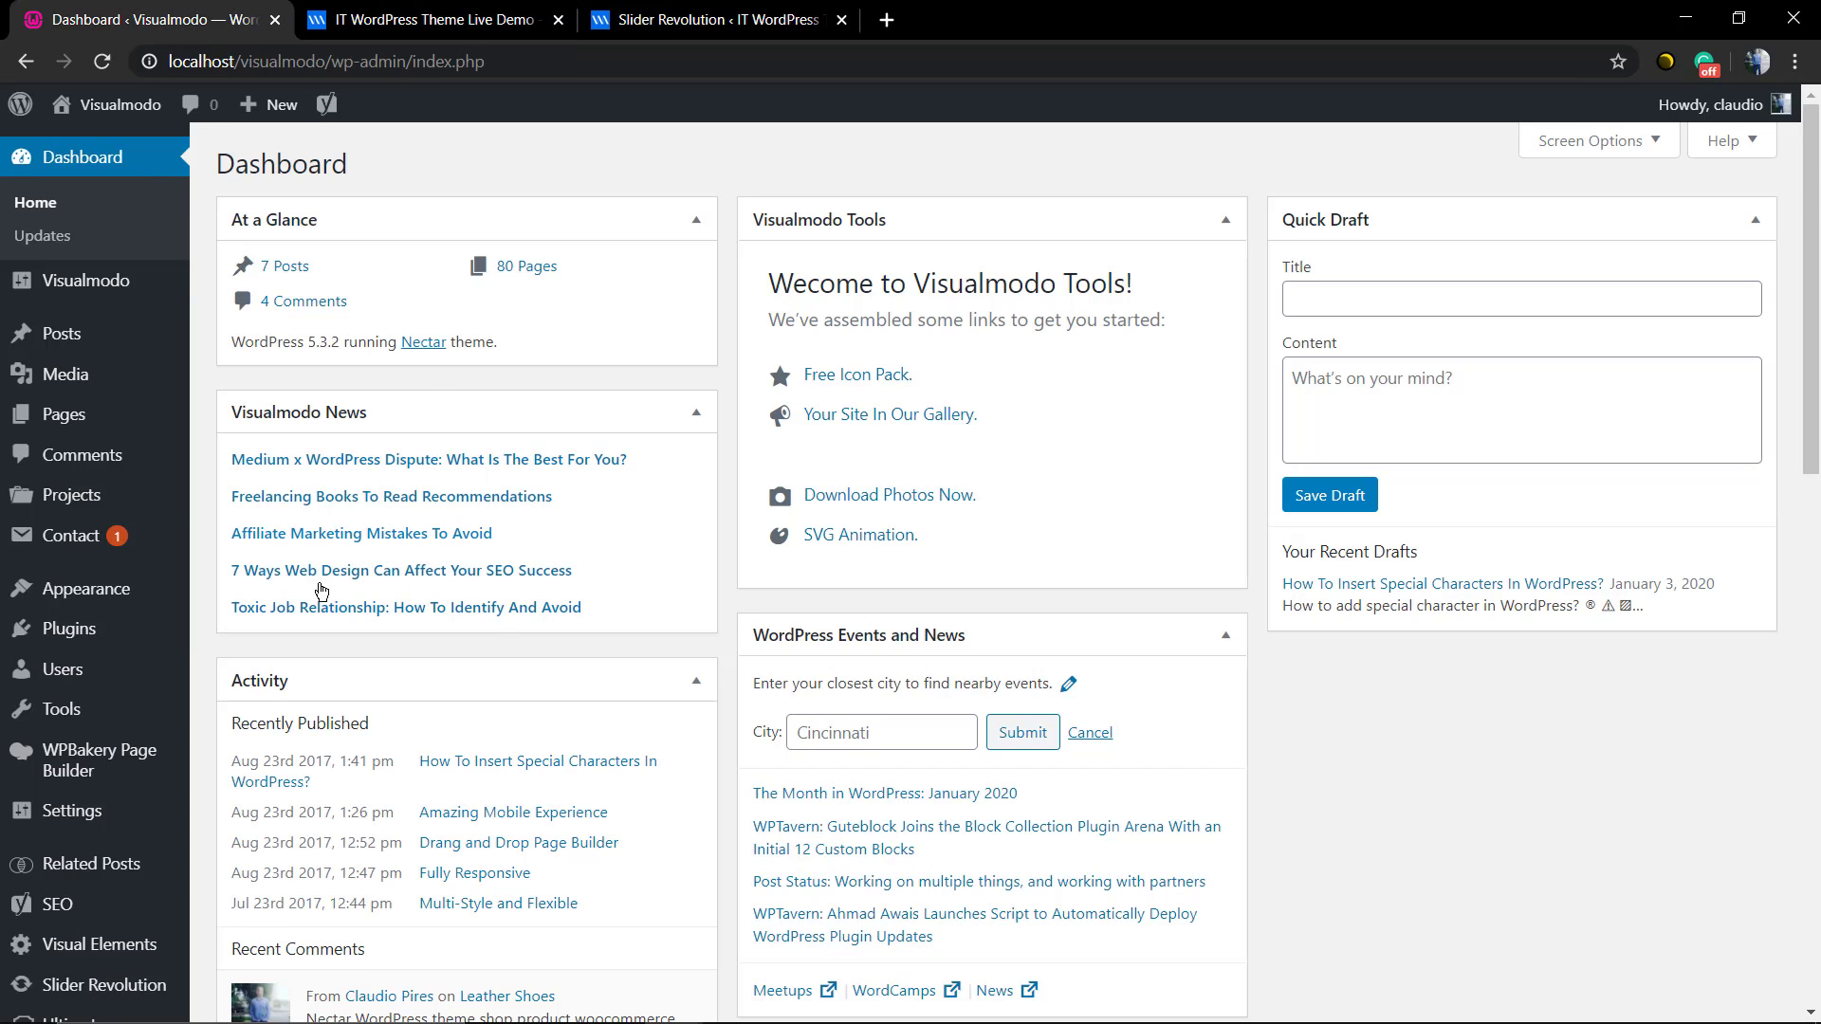
# - Go to Slider Revolution from the local Visualmodo site's admin sidebar
pyautogui.scroll(-3)
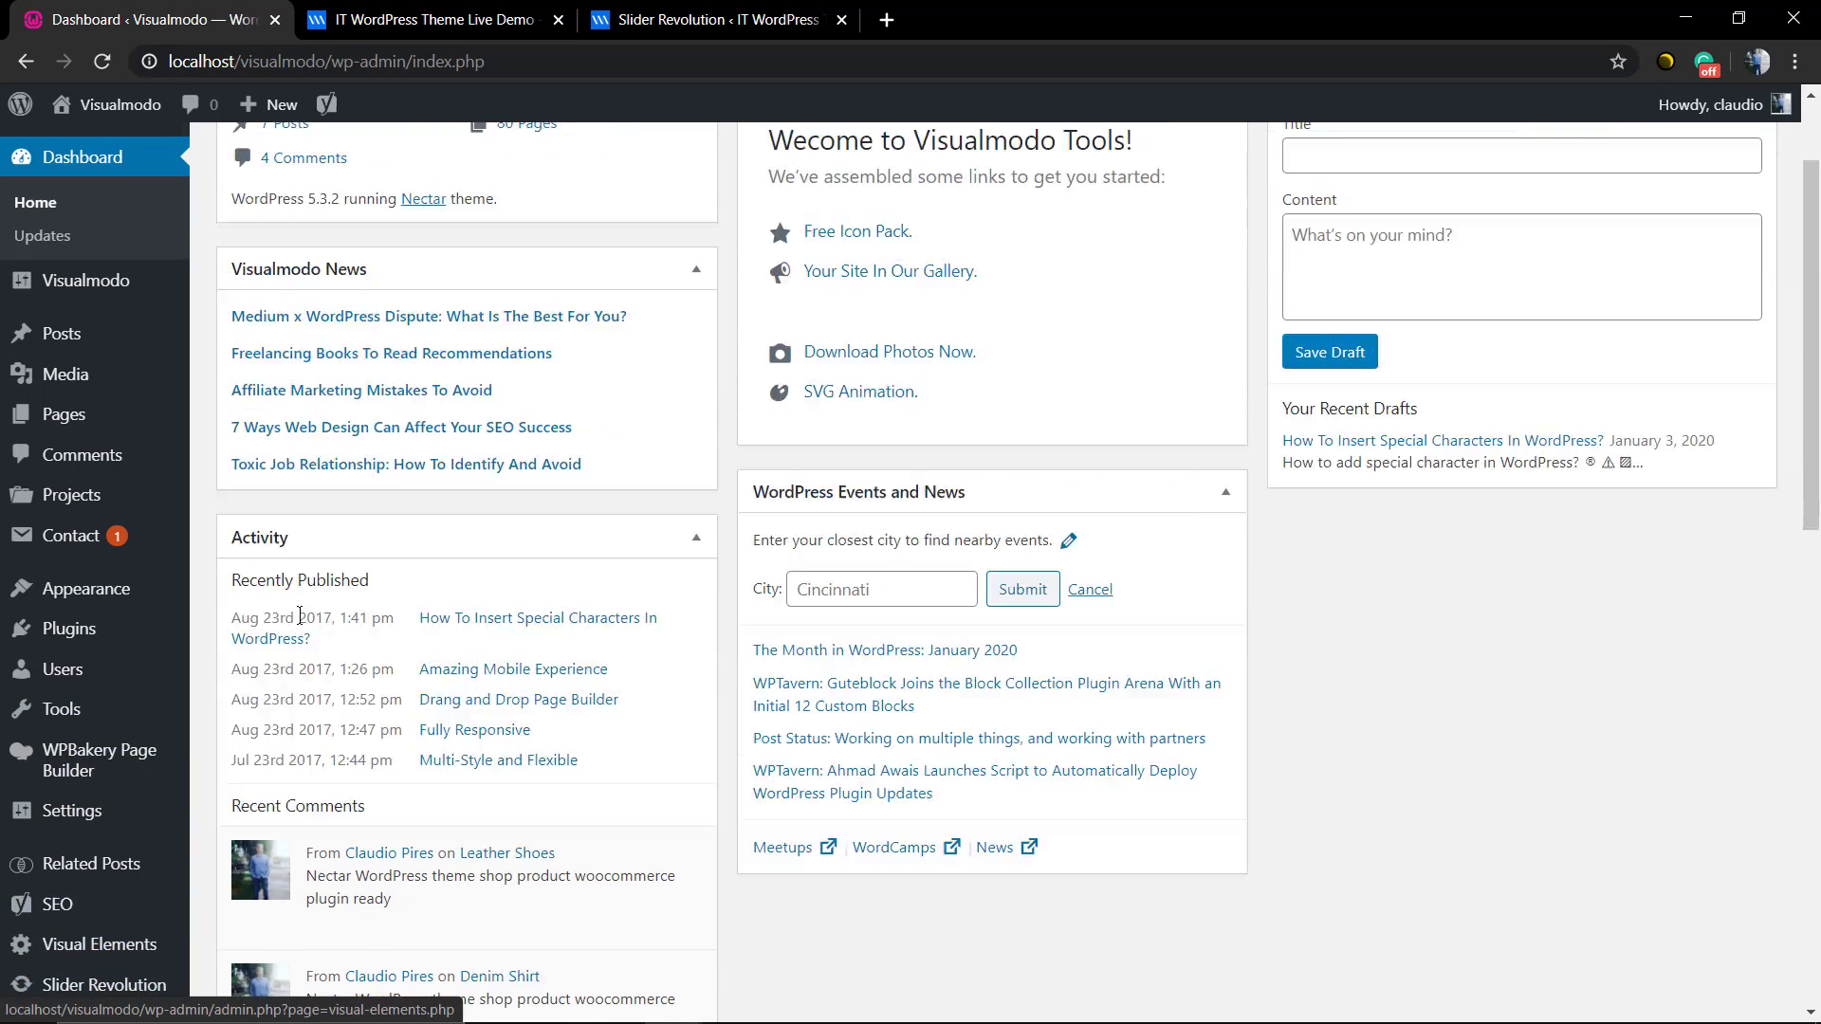
pyautogui.scroll(3)
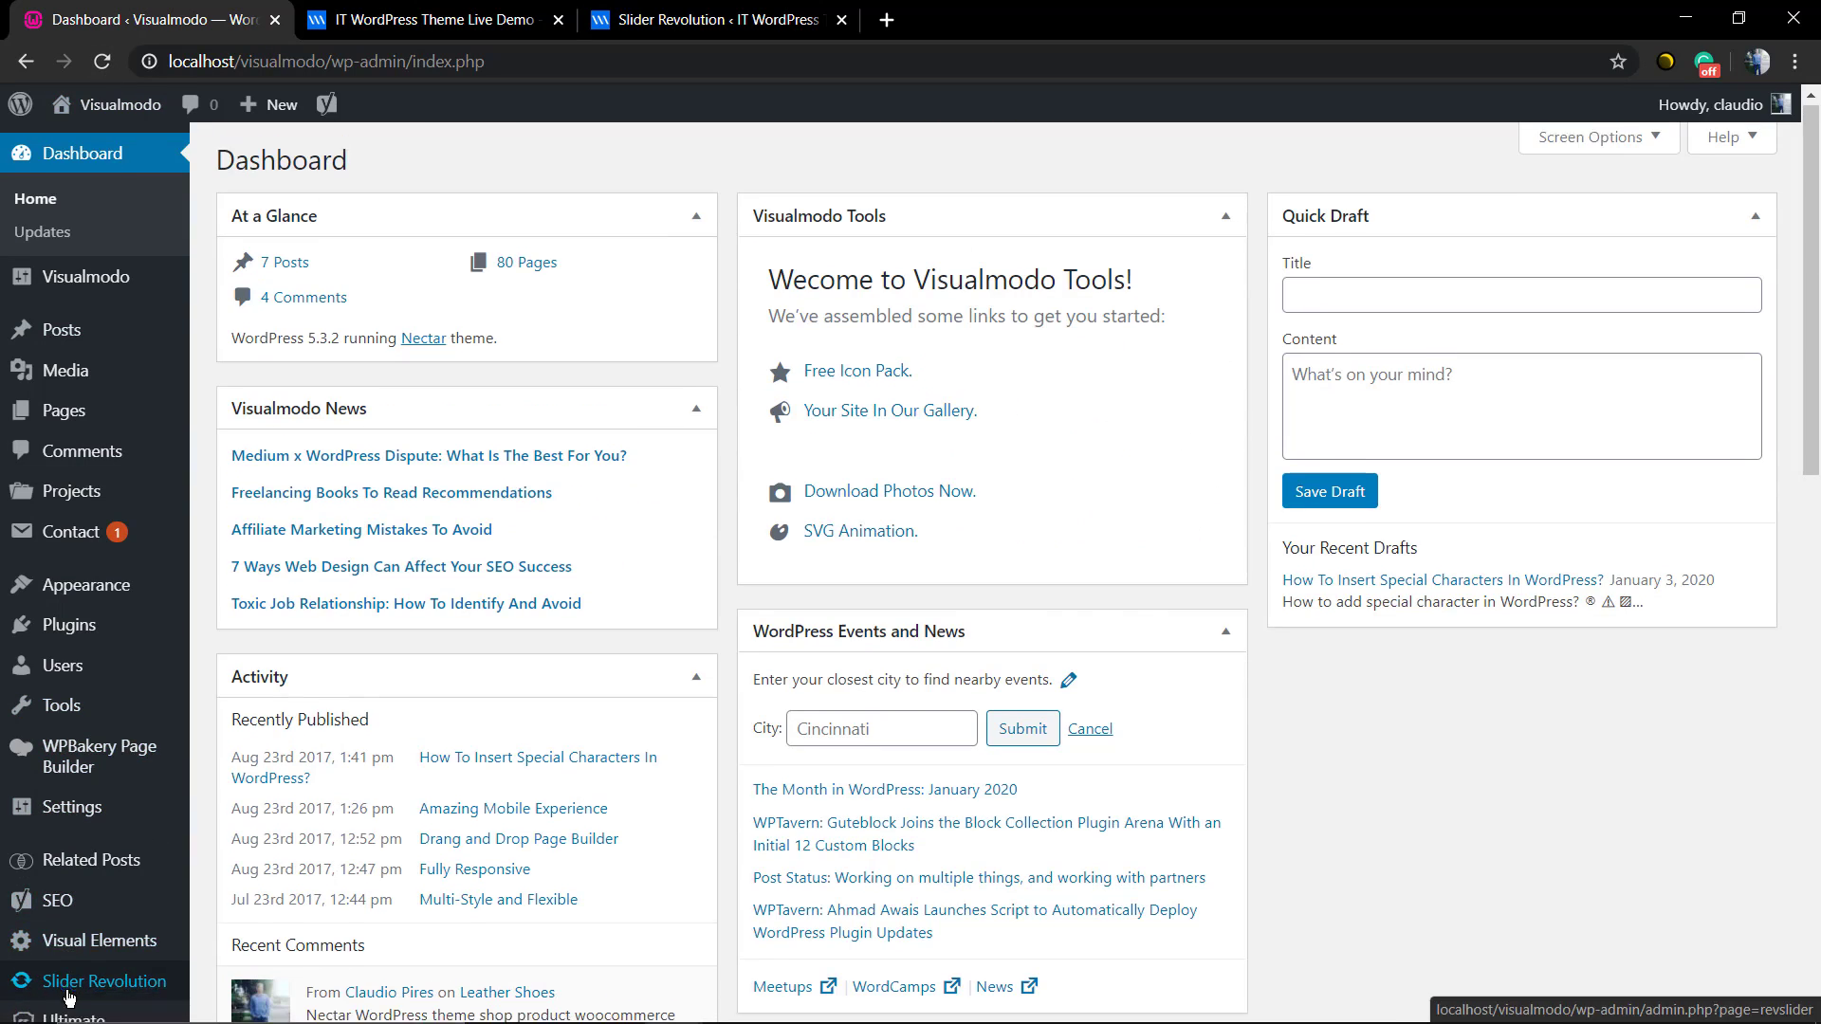
pyautogui.click(102, 981)
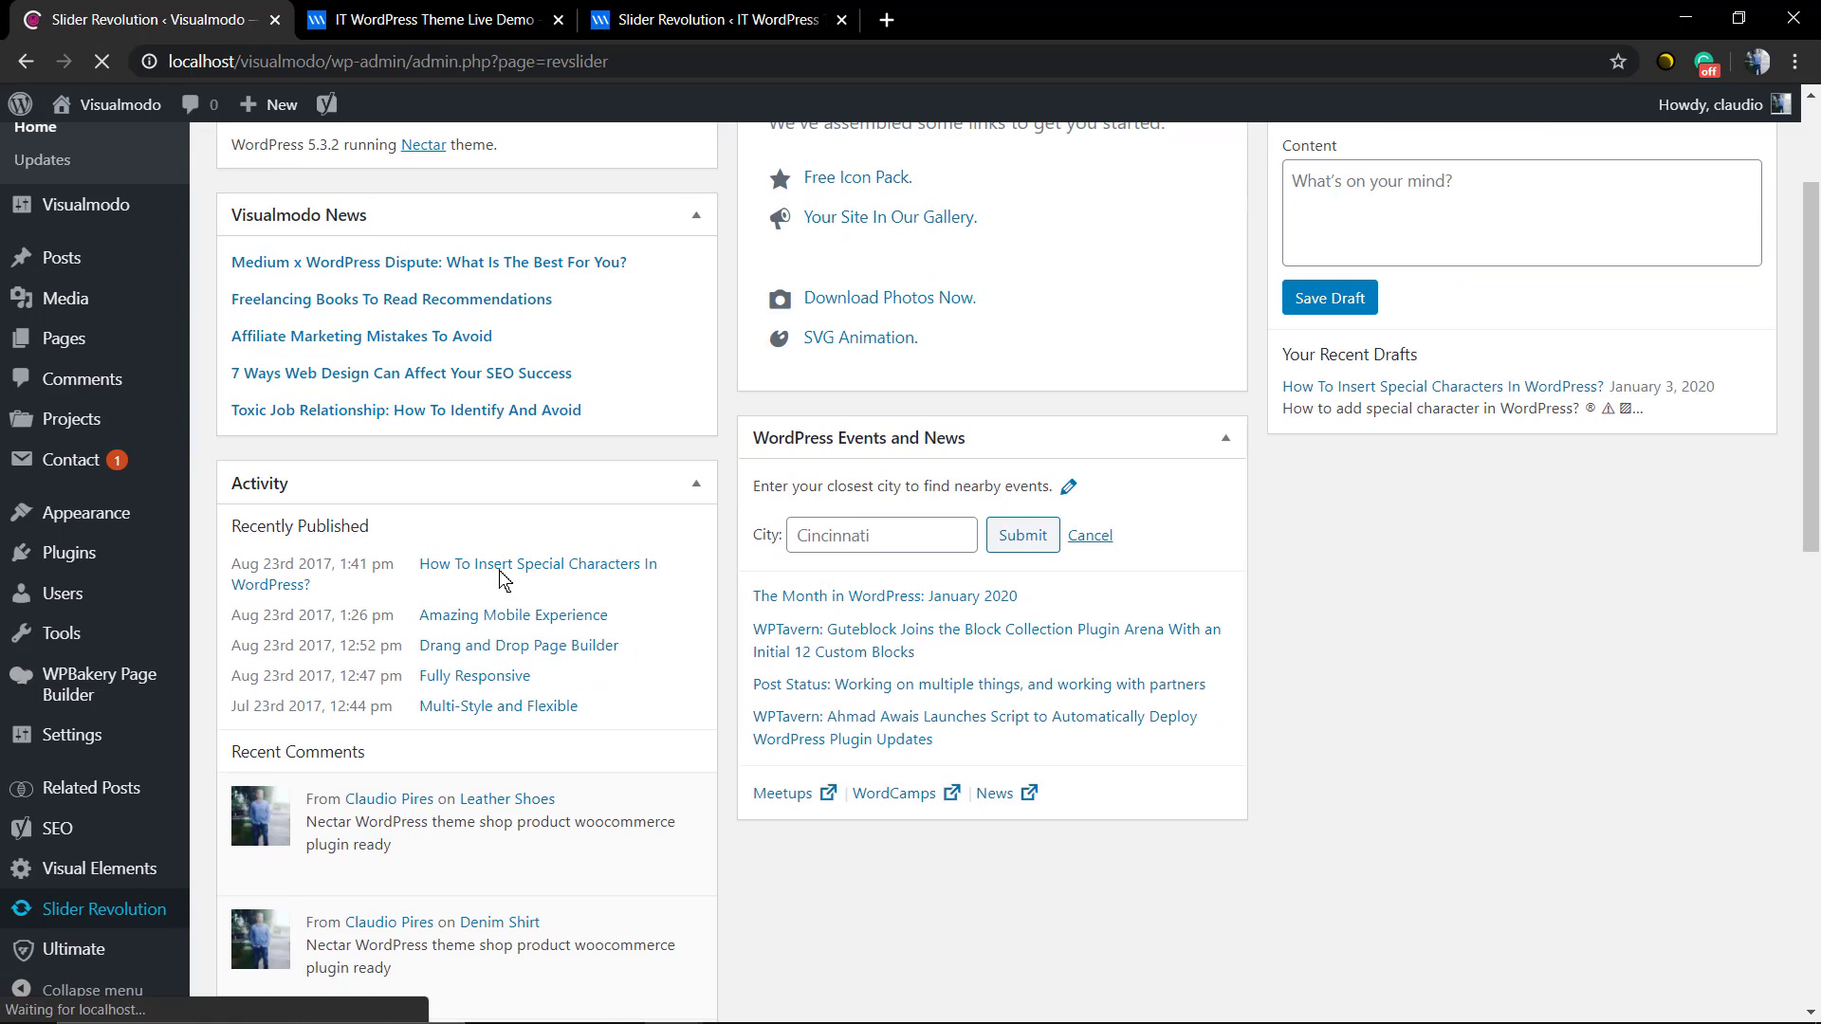
# - Manually import tech-slider1.zip from Downloads so Tech Slider1 appears among the modules
pyautogui.click(103, 903)
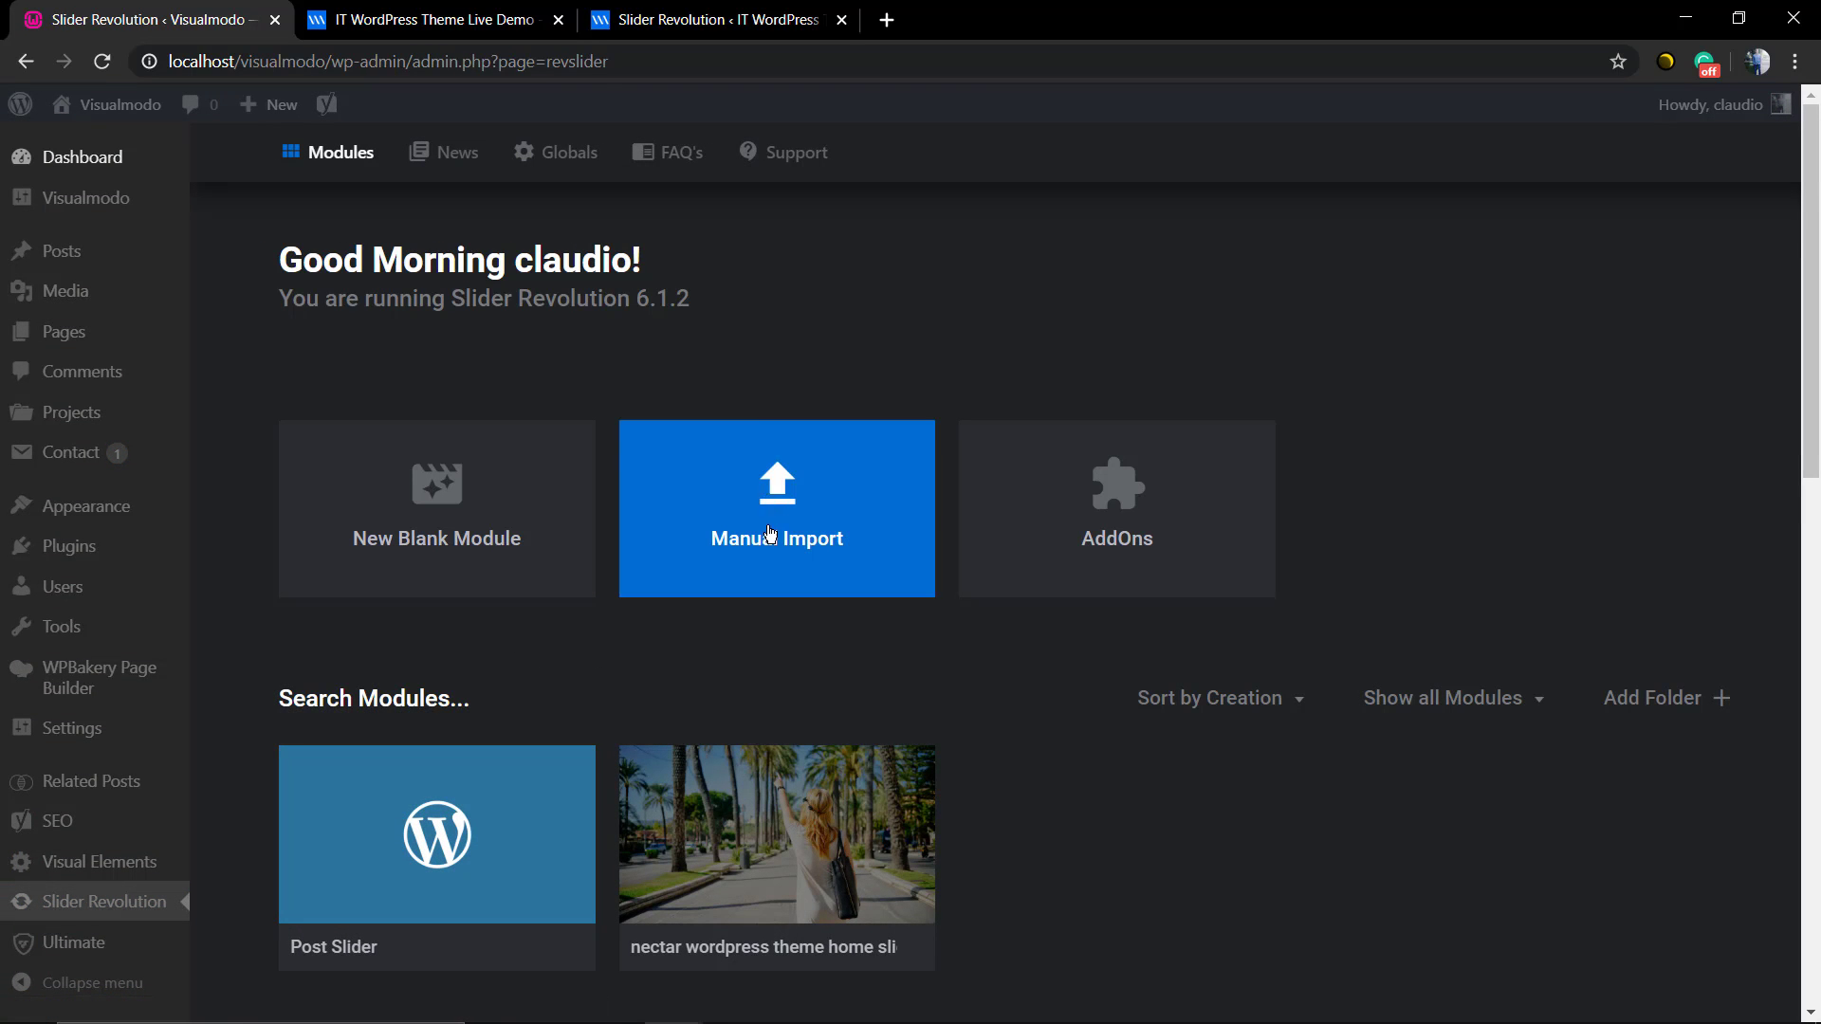
pyautogui.moveTo(775, 500)
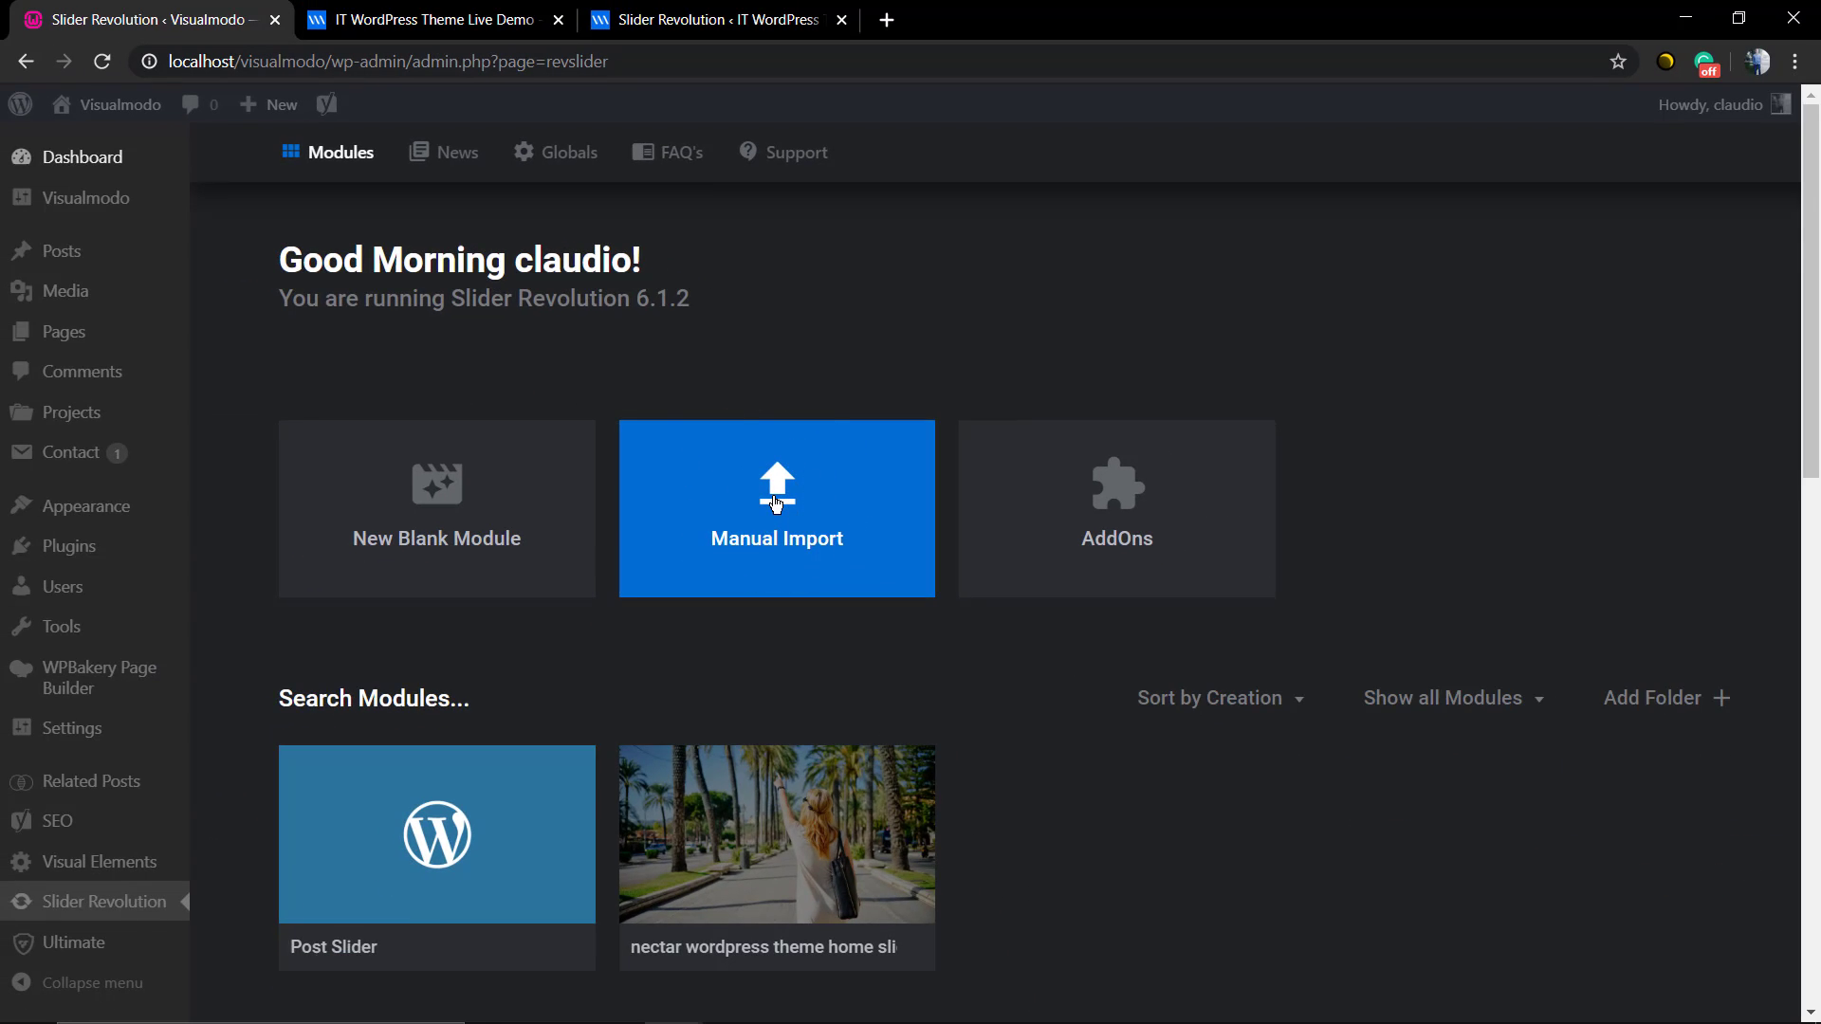
pyautogui.click(776, 509)
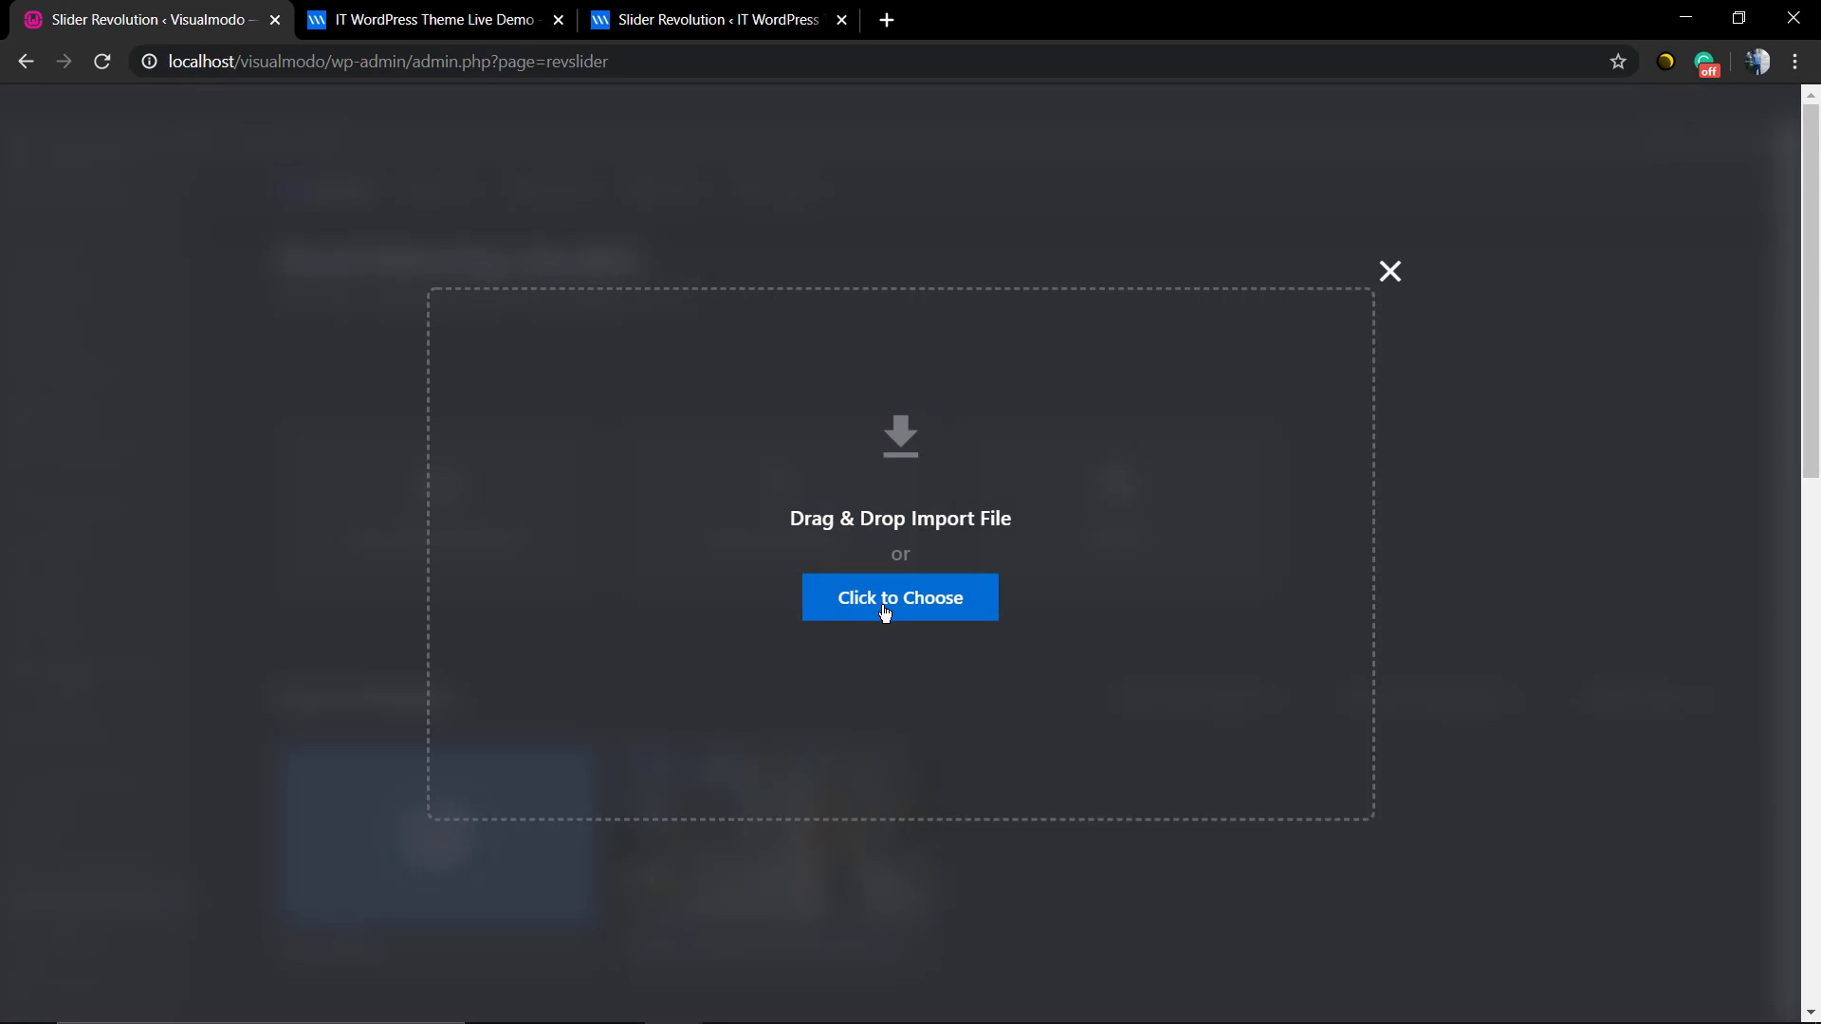
pyautogui.click(899, 598)
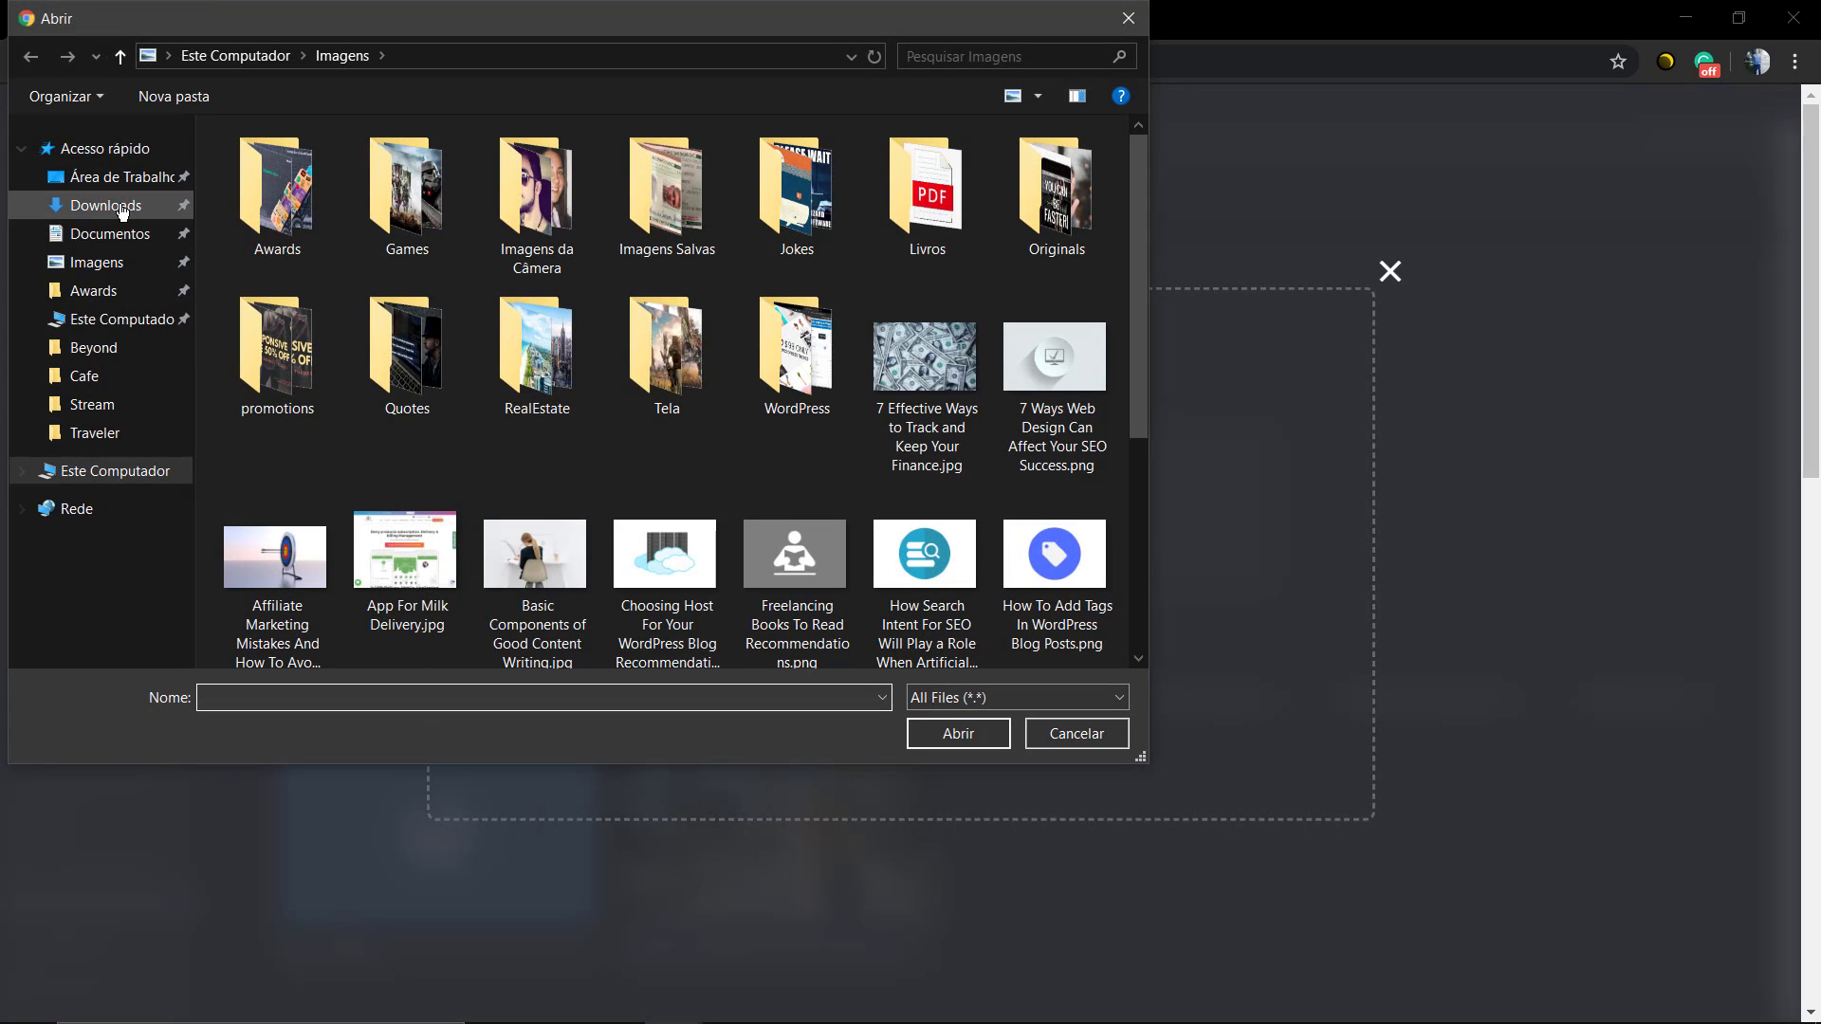
pyautogui.click(106, 205)
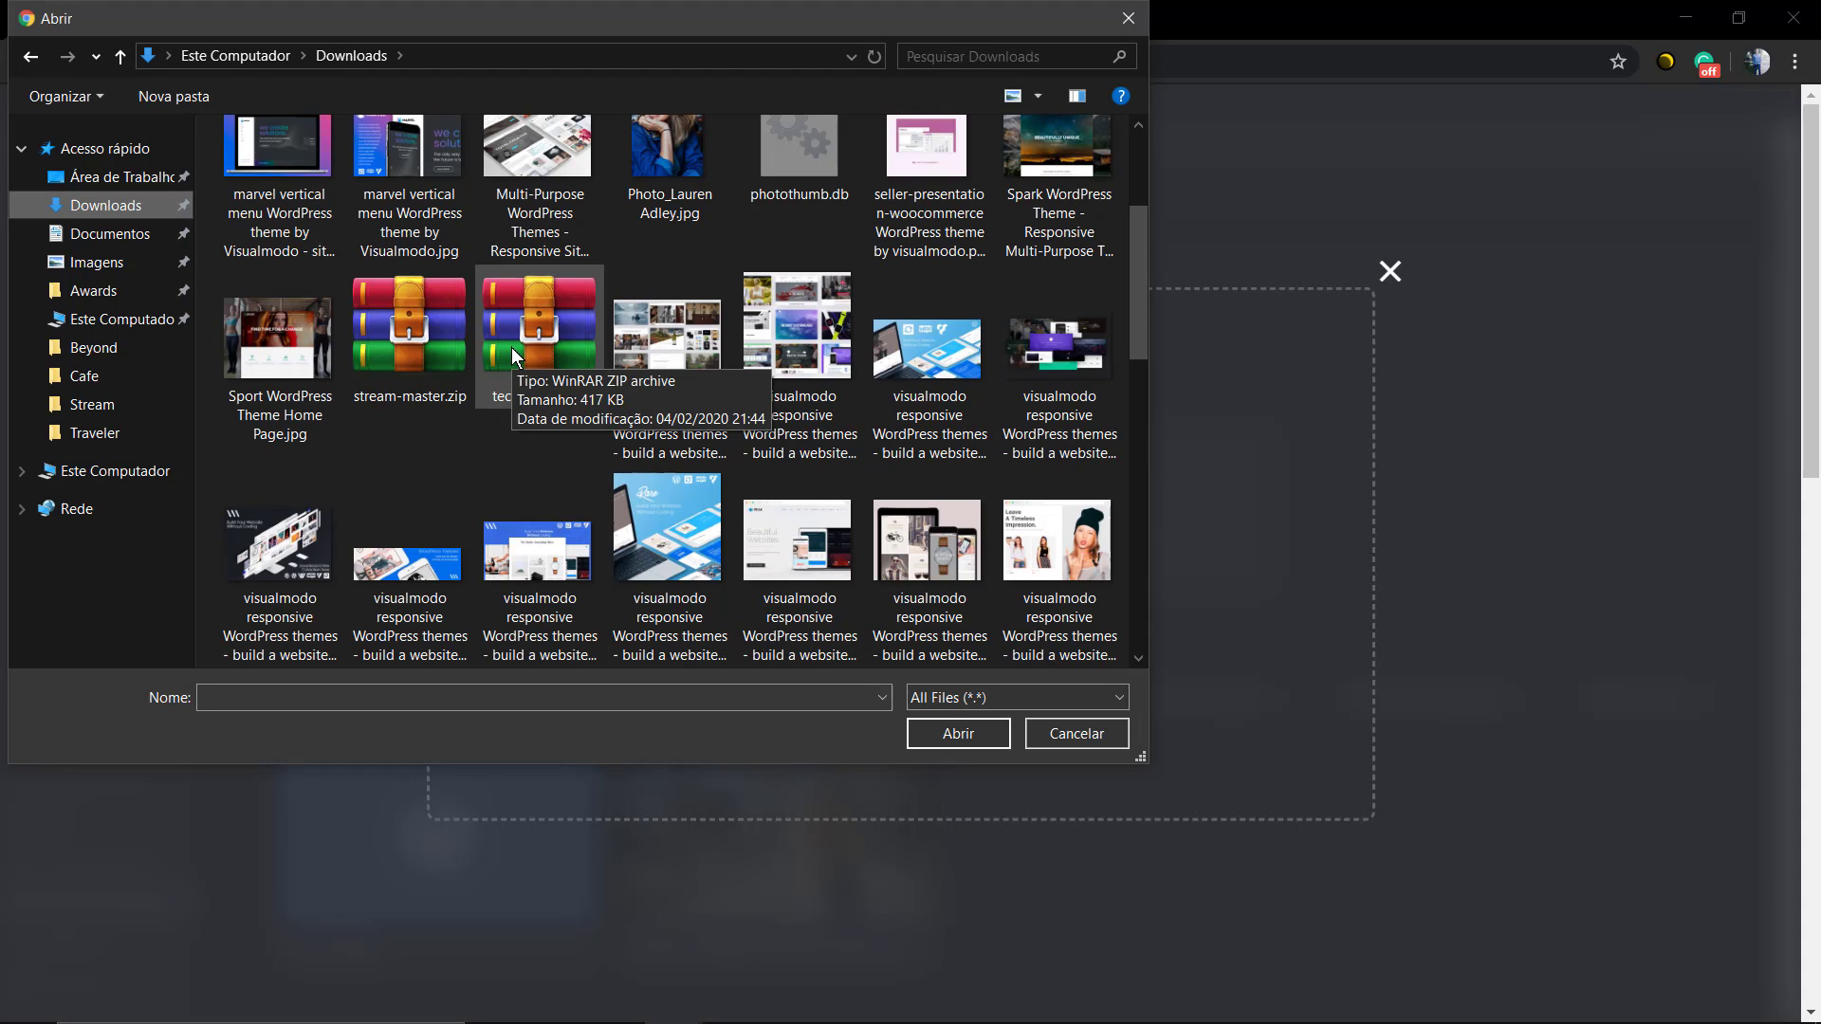
pyautogui.click(957, 733)
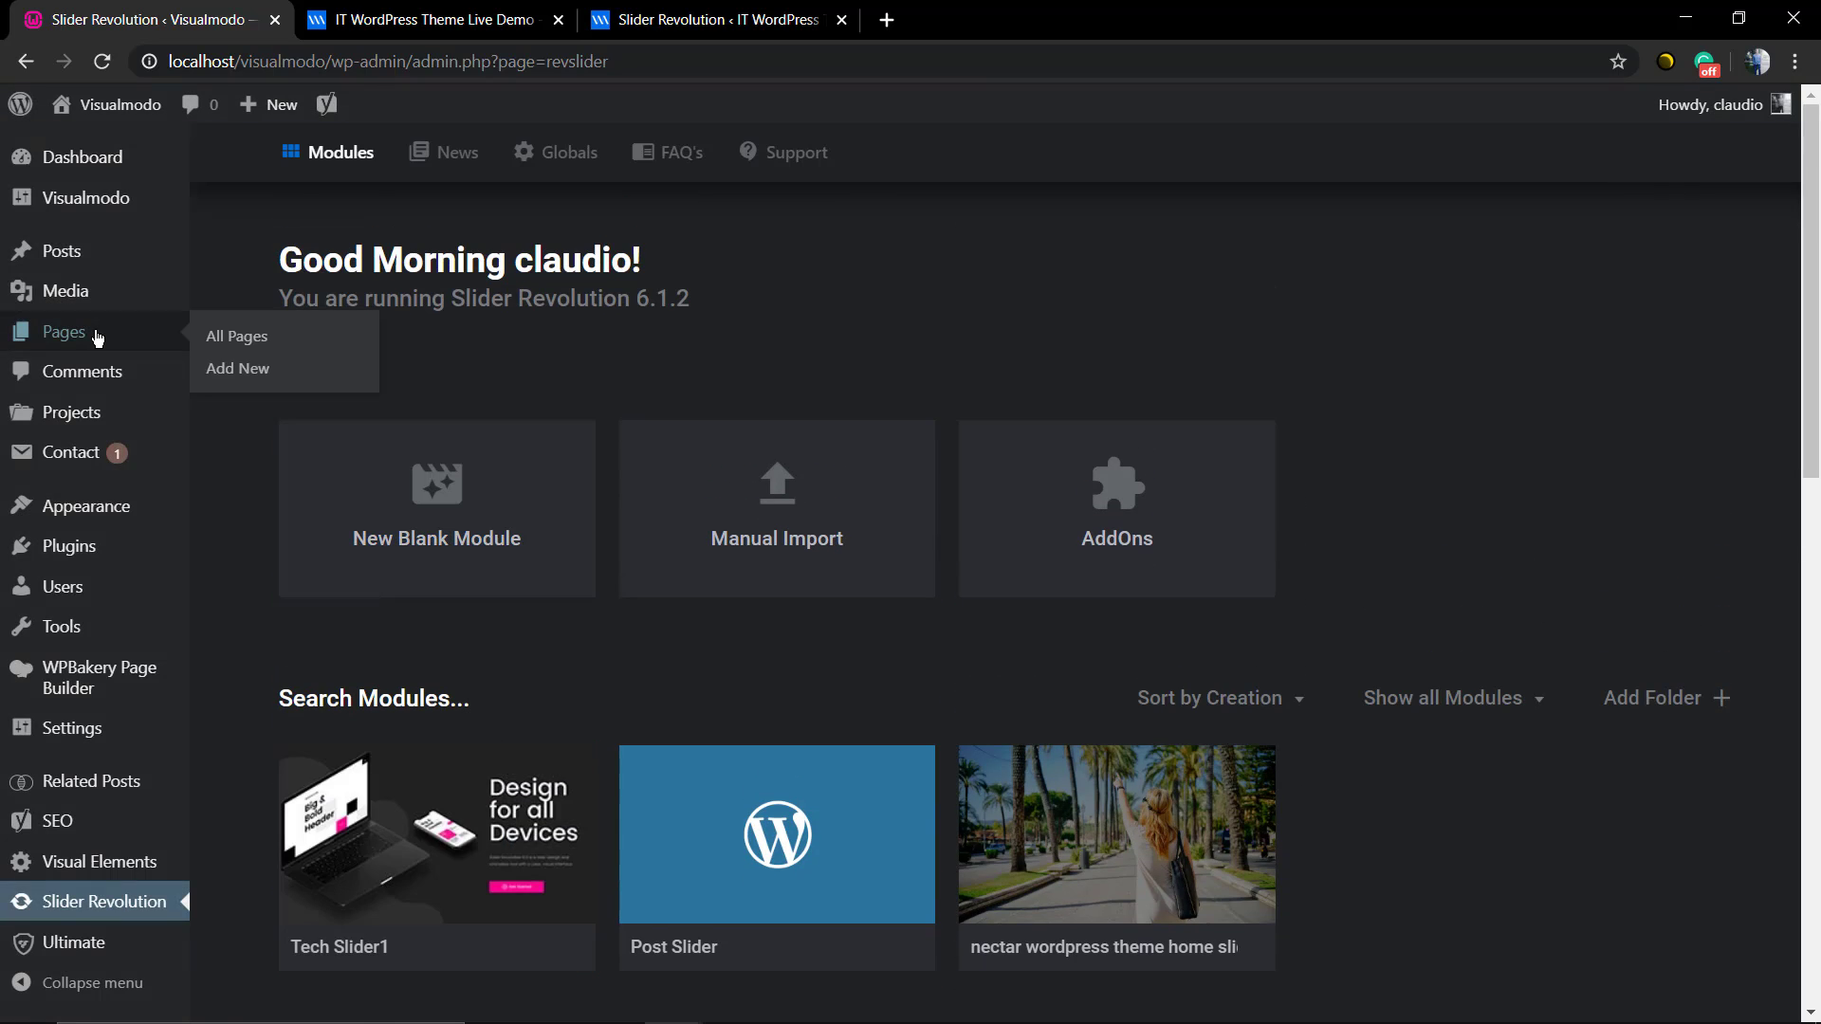
# - Start Pages > Add New, and load Tech Slider1 in the editor in a new tab, selecting its title layer
pyautogui.click(239, 368)
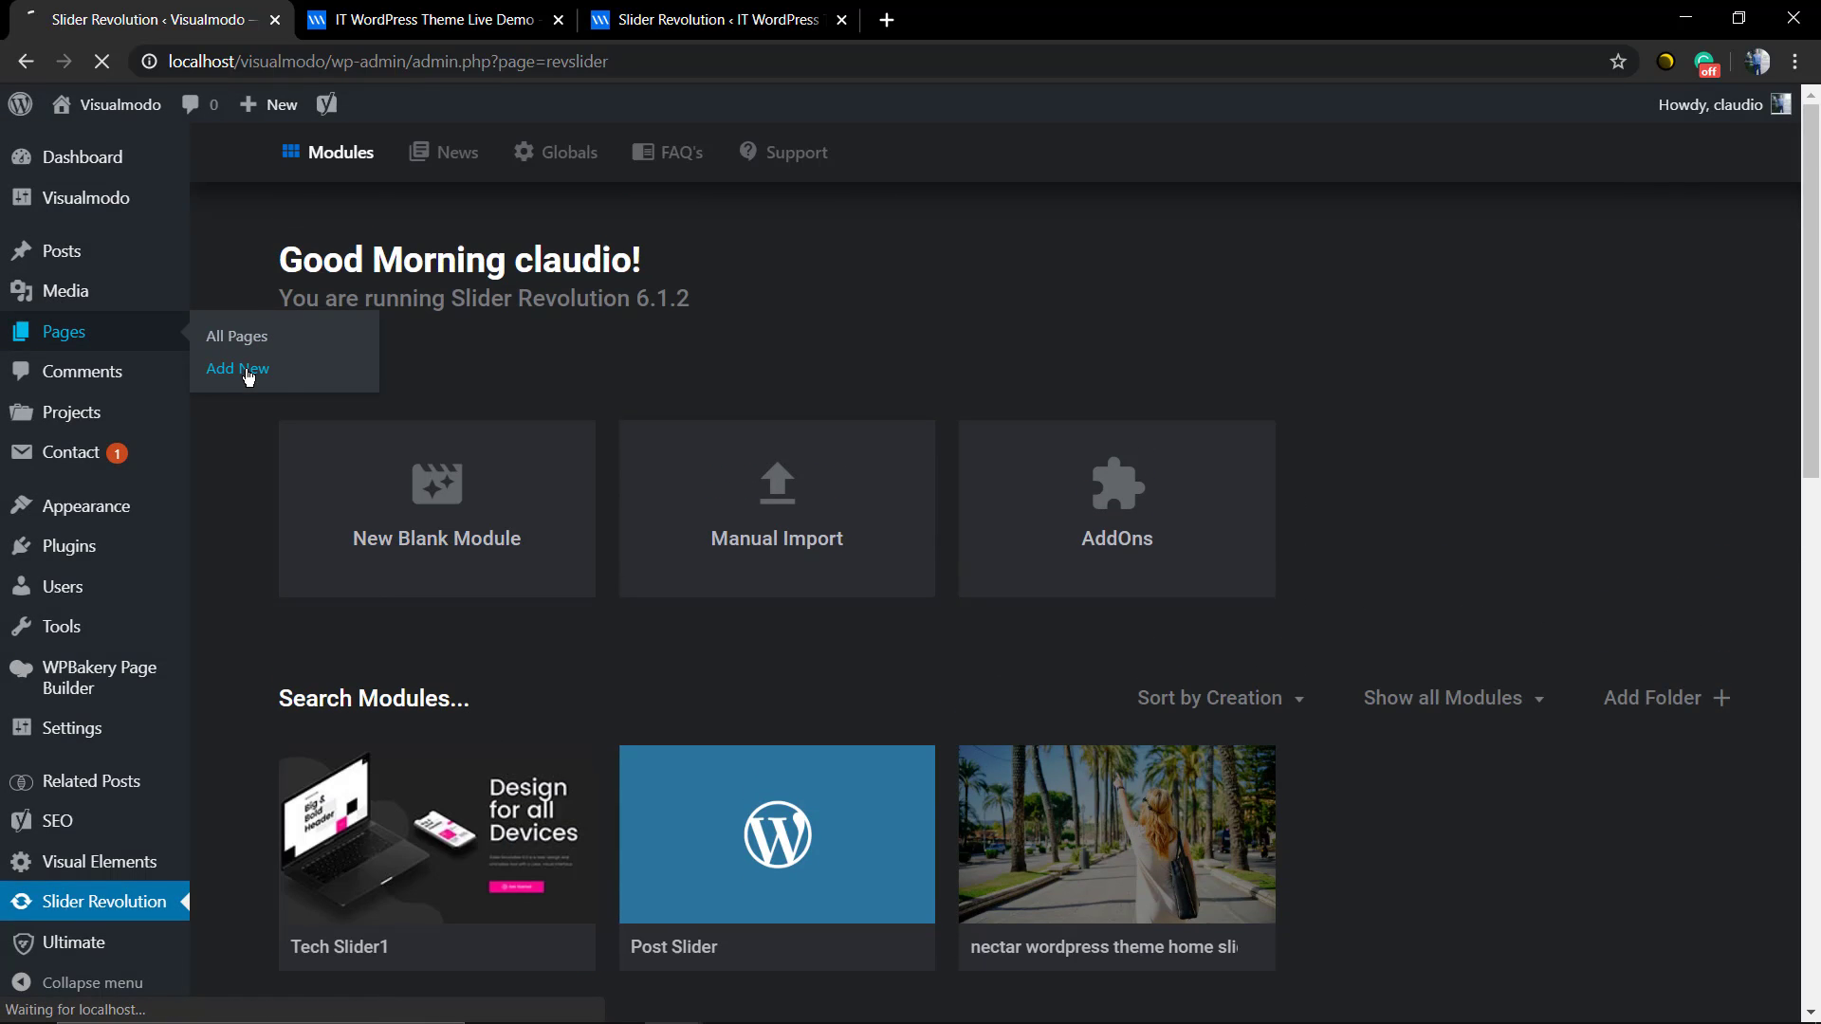
pyautogui.rightClick(436, 835)
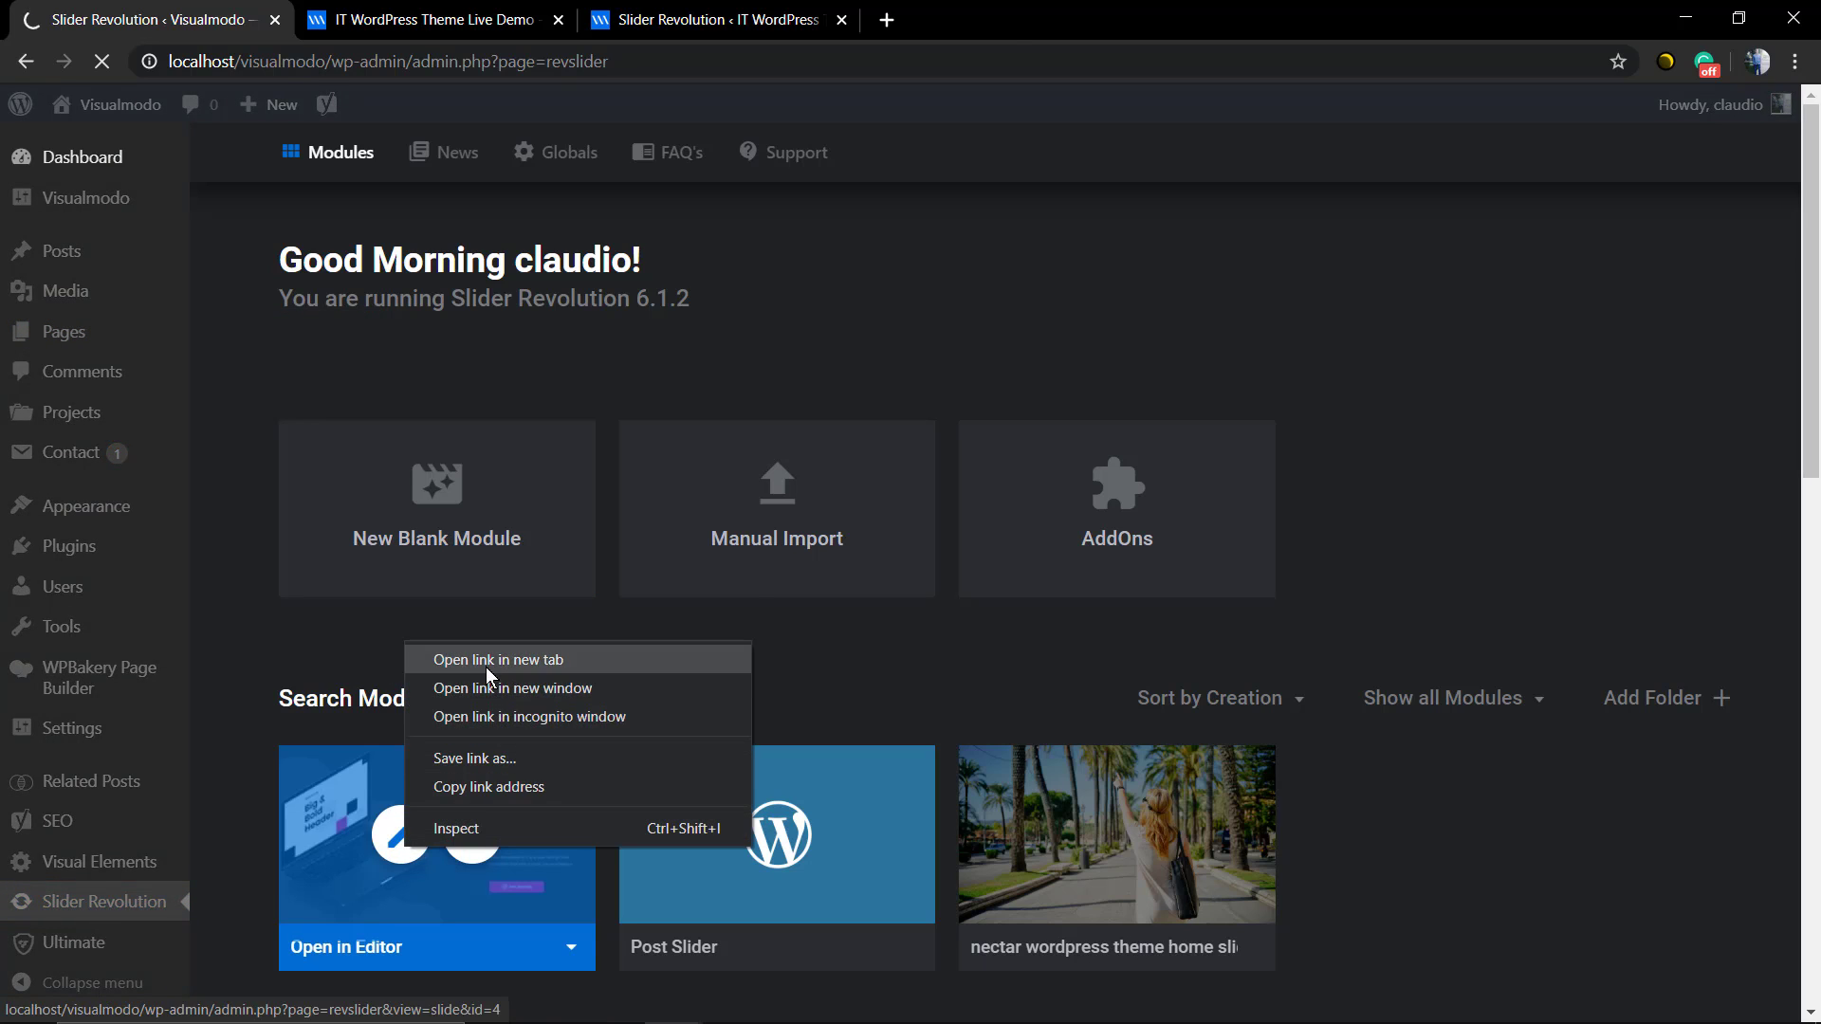
pyautogui.click(494, 658)
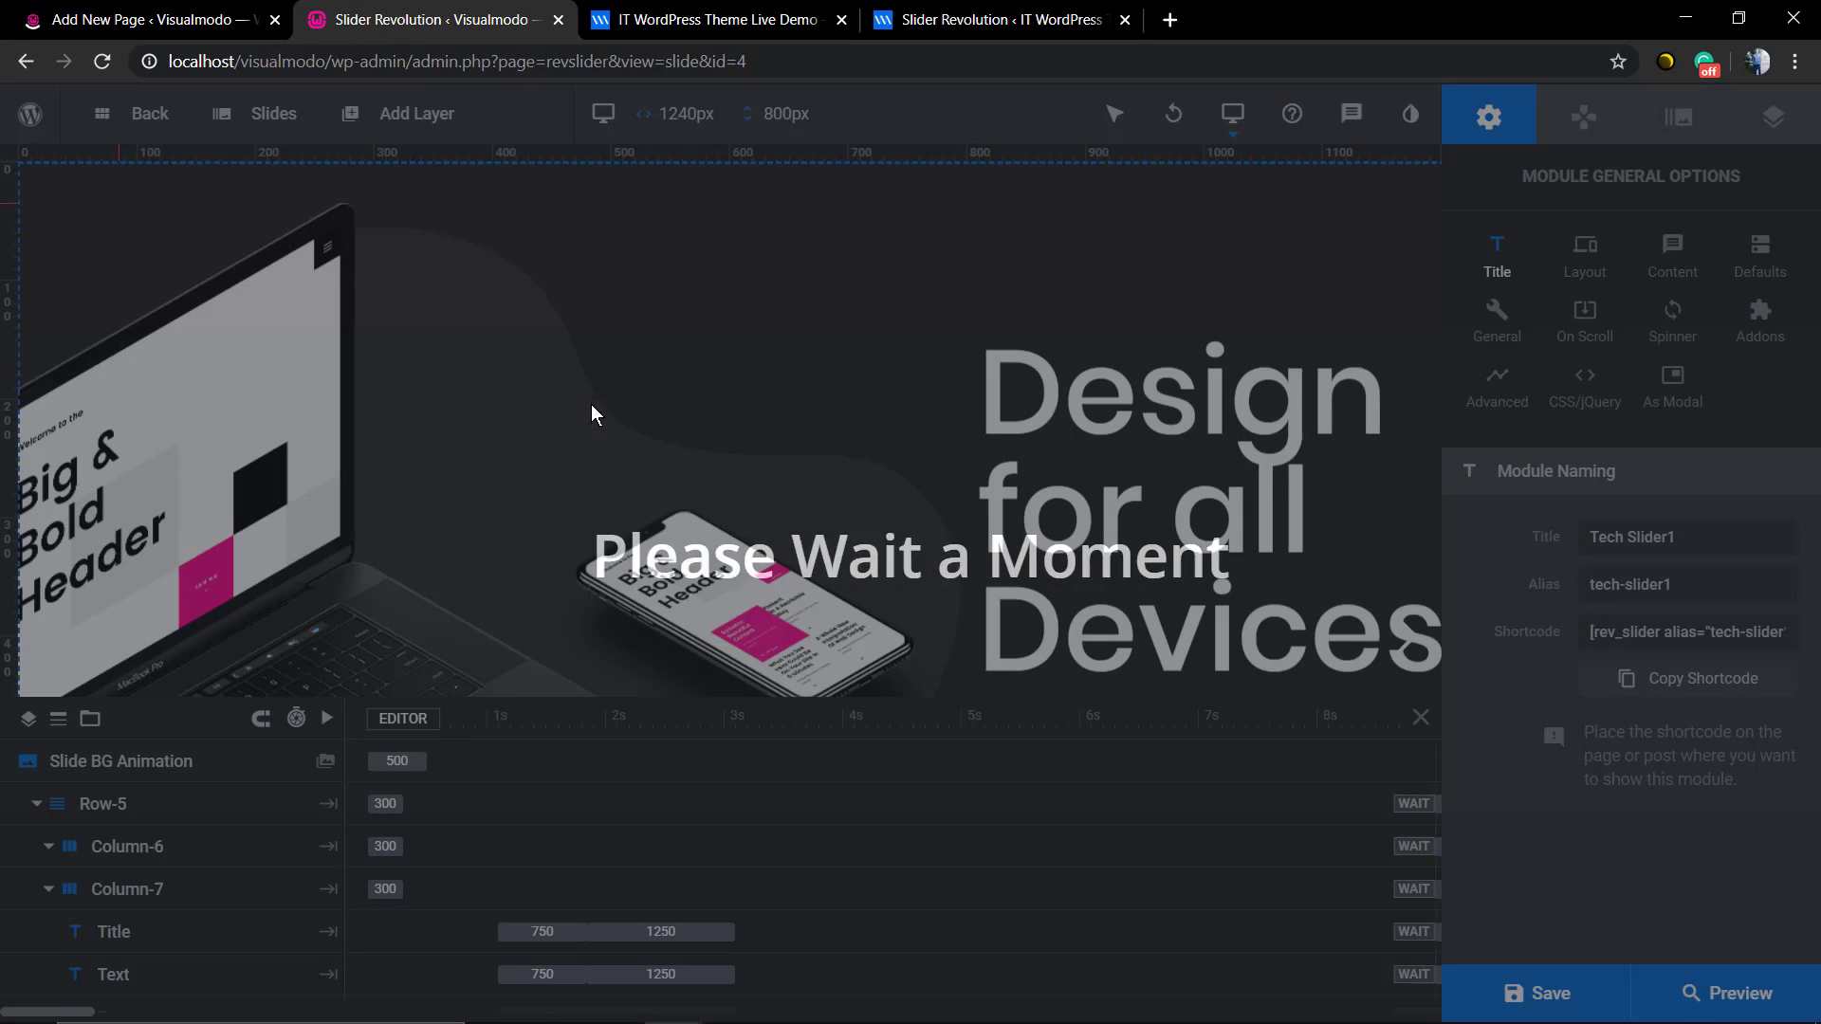
pyautogui.click(112, 931)
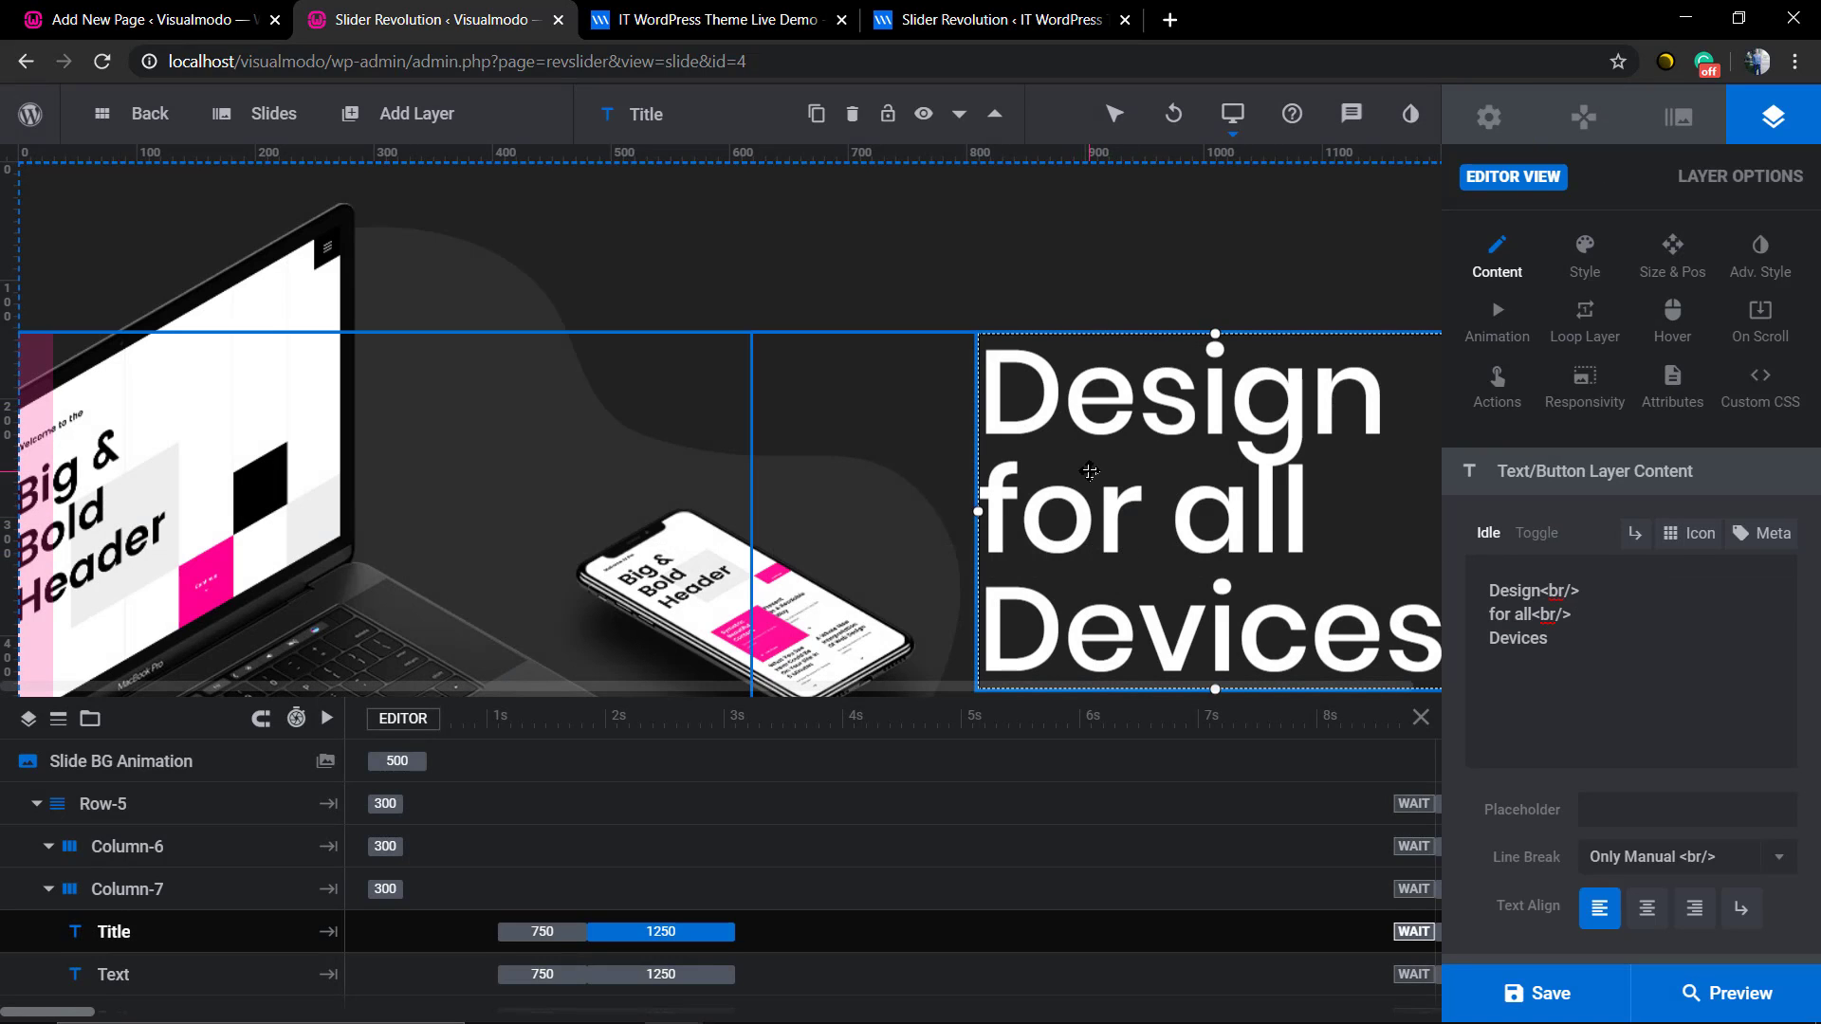
pyautogui.moveTo(816, 433)
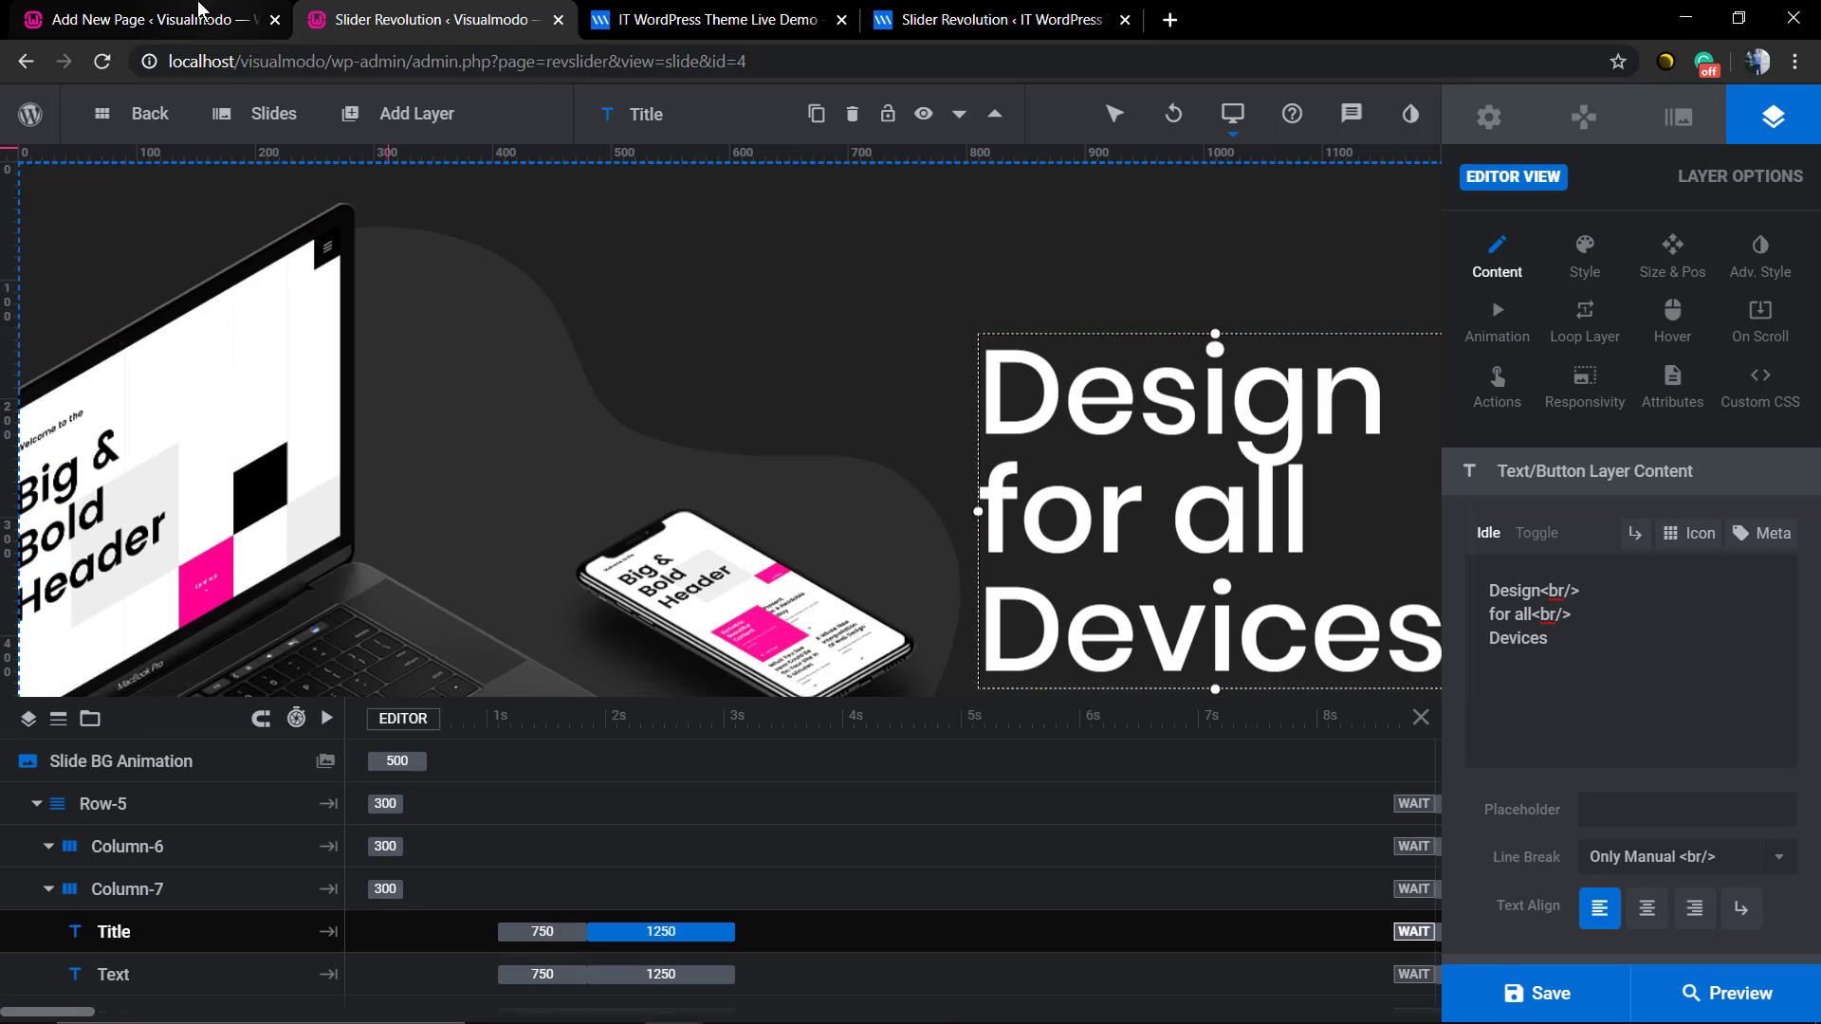
# - On the new page, set the header layout to Slider Revolution using Tech Slider1
pyautogui.click(138, 19)
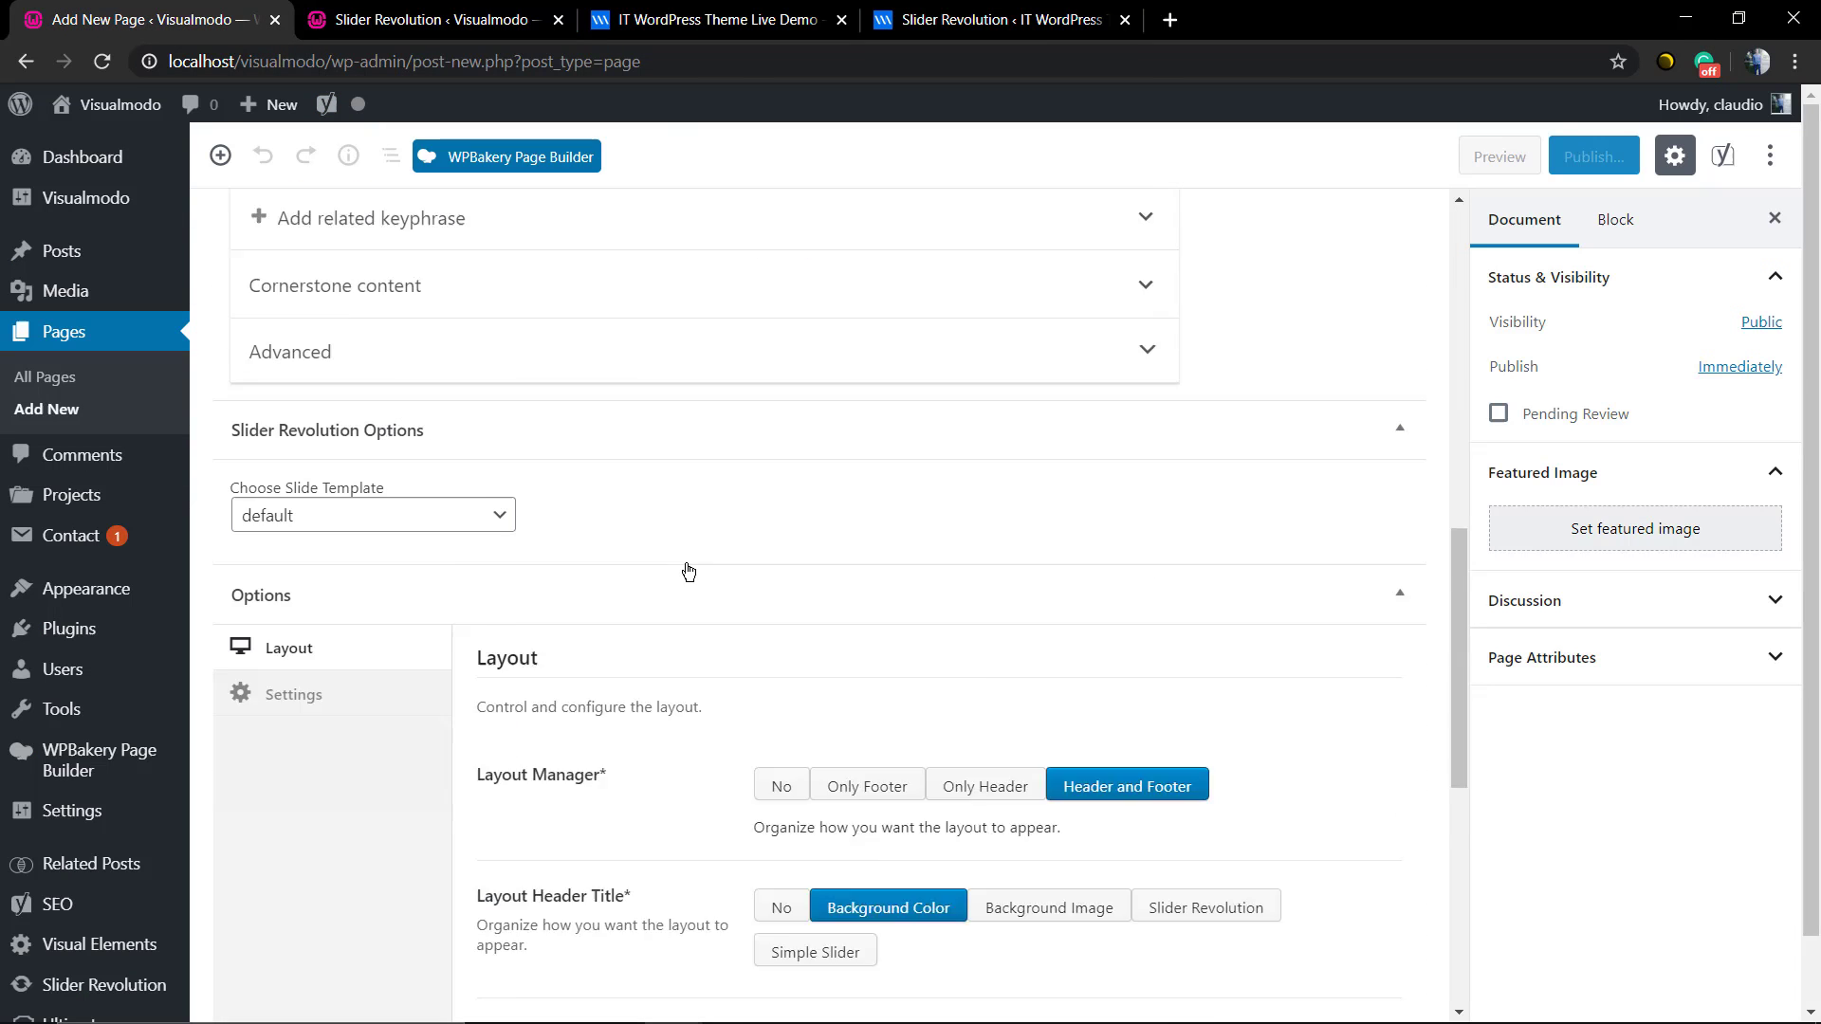
pyautogui.scroll(-3)
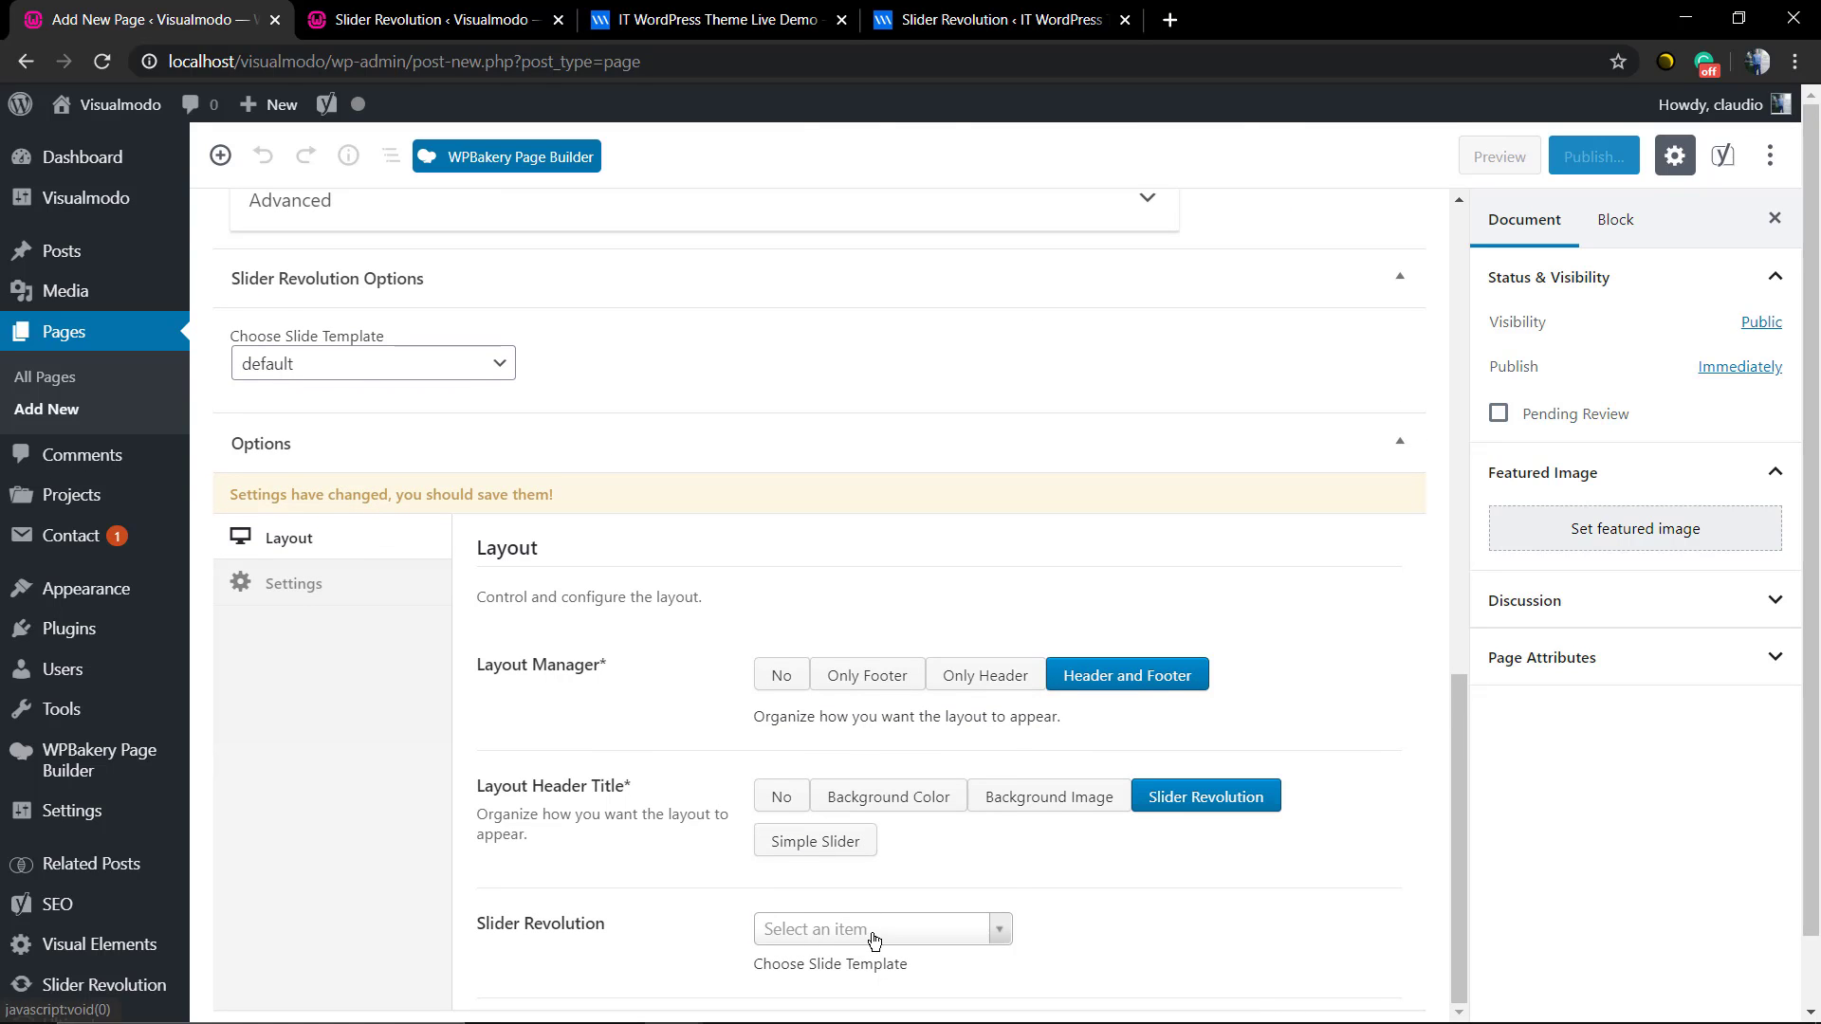
pyautogui.click(872, 929)
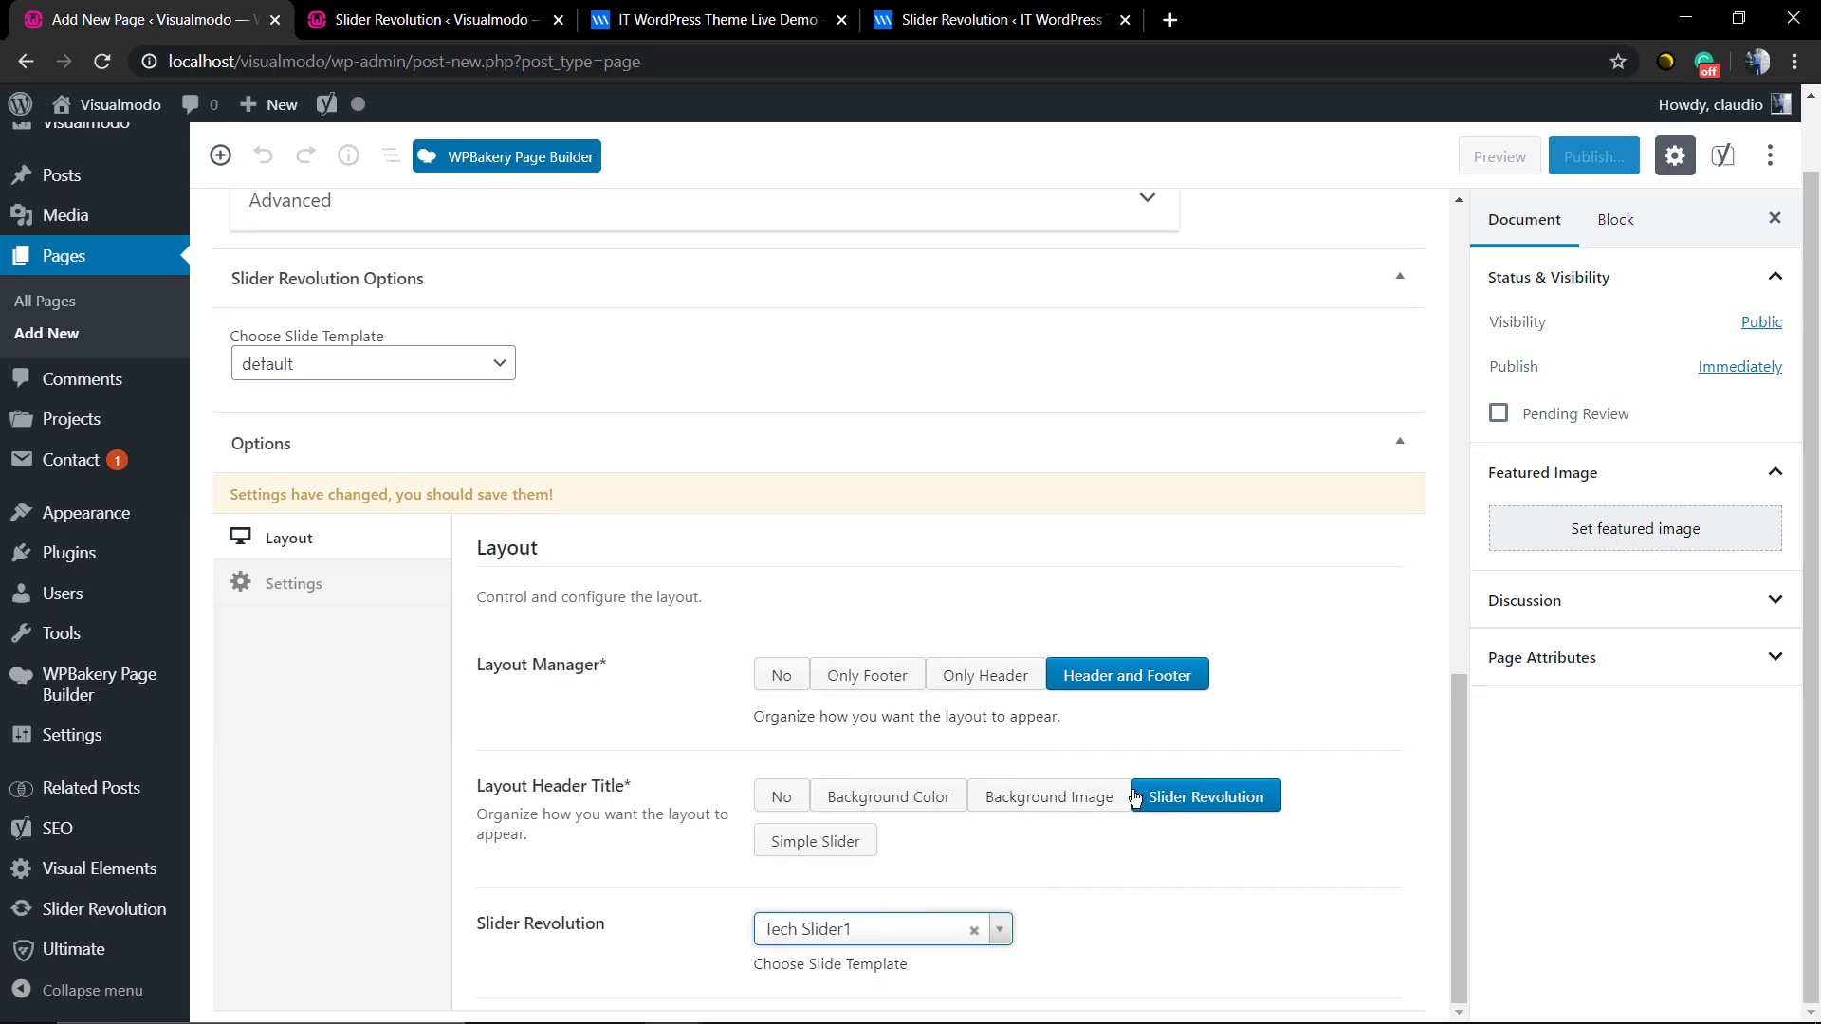
pyautogui.scroll(3)
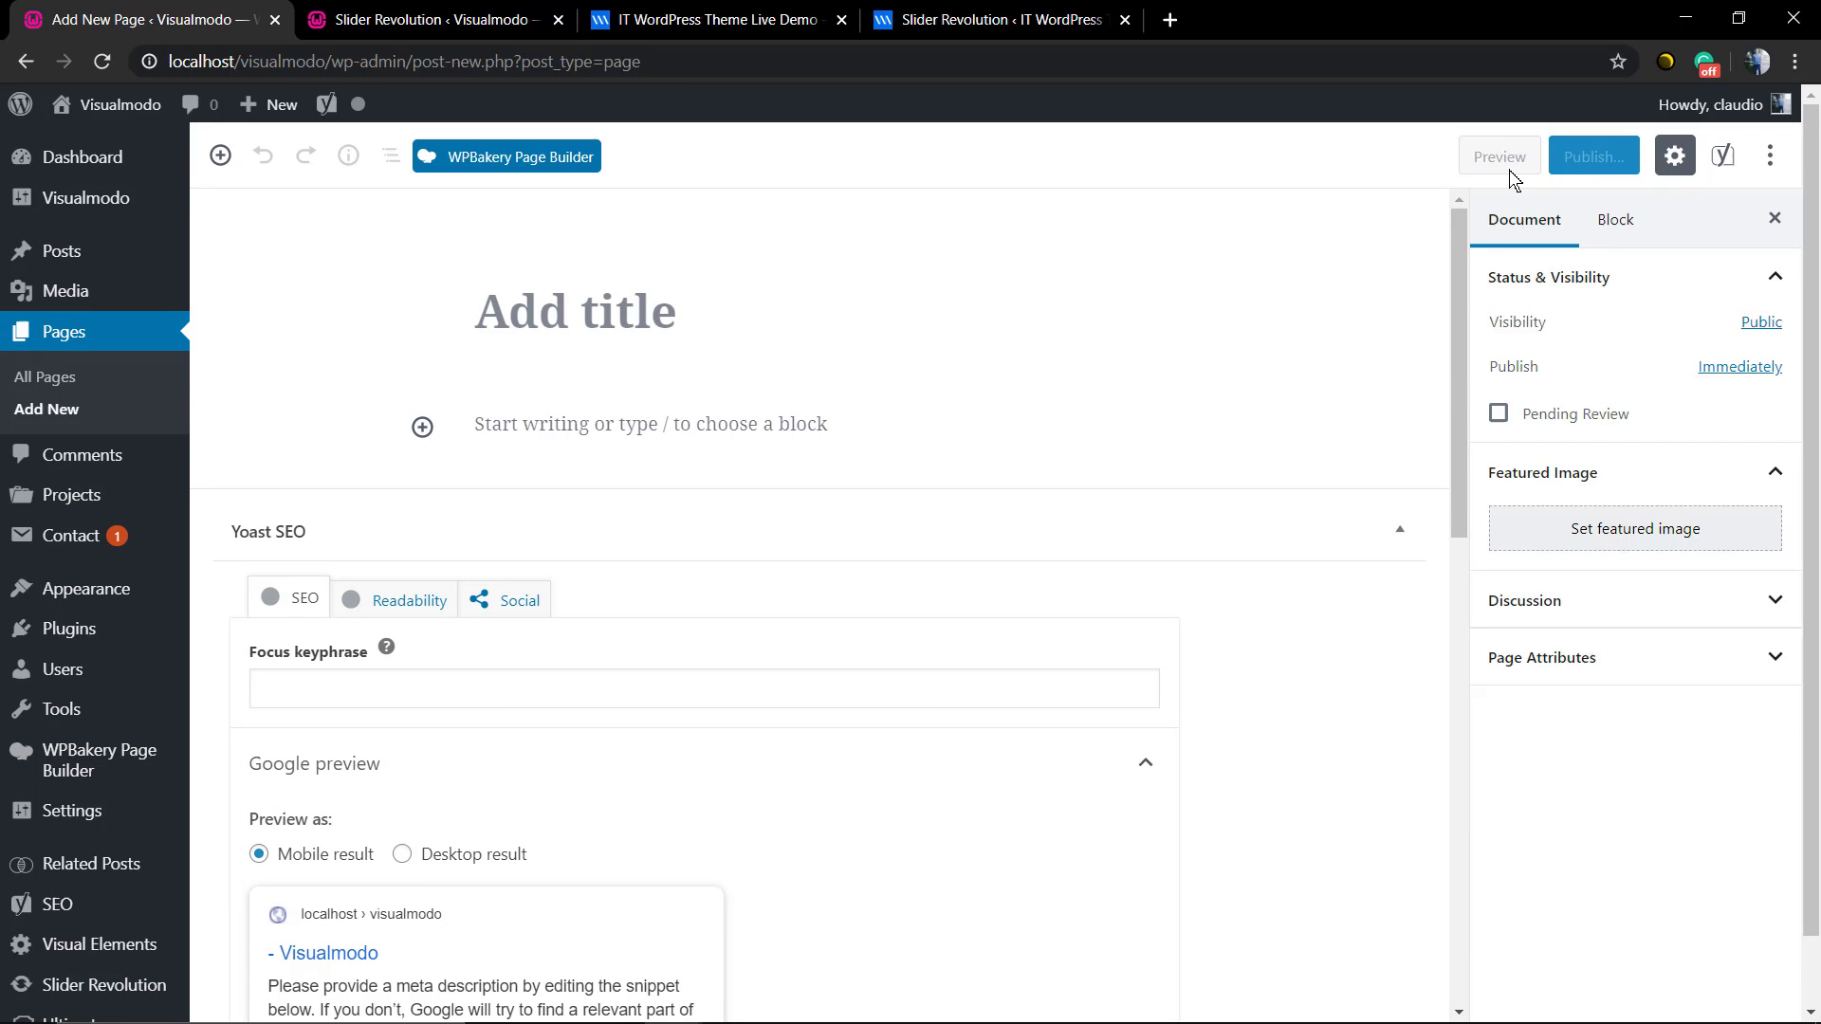
pyautogui.scroll(-3)
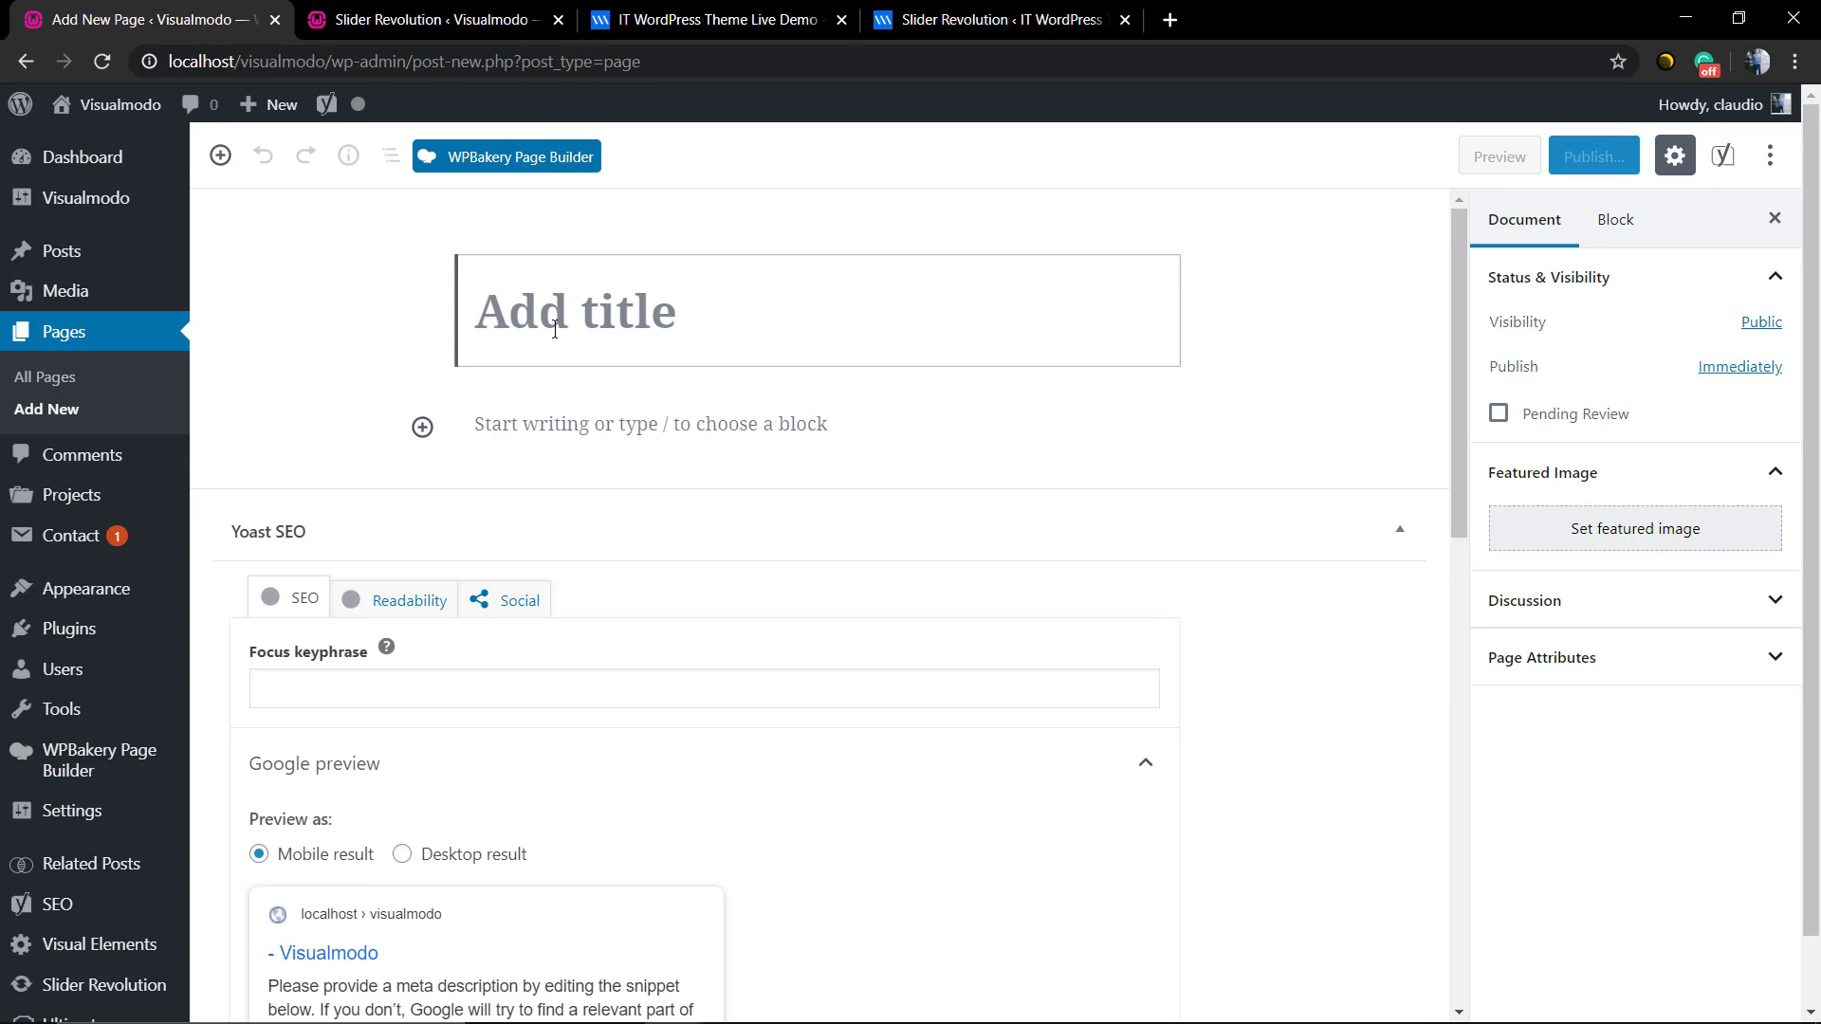
# - Title the page 'Slider' and preview it
pyautogui.write('Slider')
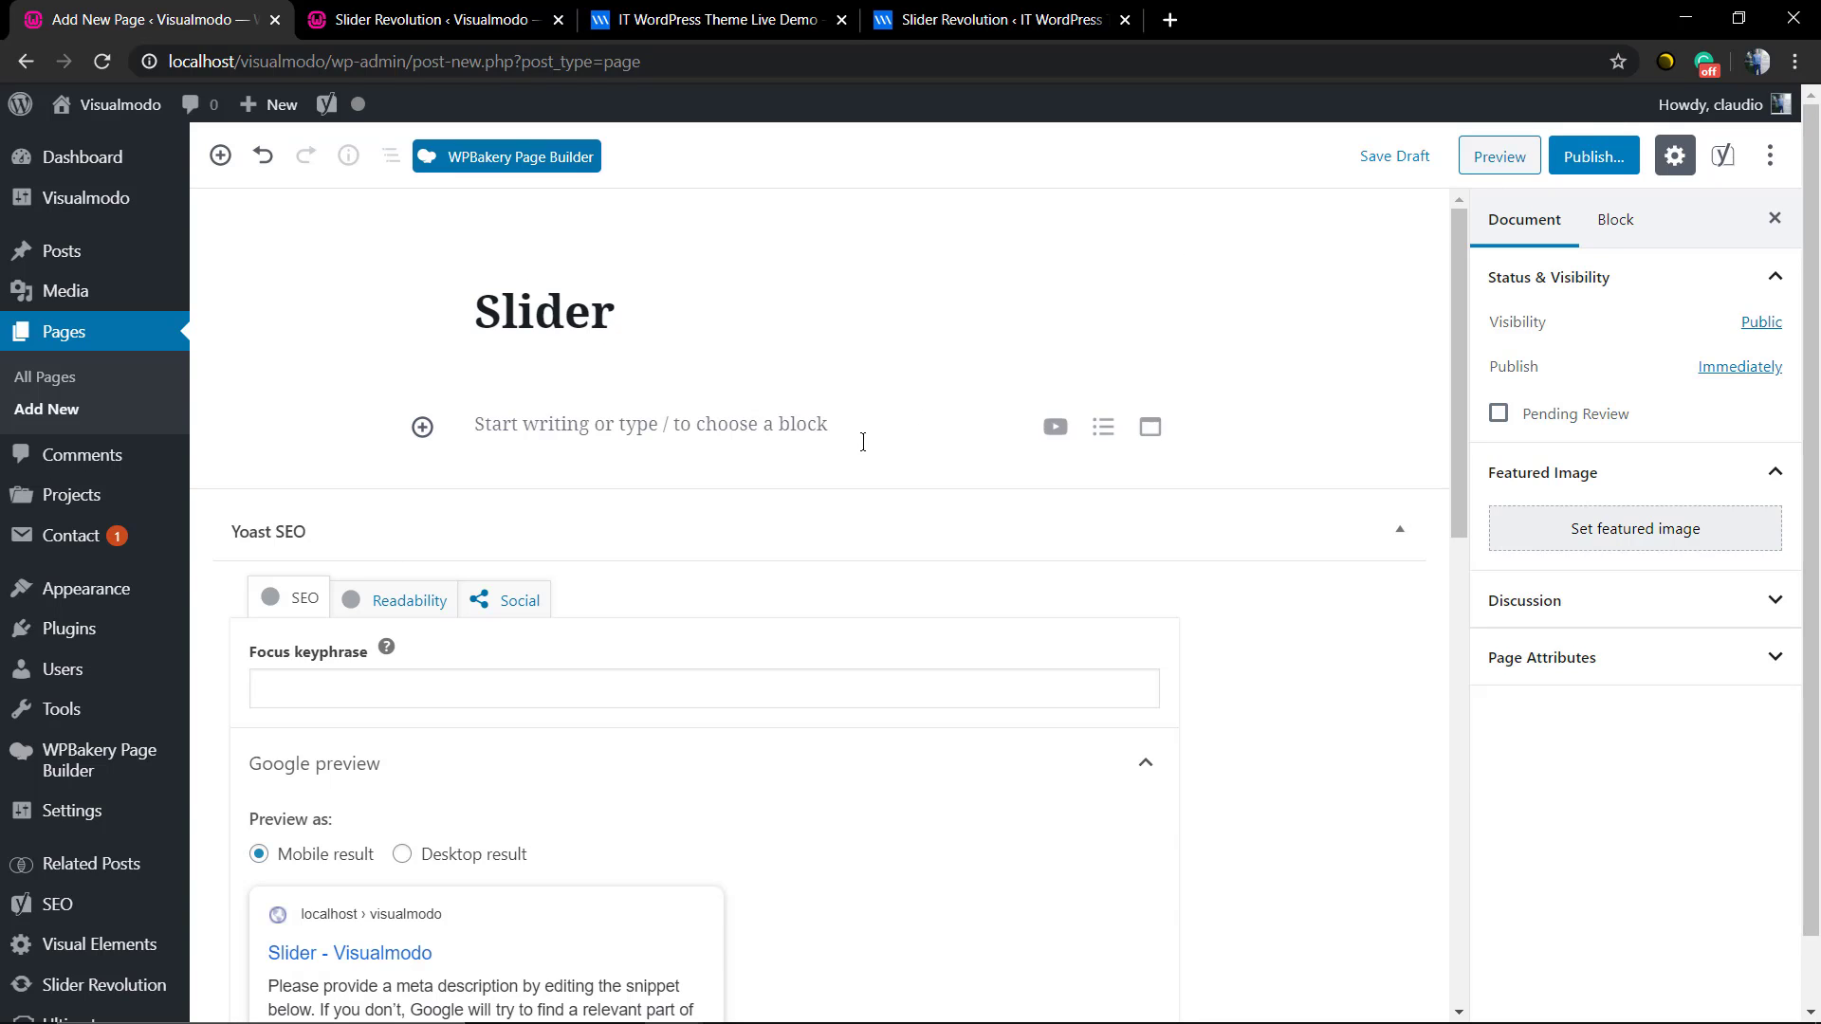
pyautogui.click(1499, 155)
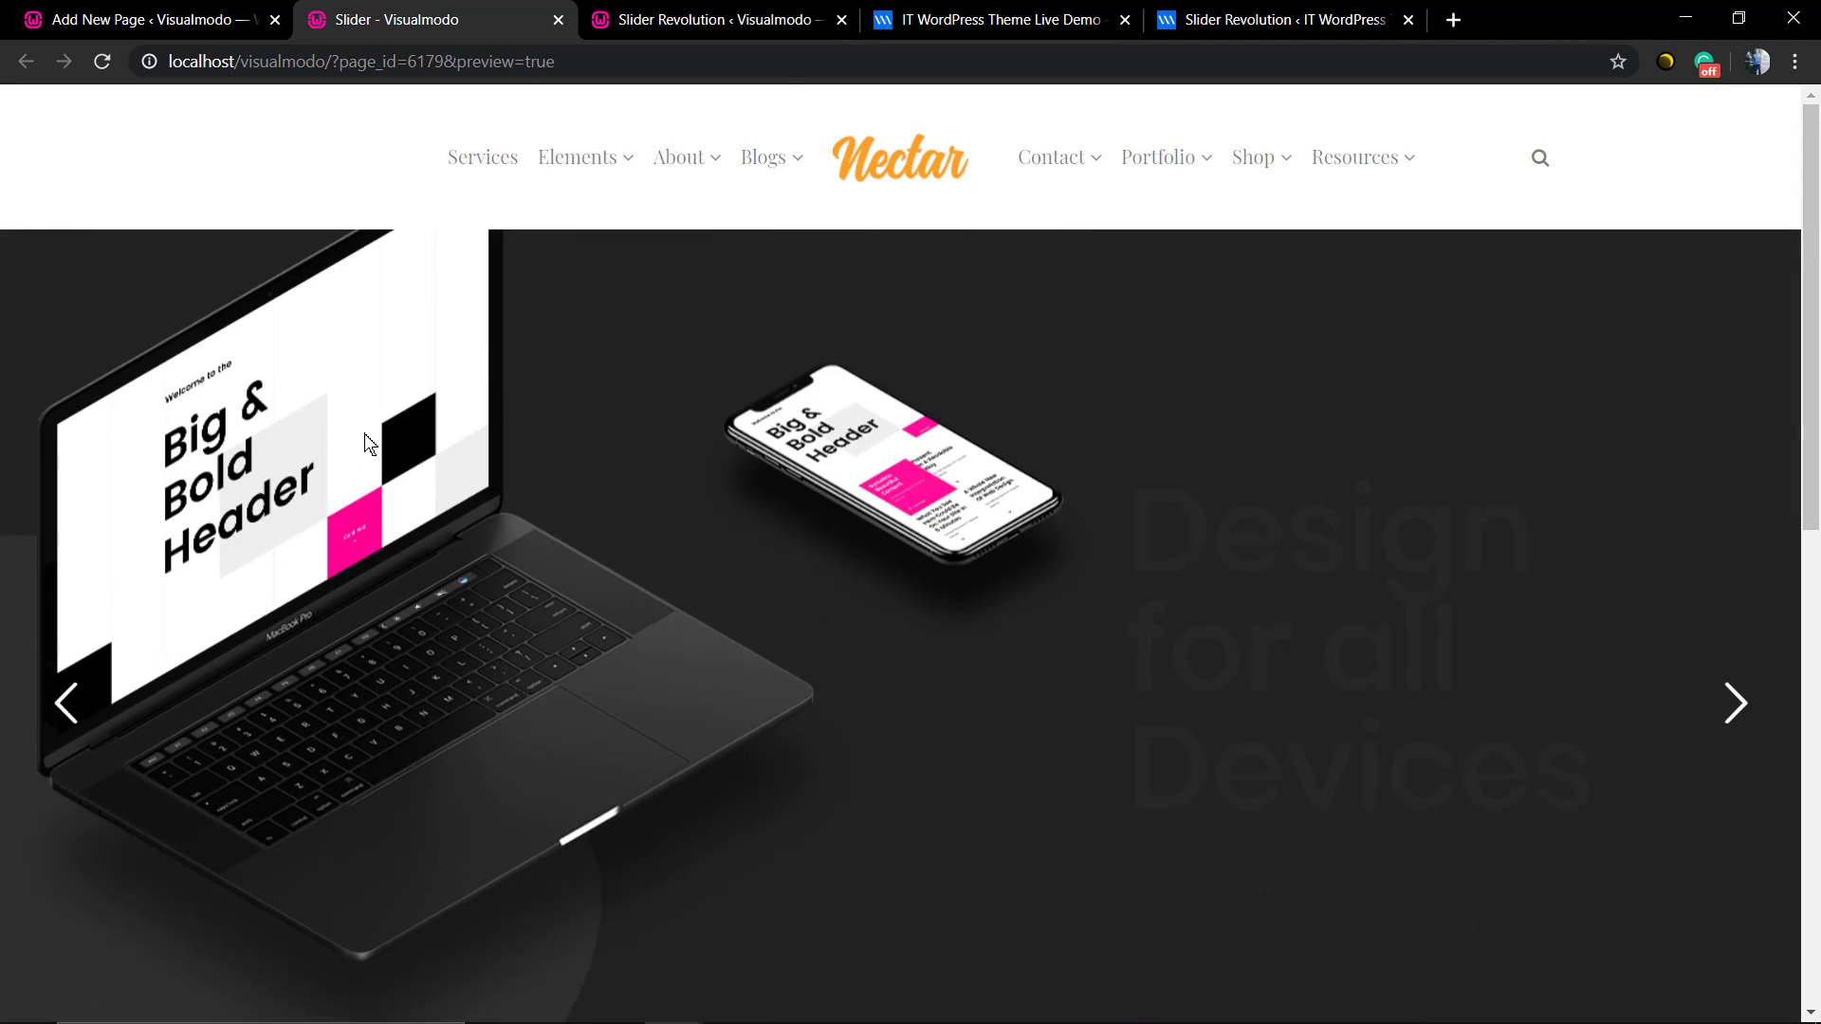
# - Compare the Slider page preview with the live IT demo's header, ending on the demo's modules list
pyautogui.click(996, 19)
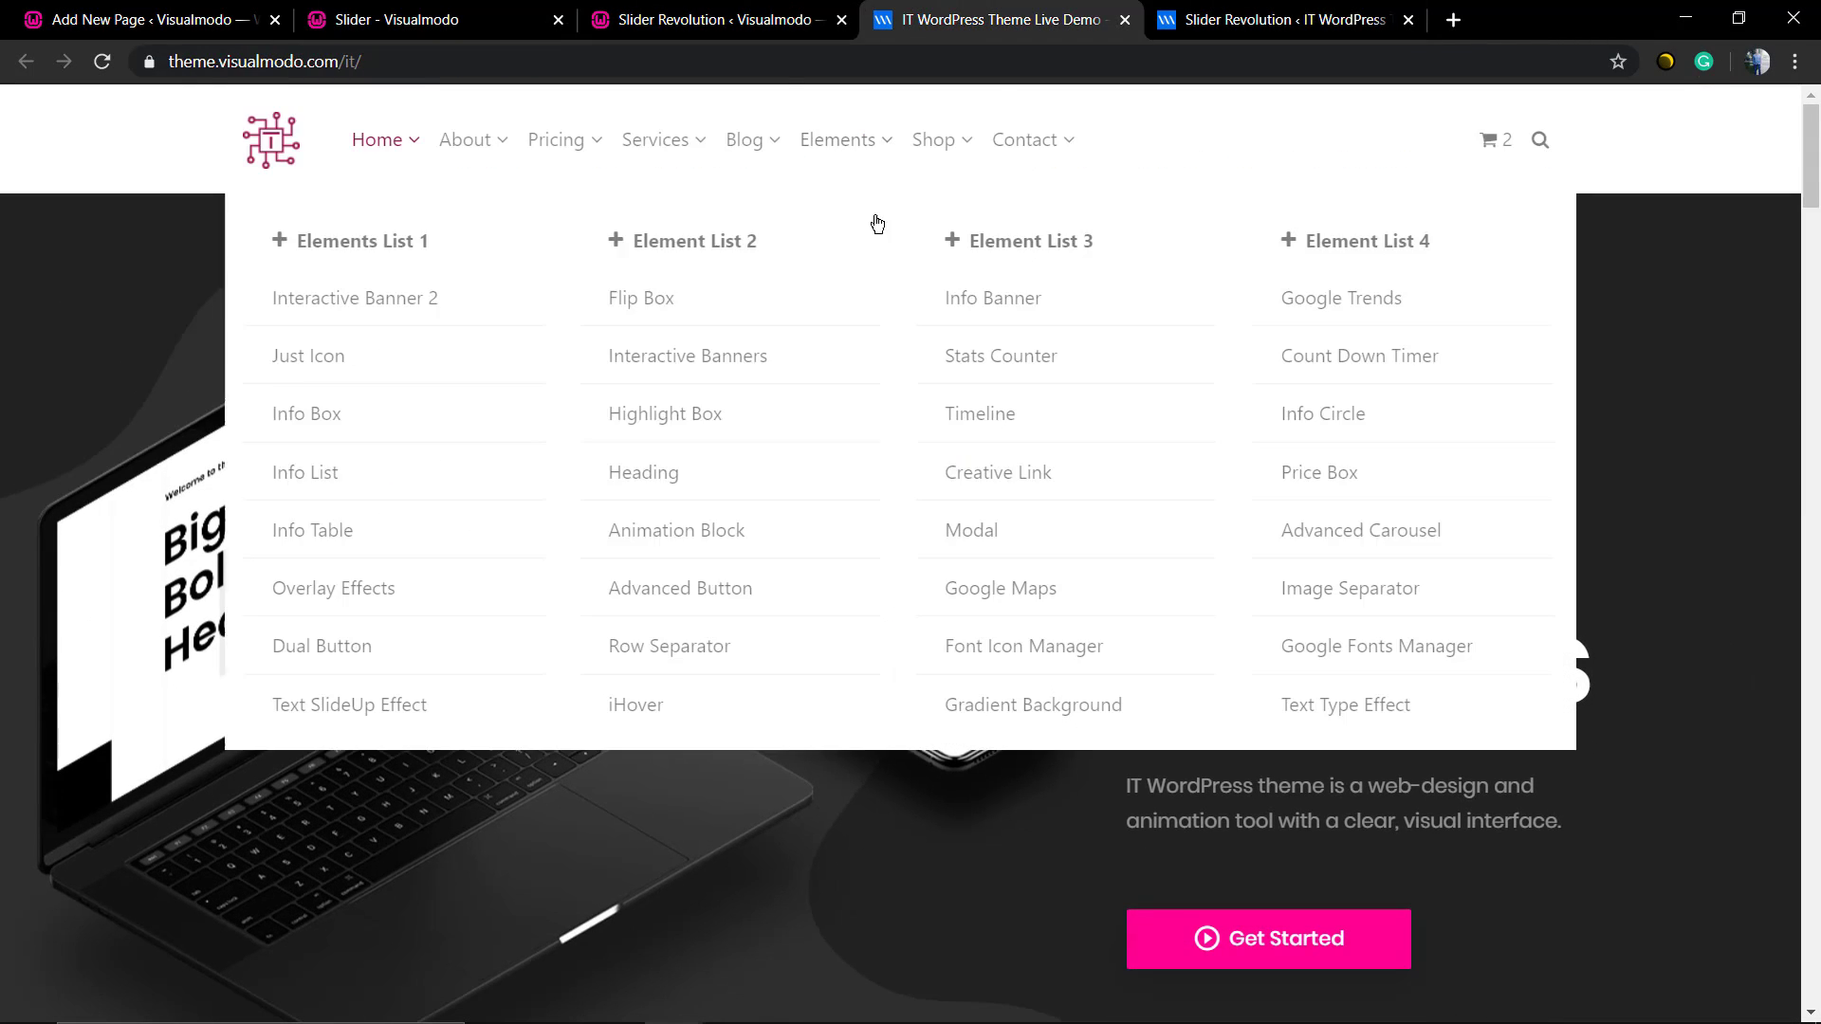
pyautogui.click(400, 19)
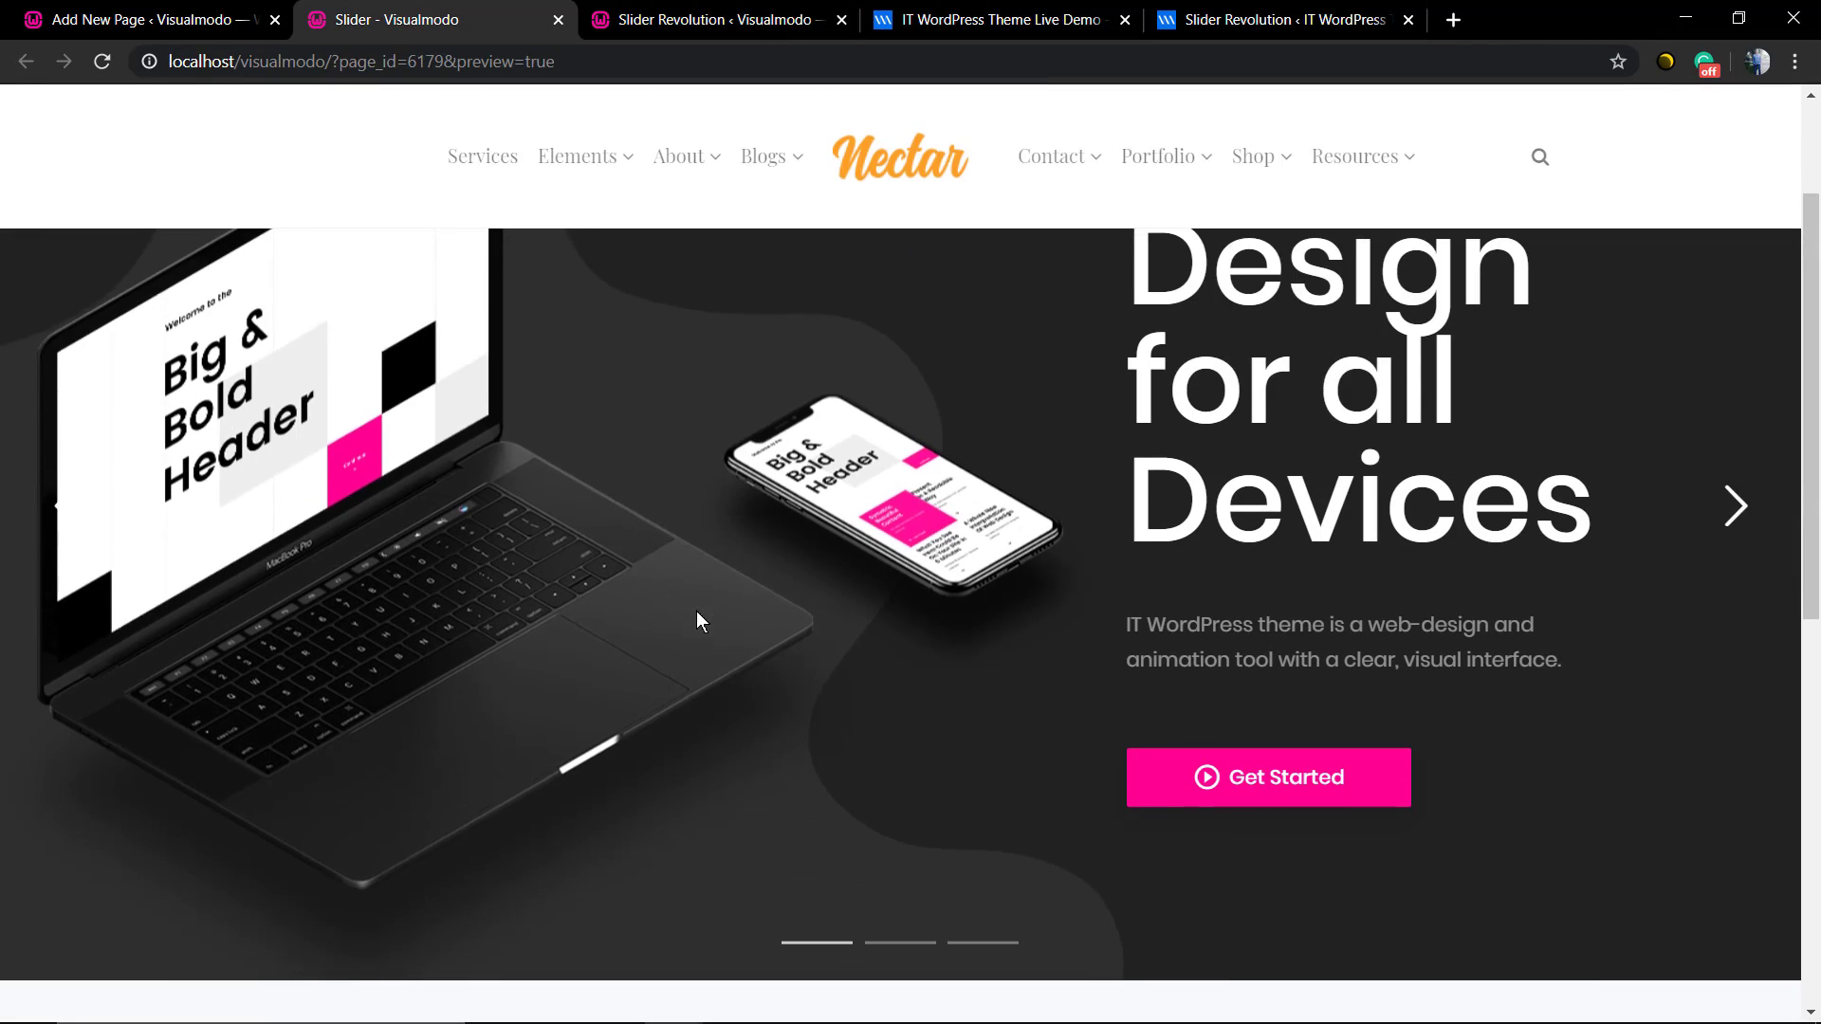
pyautogui.scroll(-3)
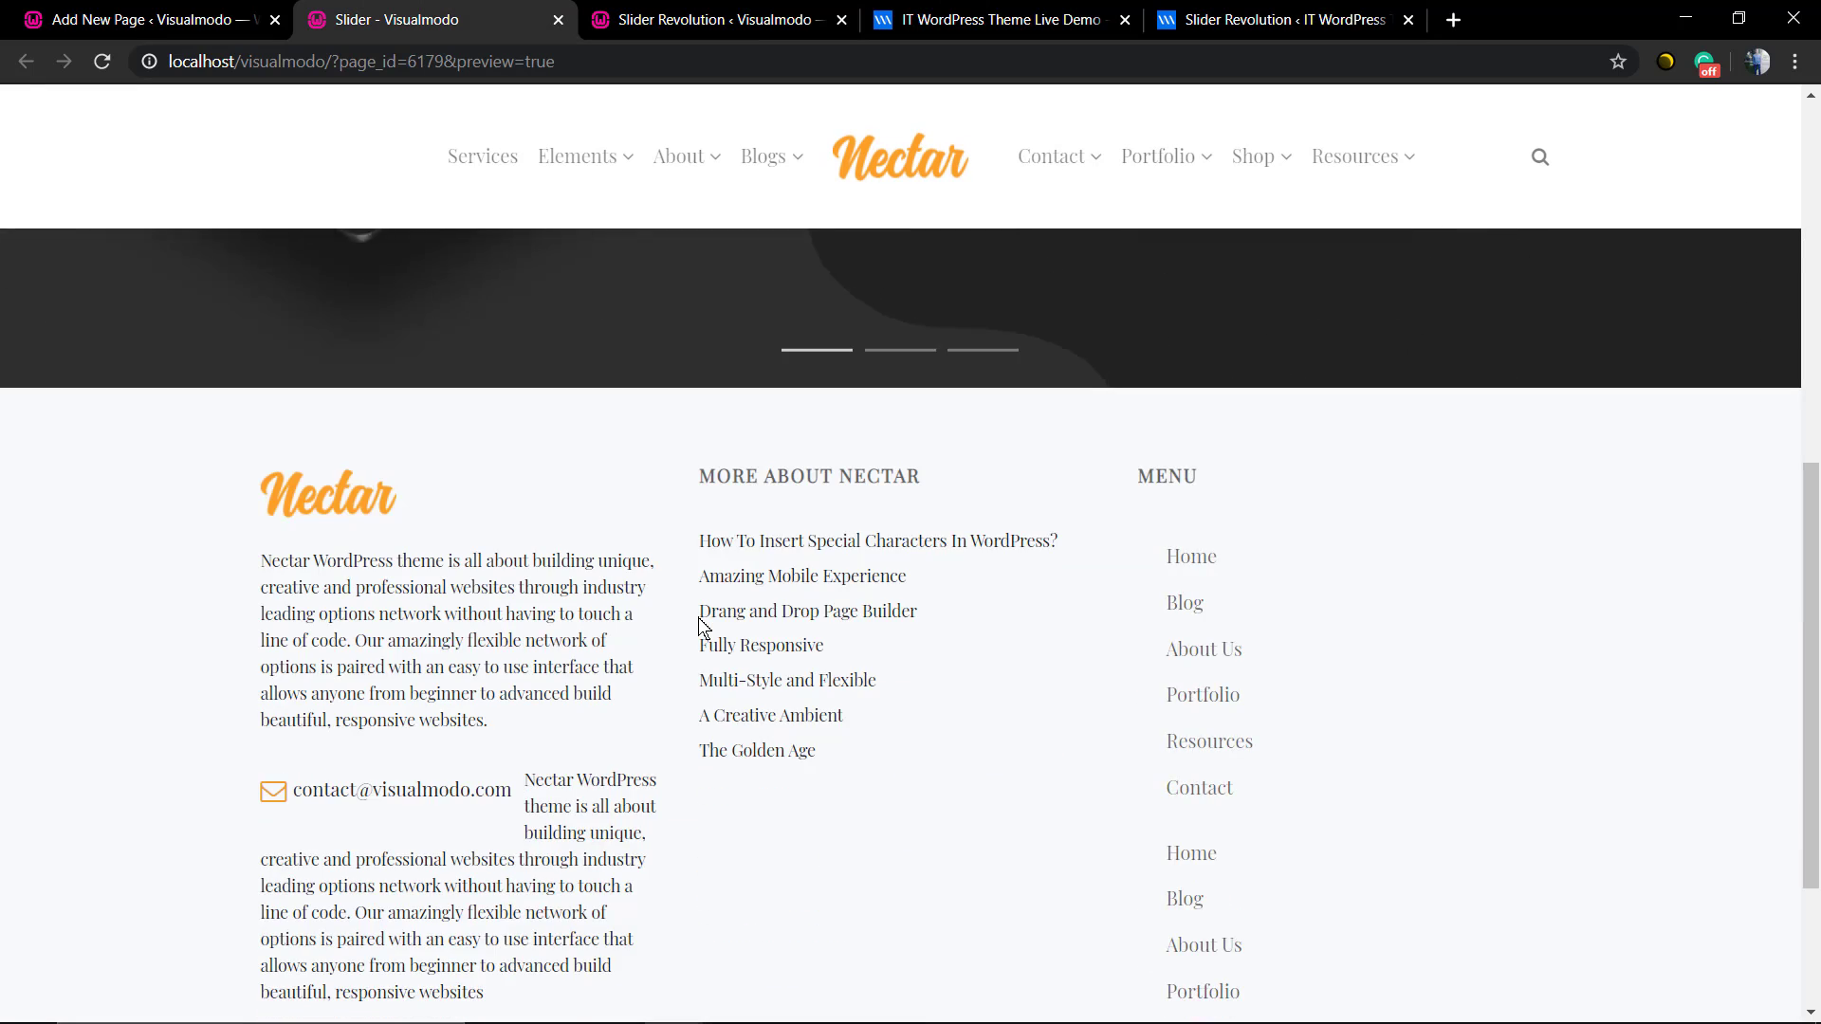
pyautogui.scroll(3)
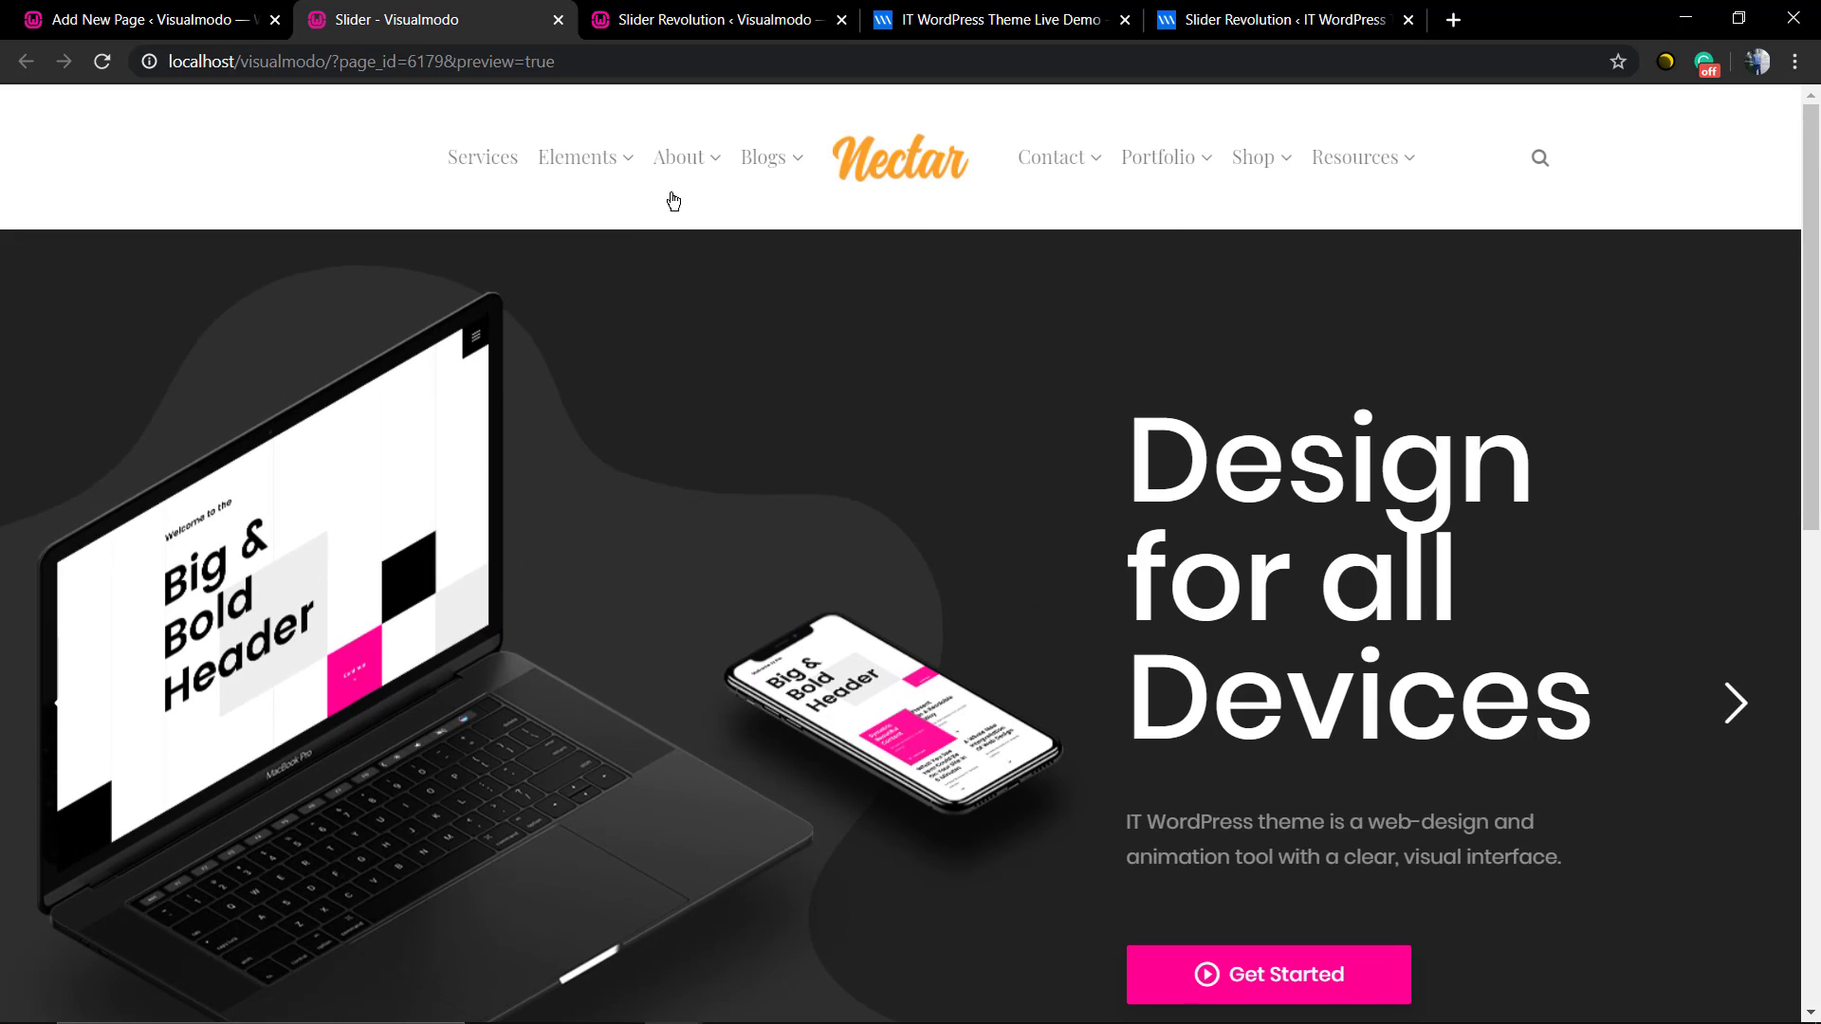
pyautogui.click(992, 19)
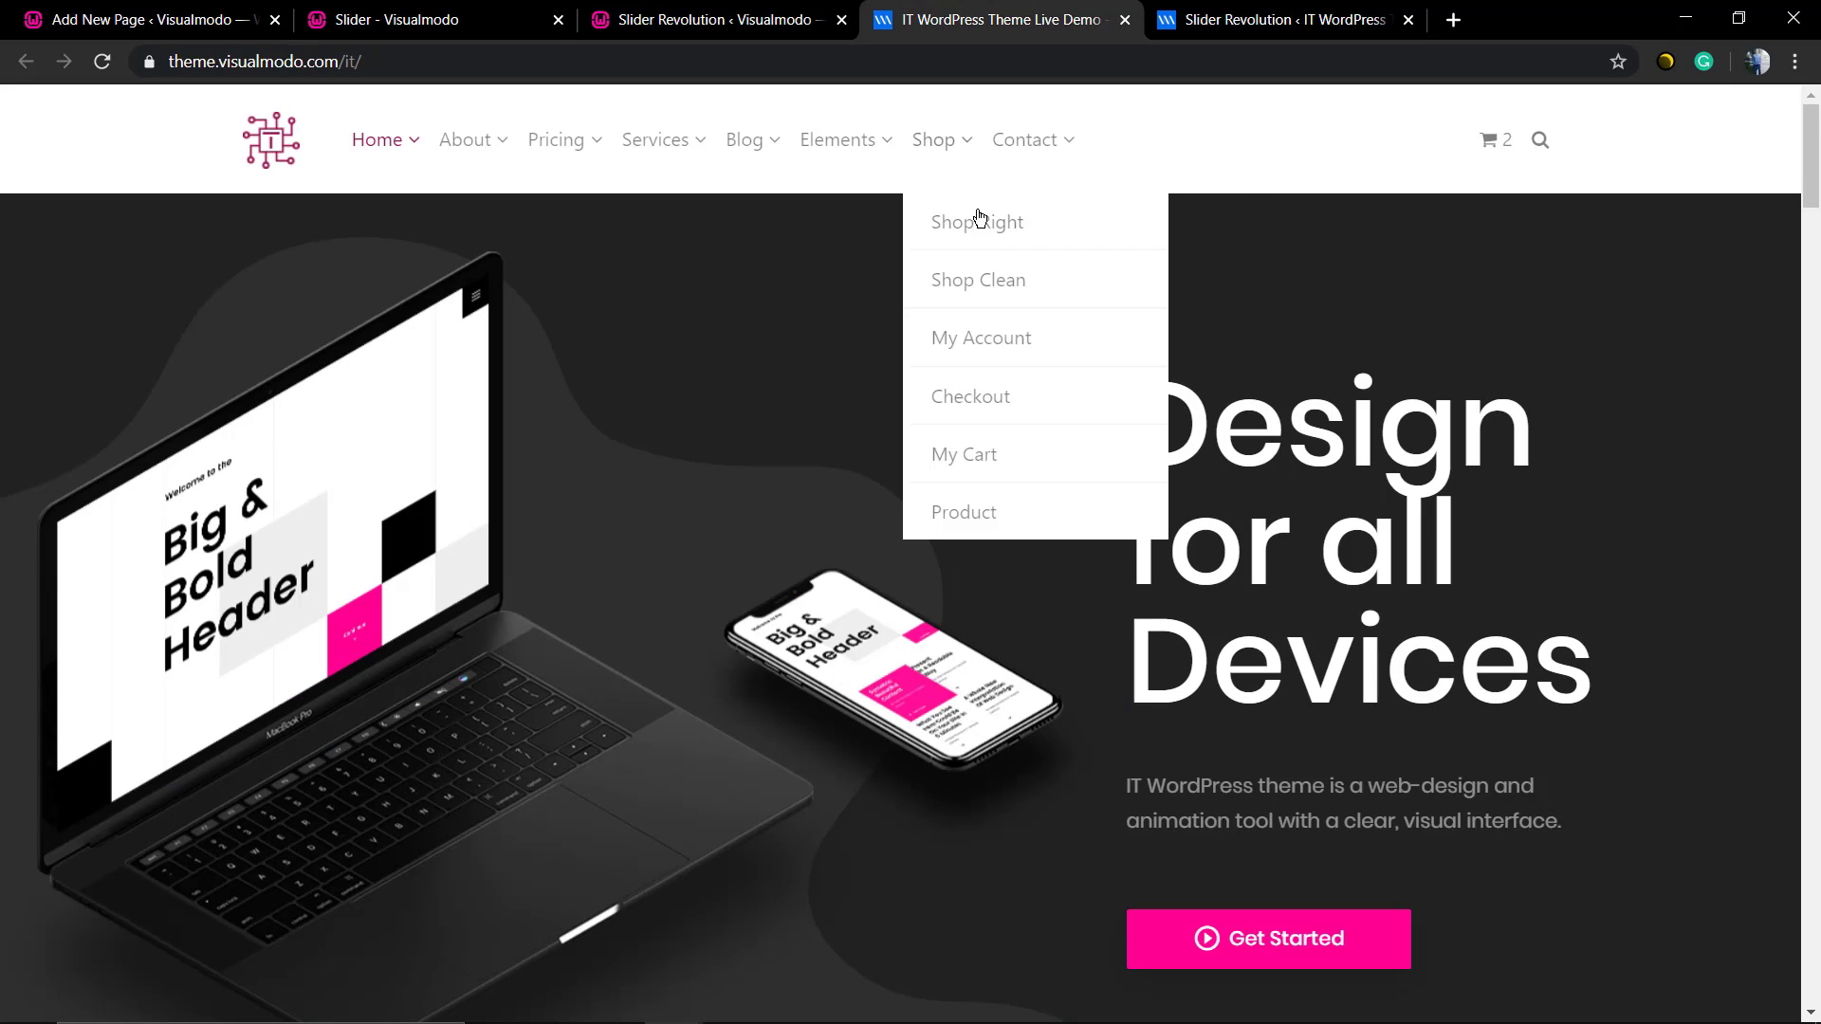
pyautogui.click(1285, 19)
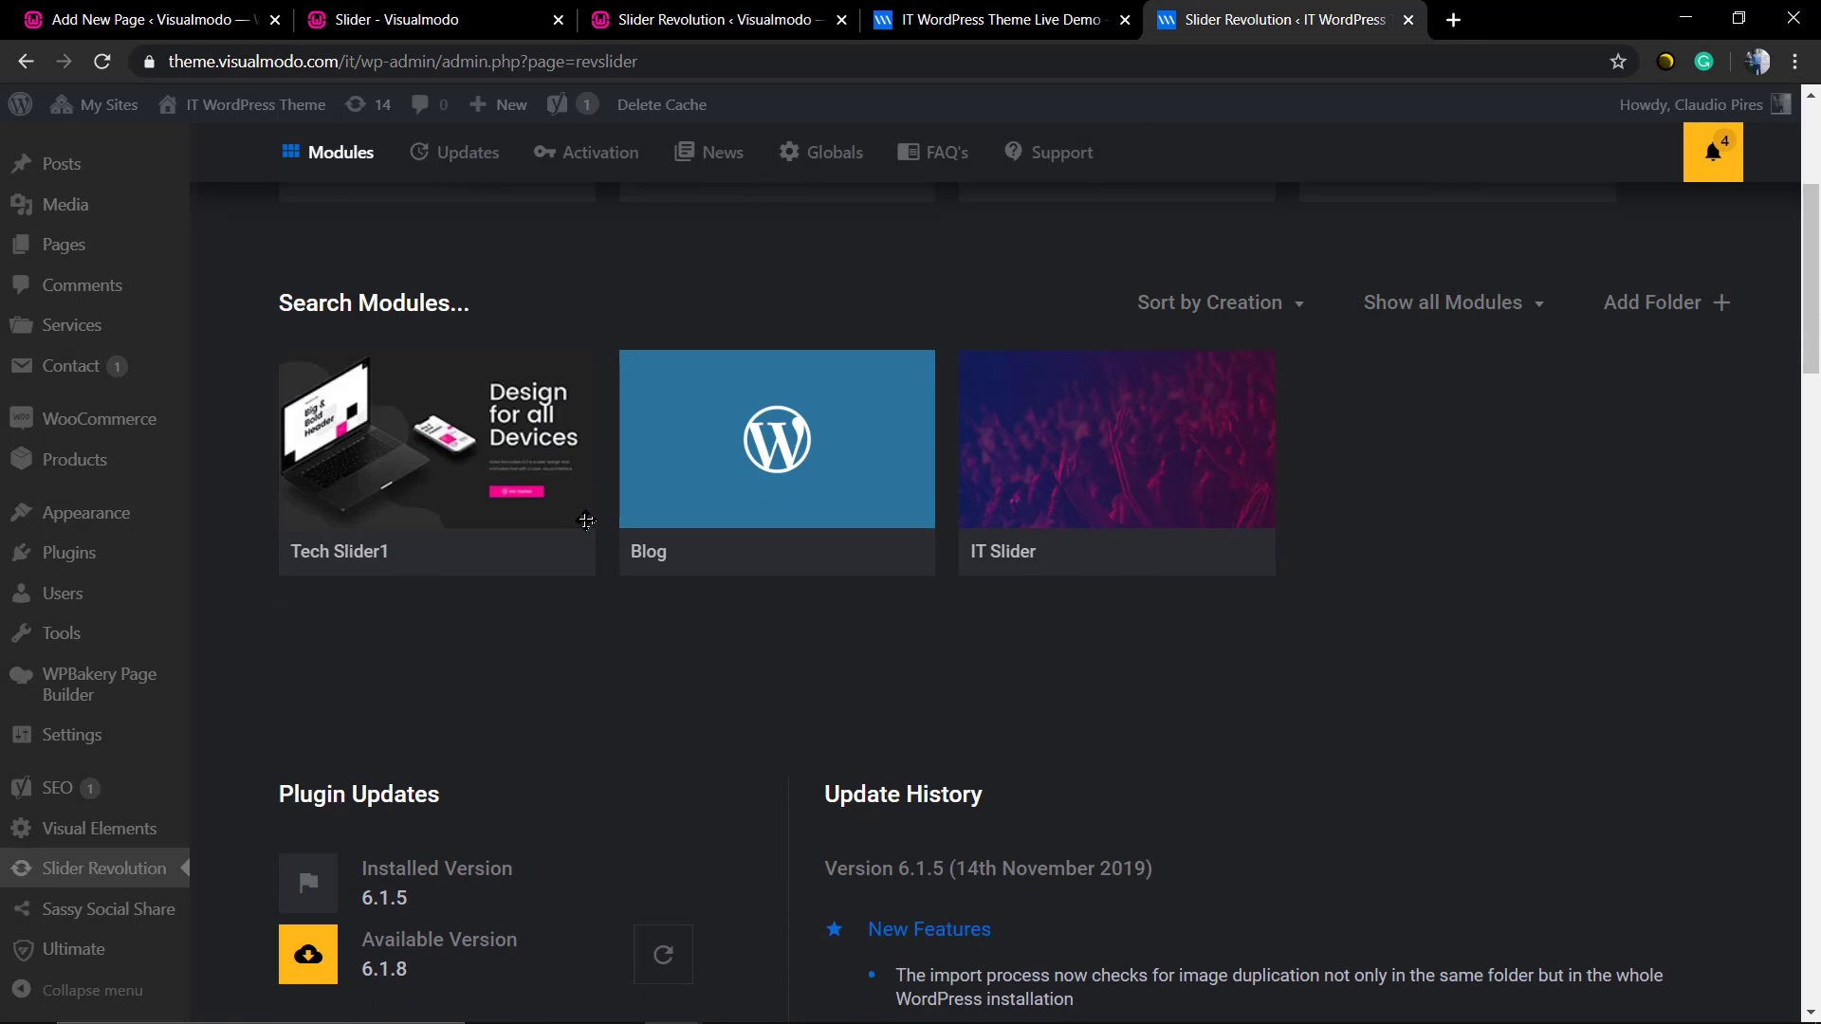